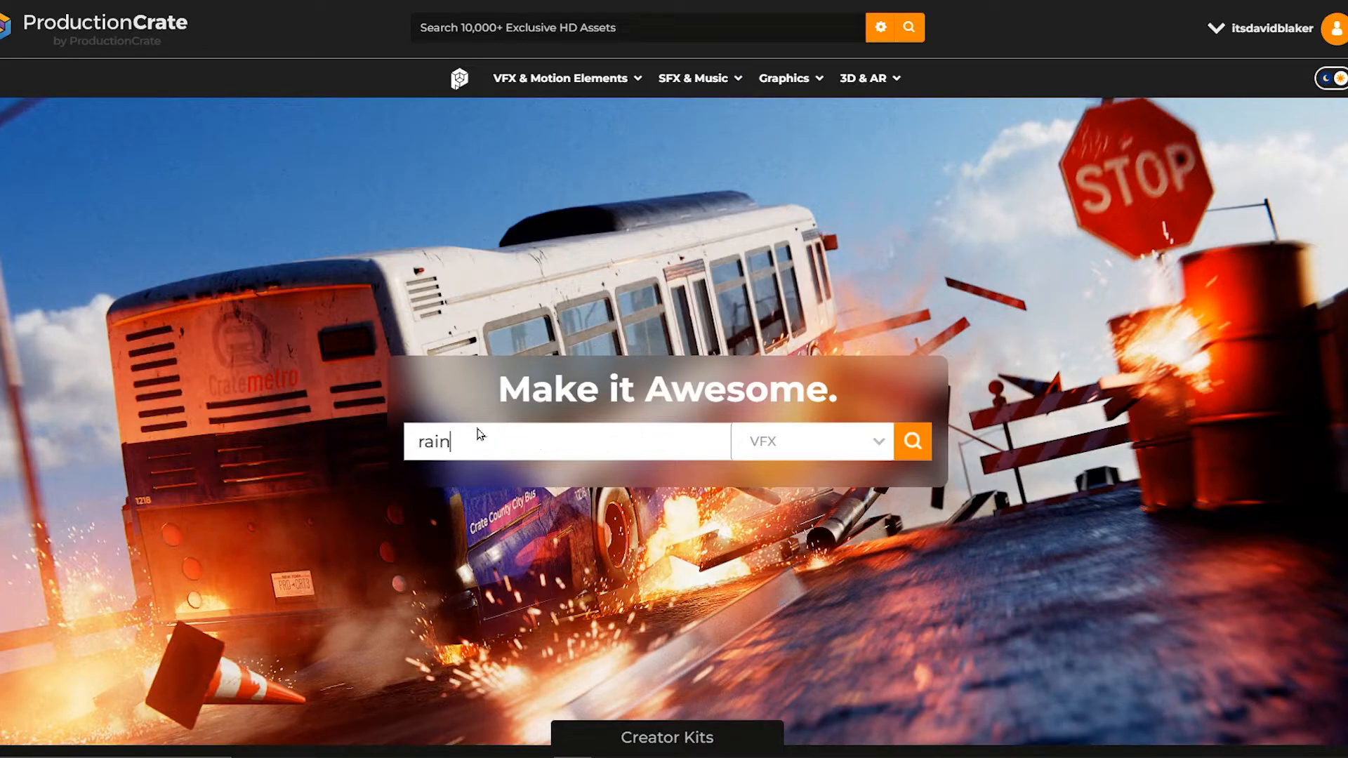
Search ProductionCrate for 'rain' and preview Rain On Window 5, 16 and 14 assets.
{"action": "left_click", "coordinate": [912, 441]}
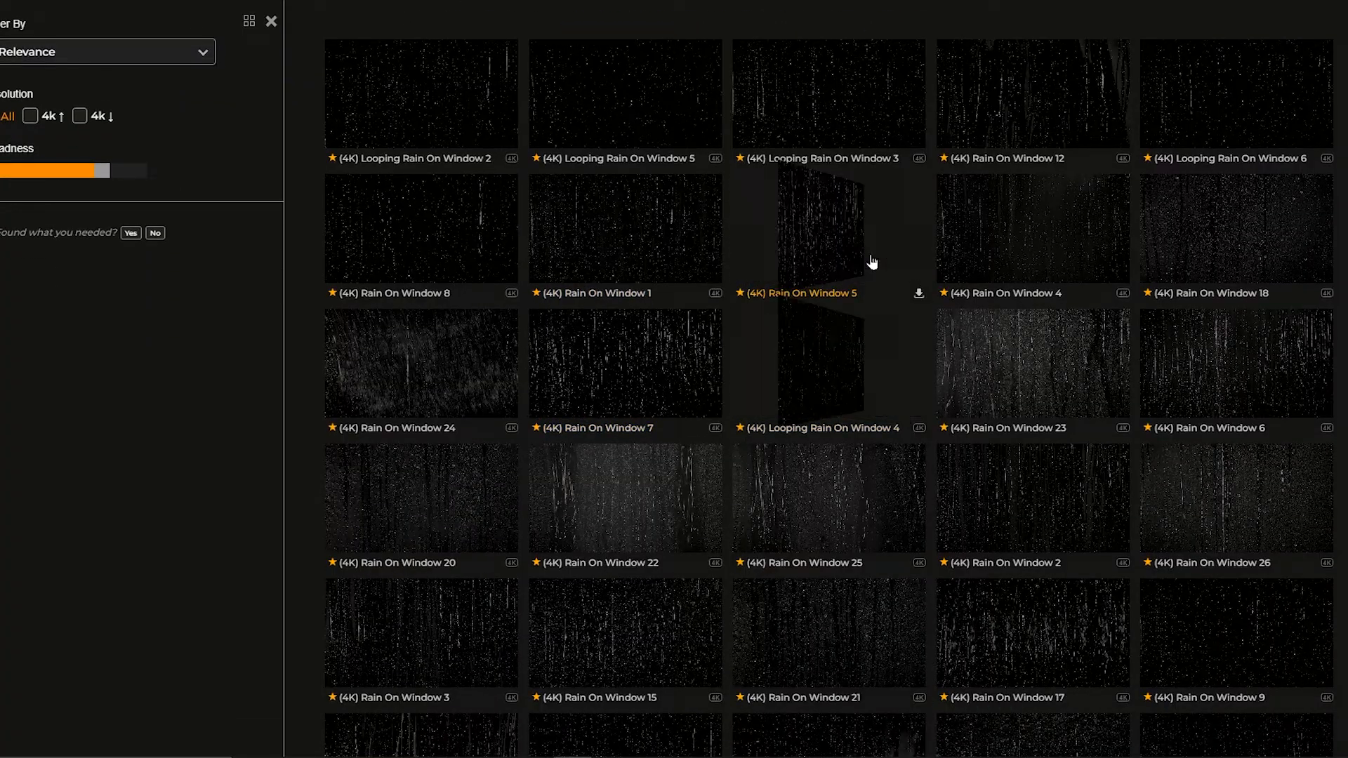
{"action": "left_click", "coordinate": [828, 226]}
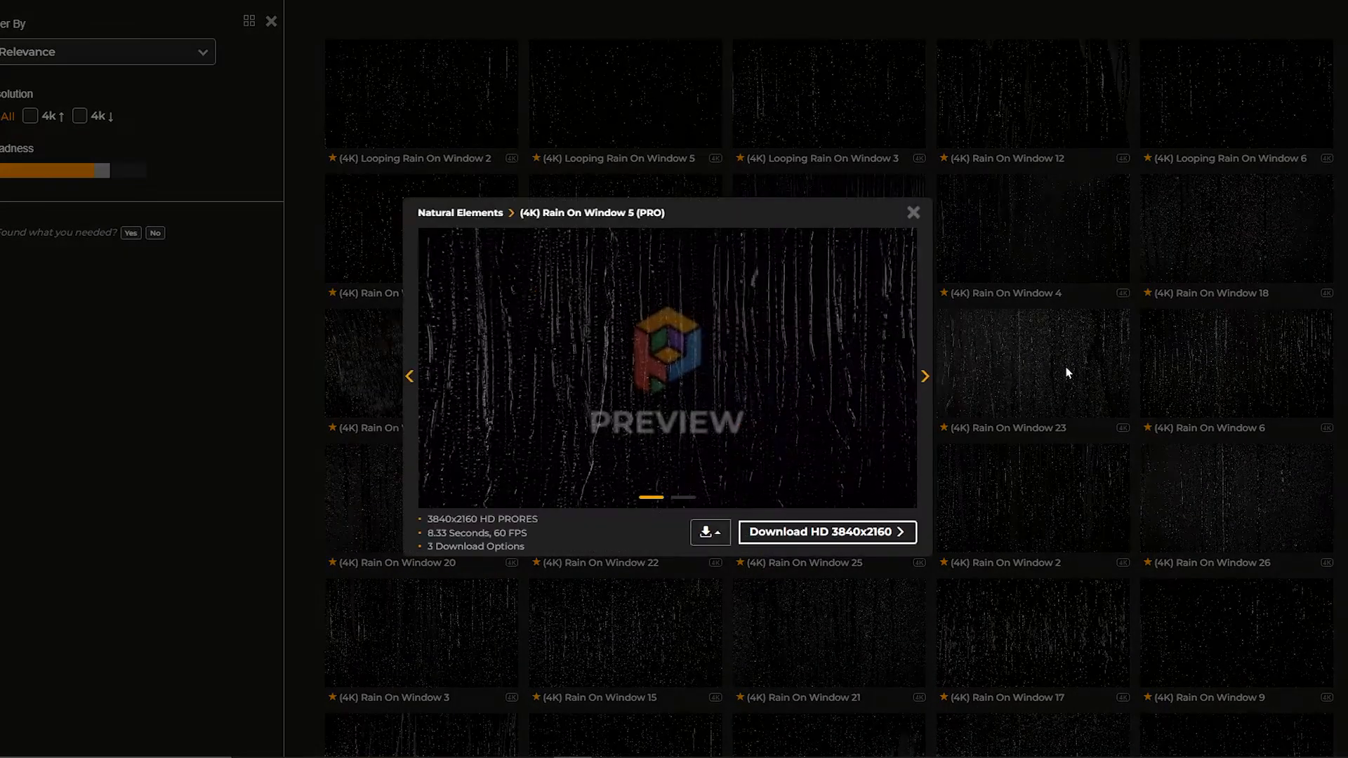
{"action": "left_click", "coordinate": [913, 212]}
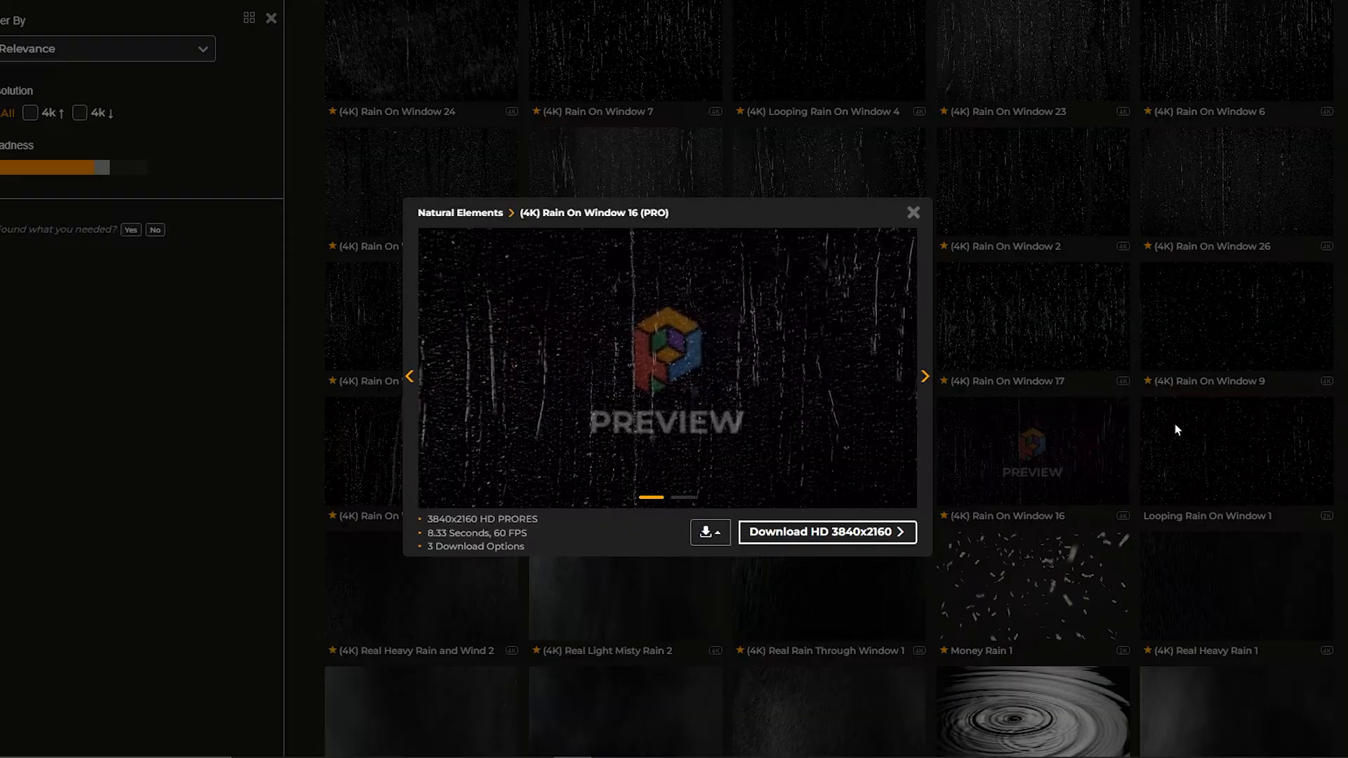
{"action": "left_click", "coordinate": [912, 212]}
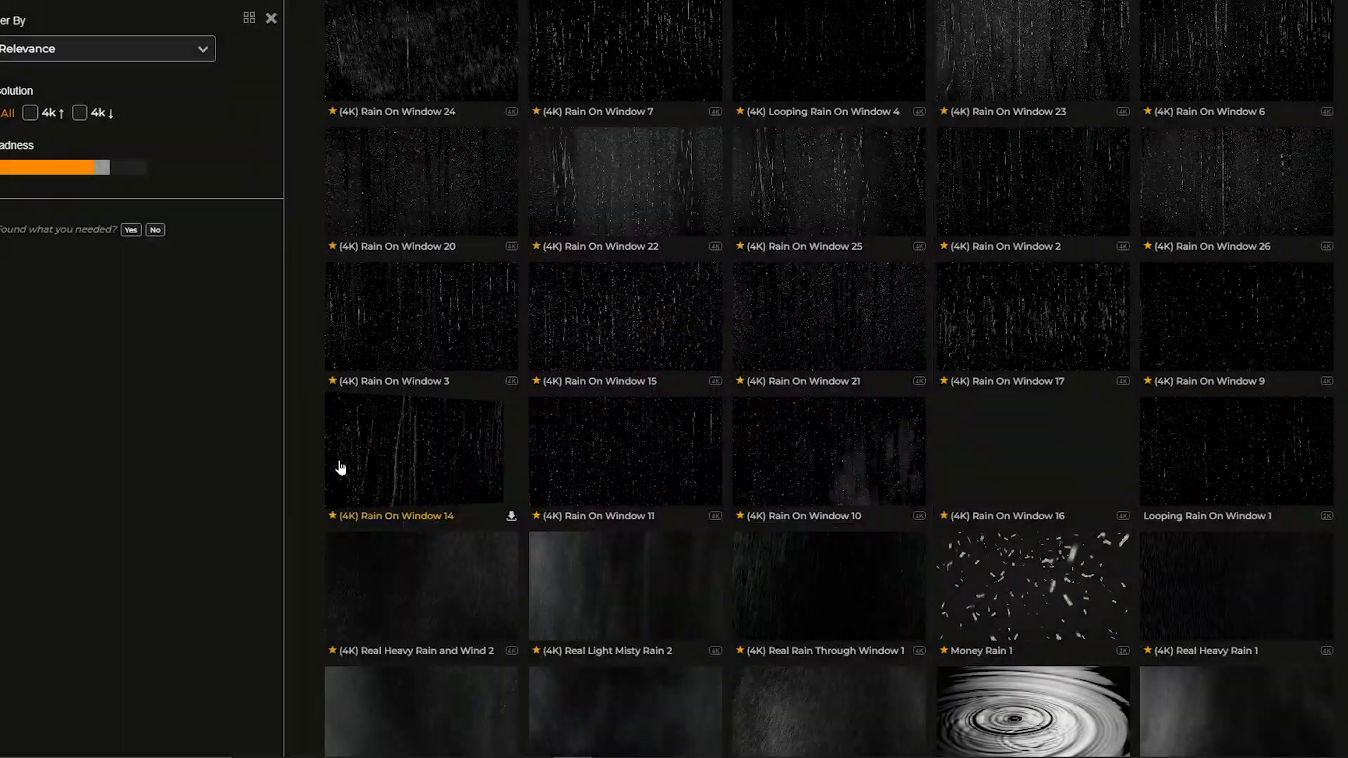
{"action": "left_click", "coordinate": [413, 450]}
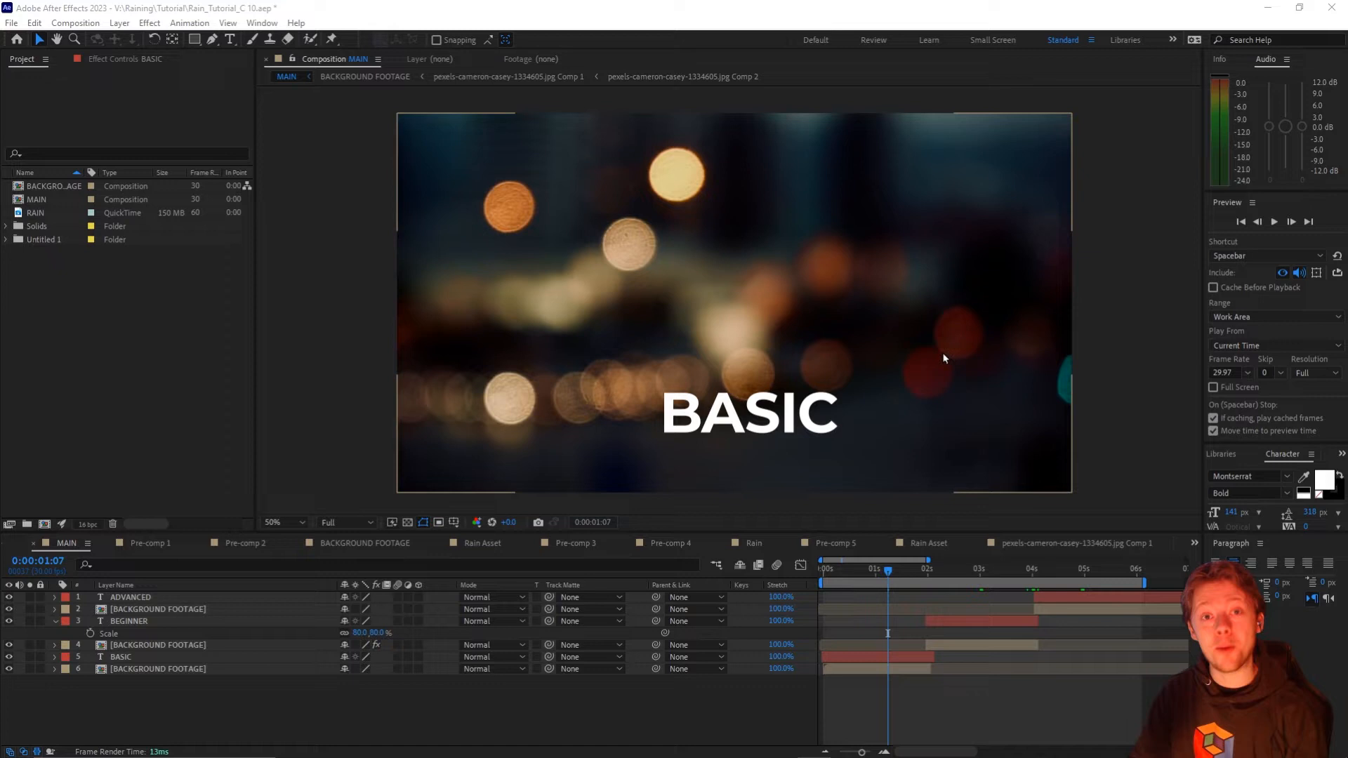
{"action": "mouse_move", "coordinate": [721, 348]}
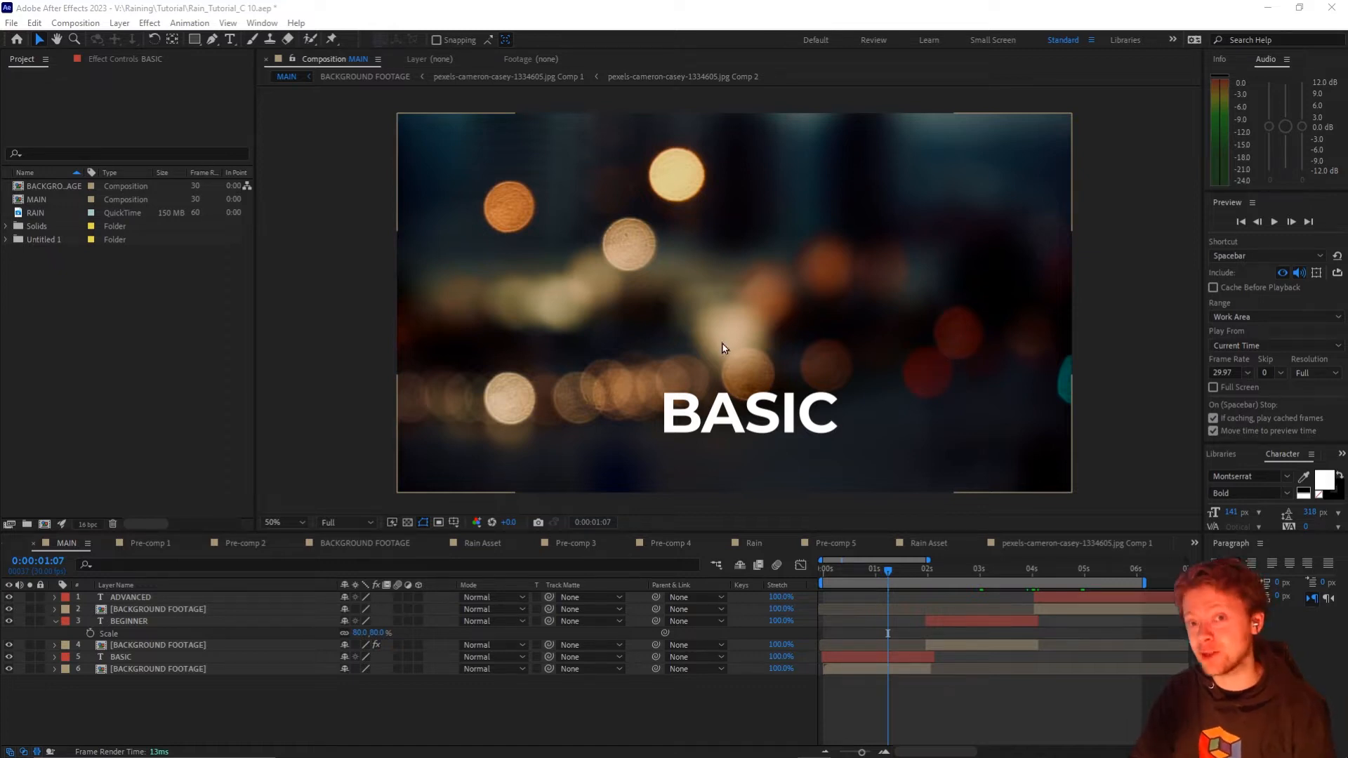
Place the RAIN footage from the Project panel into MAIN above the BASIC layer.
{"action": "left_click", "coordinate": [37, 212]}
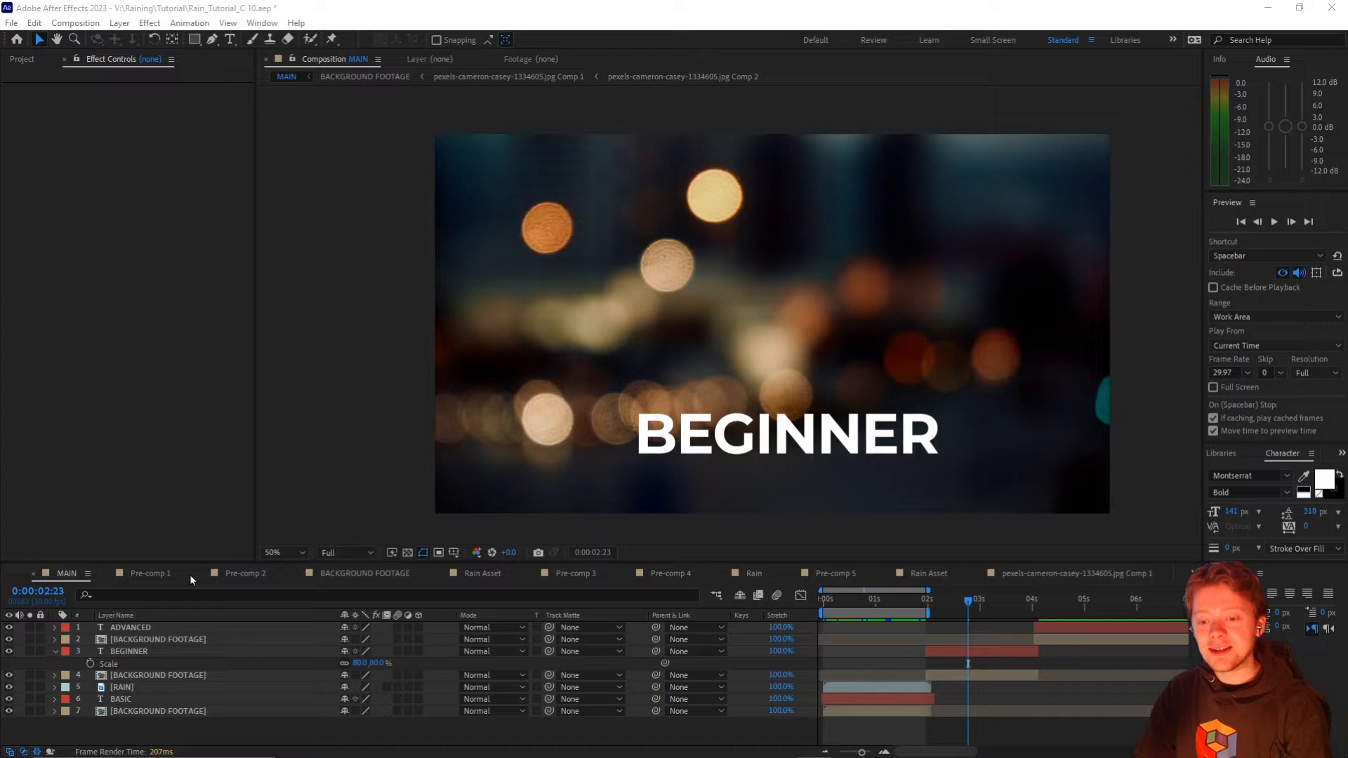
Apply CC Glass to the BEGINNER background footage, using the RAIN layer's Alpha as bump map.
{"action": "left_click", "coordinate": [23, 59]}
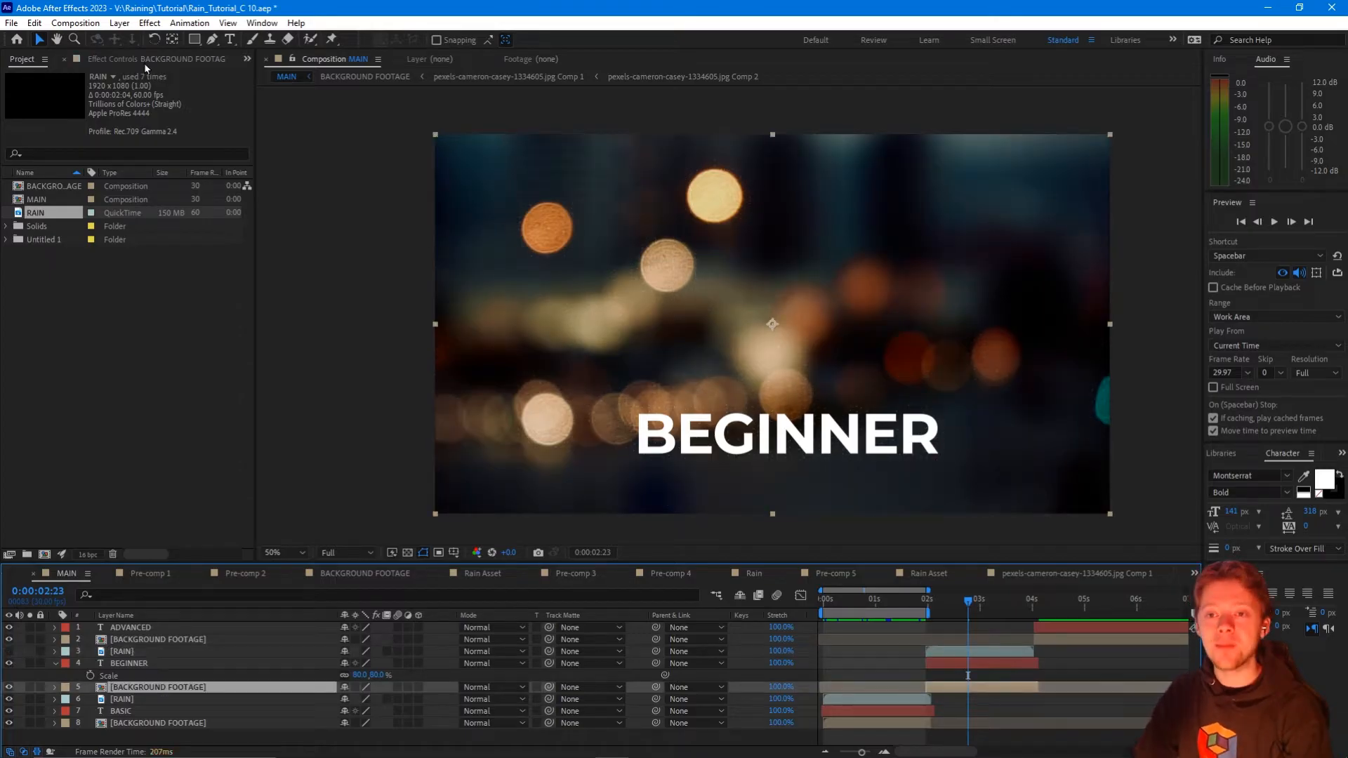
{"action": "left_click", "coordinate": [149, 23]}
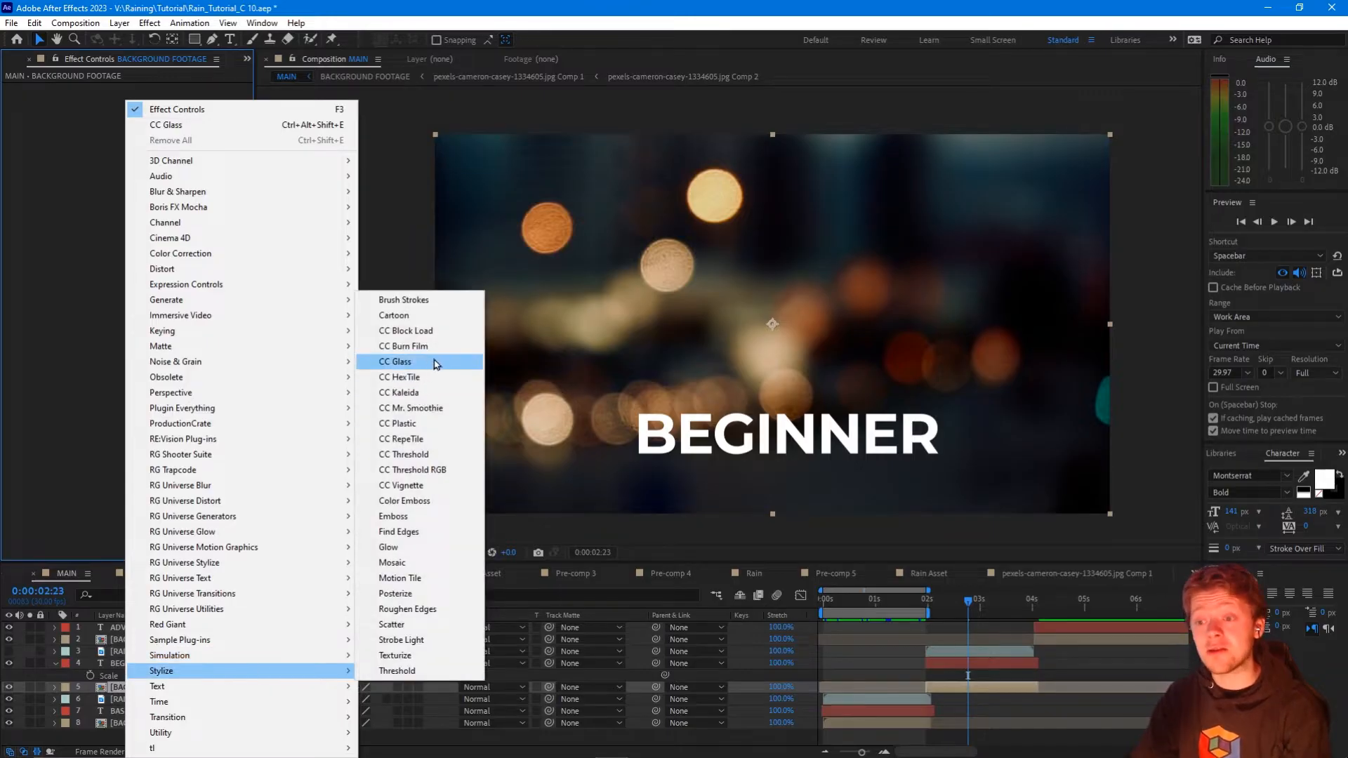
{"action": "left_click", "coordinate": [396, 361]}
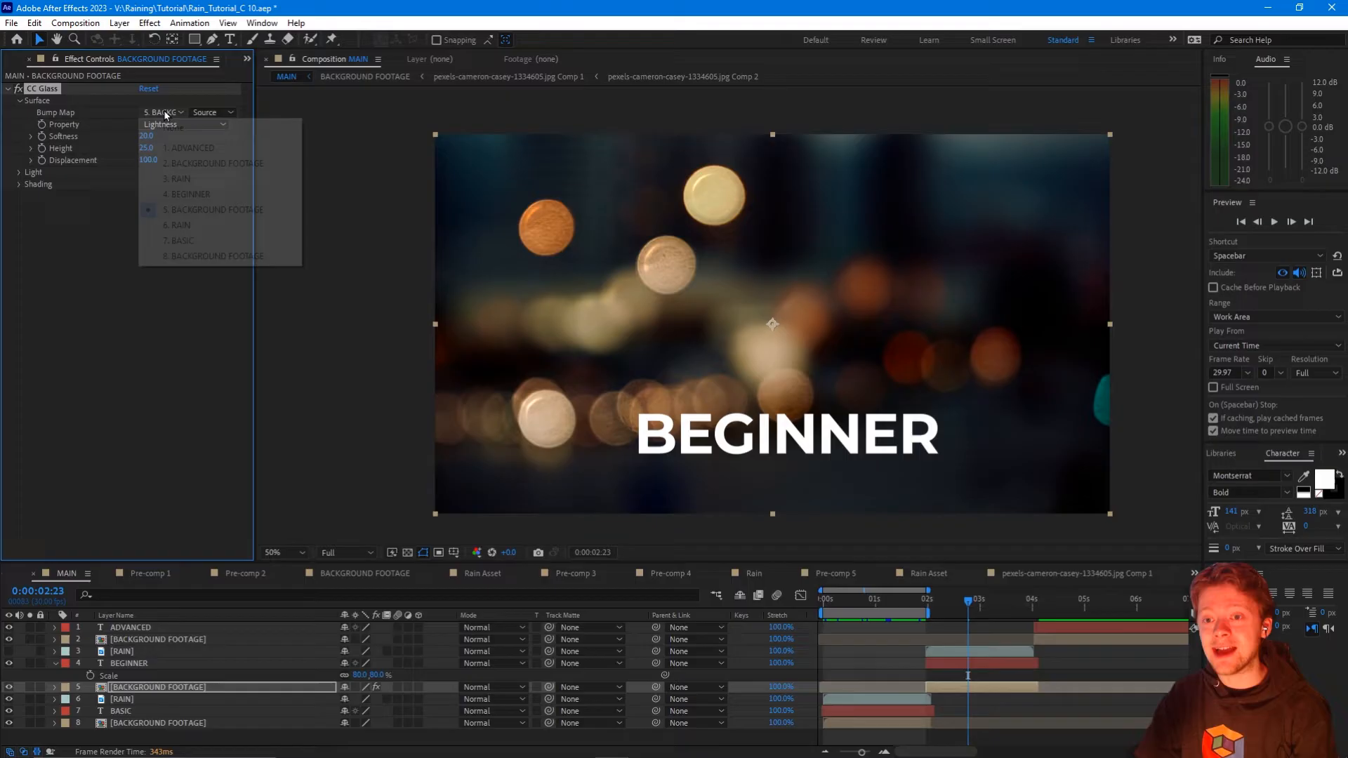
{"action": "mouse_move", "coordinate": [228, 178]}
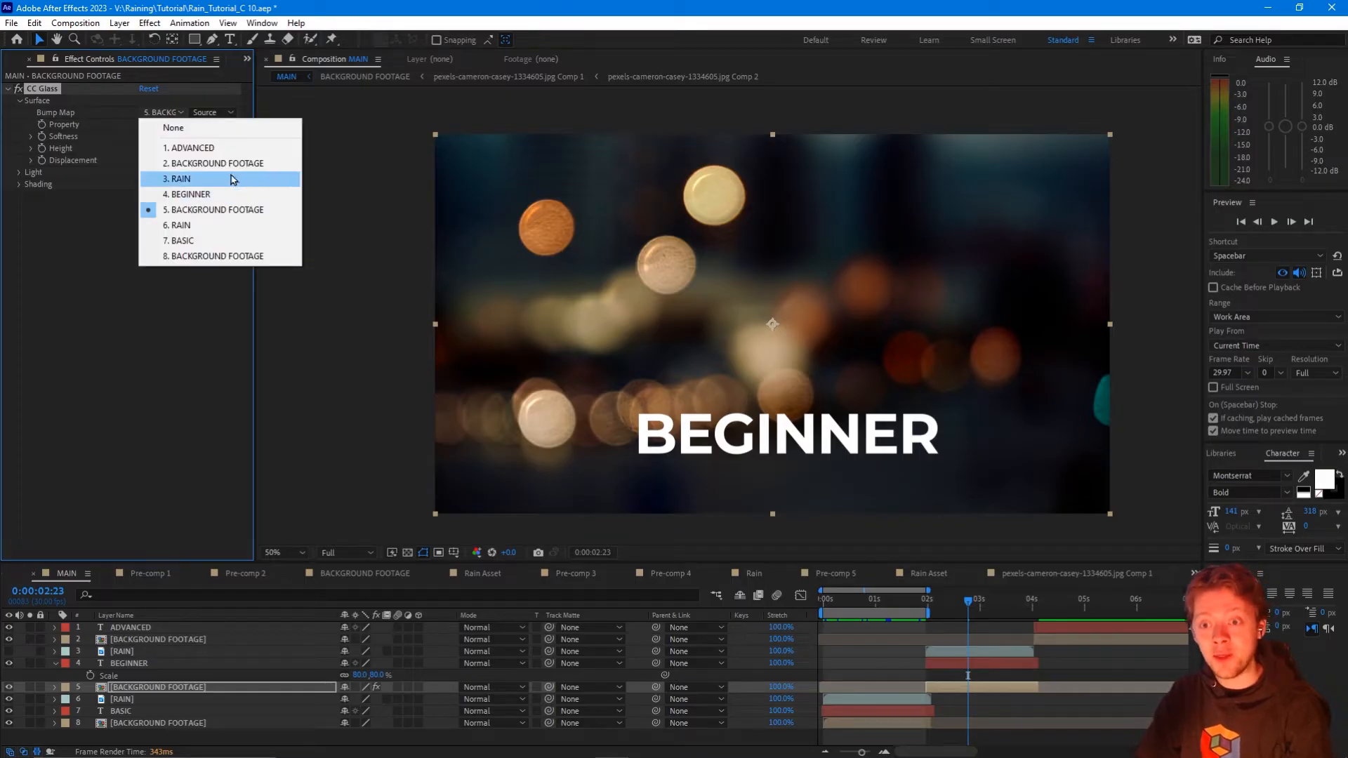
{"action": "mouse_move", "coordinate": [181, 181]}
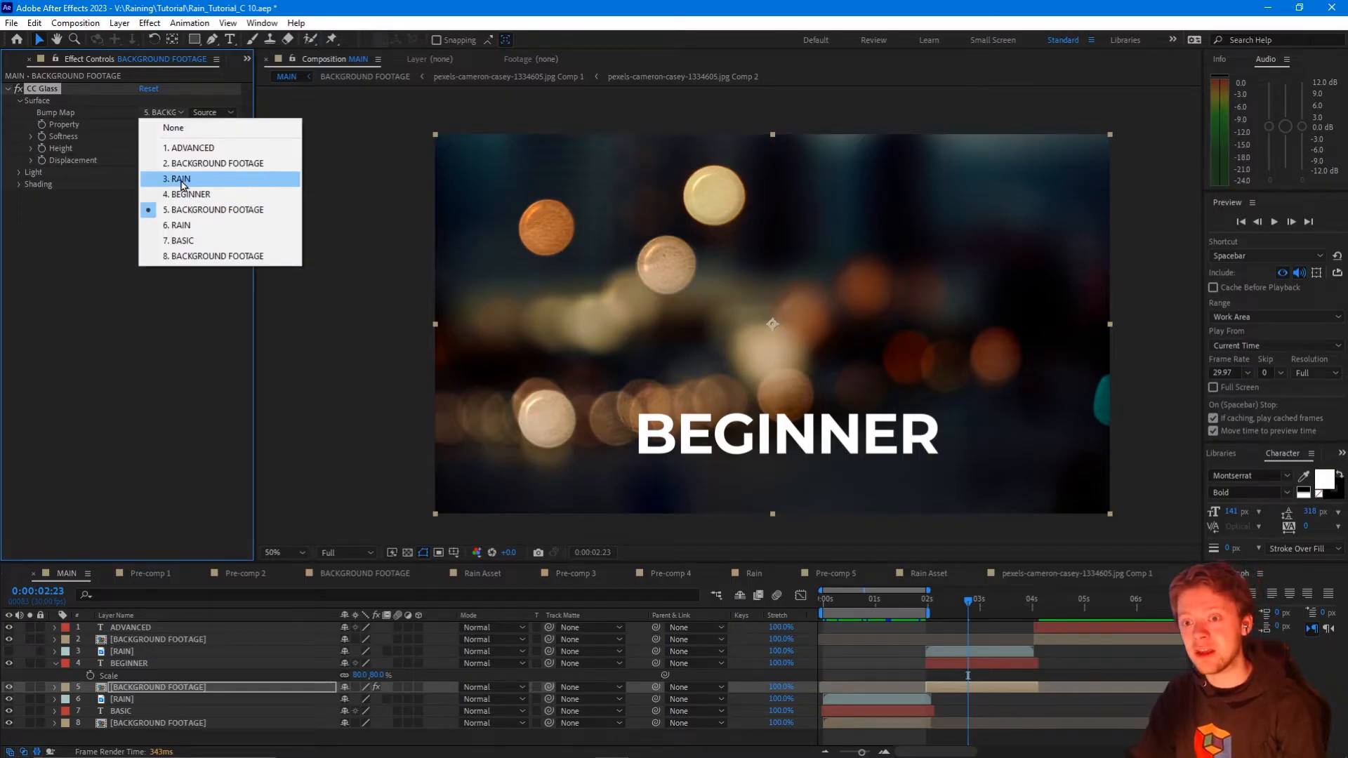
{"action": "left_click", "coordinate": [179, 178]}
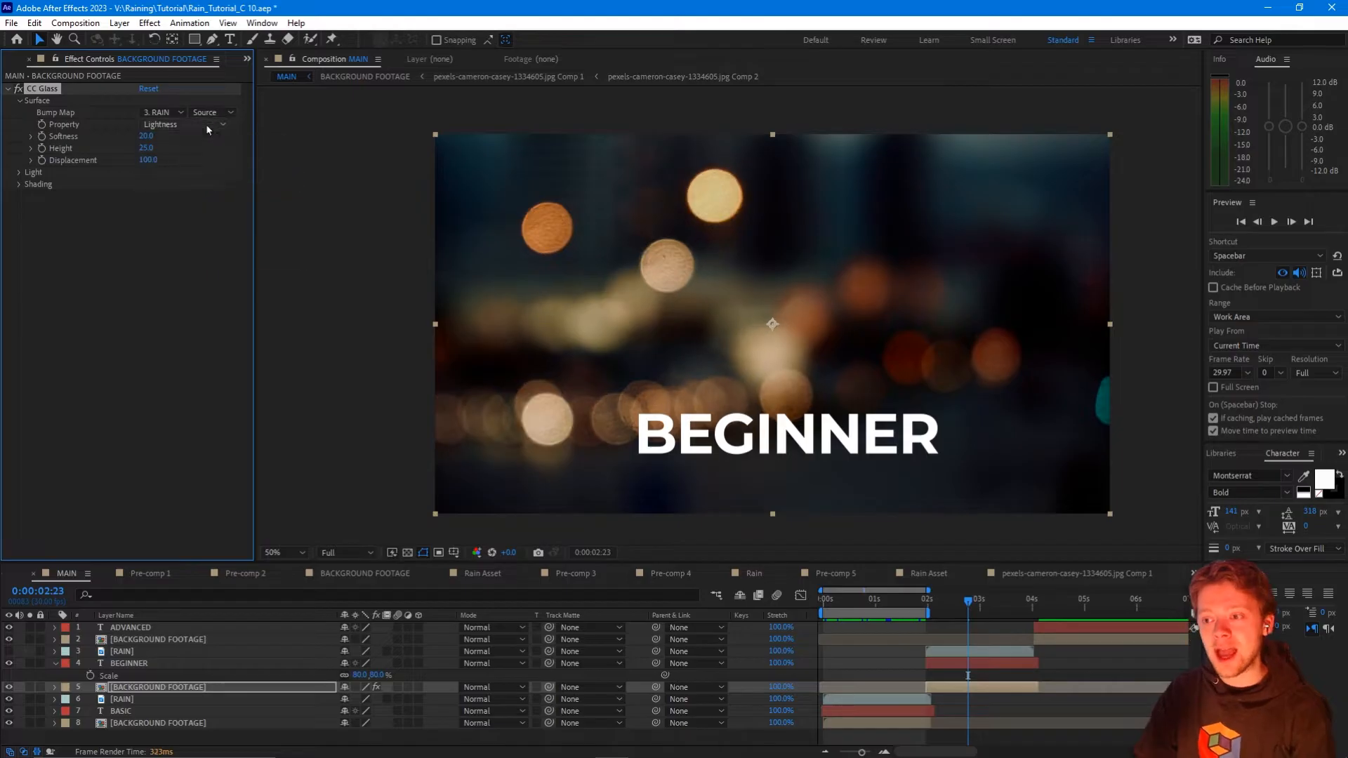
{"action": "left_click", "coordinate": [183, 124]}
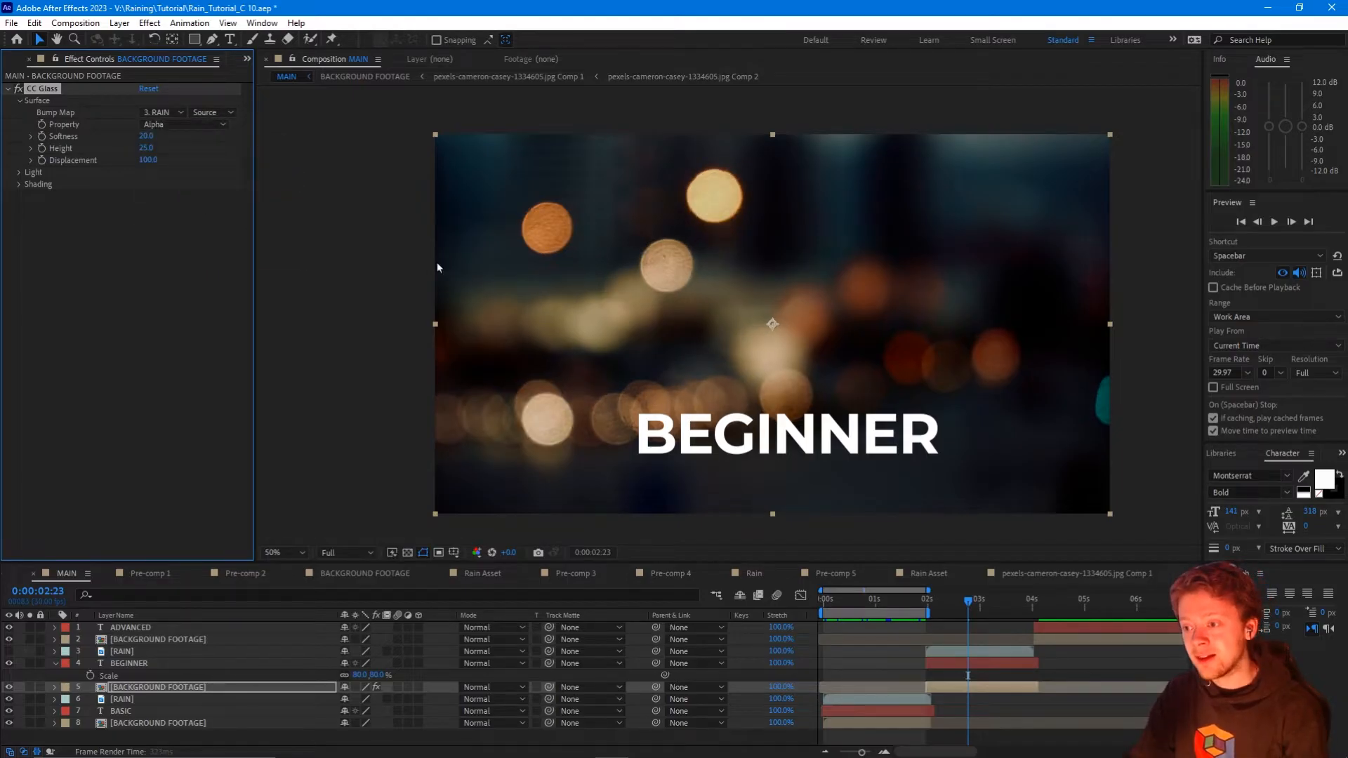
Set CC Glass Softness to 3.9, Height 100 and Displacement 100 for raised raindrops.
{"action": "left_click", "coordinate": [18, 171]}
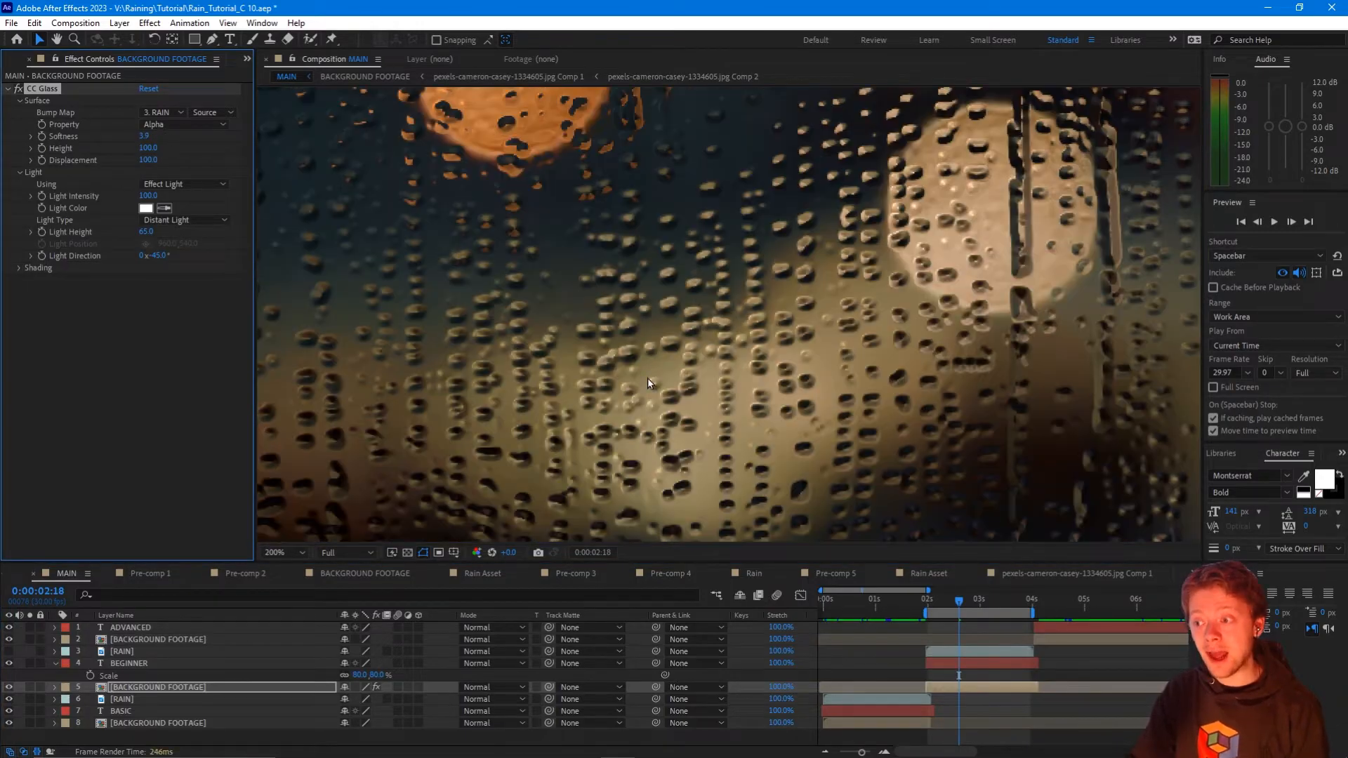
{"action": "left_click", "coordinate": [274, 554]}
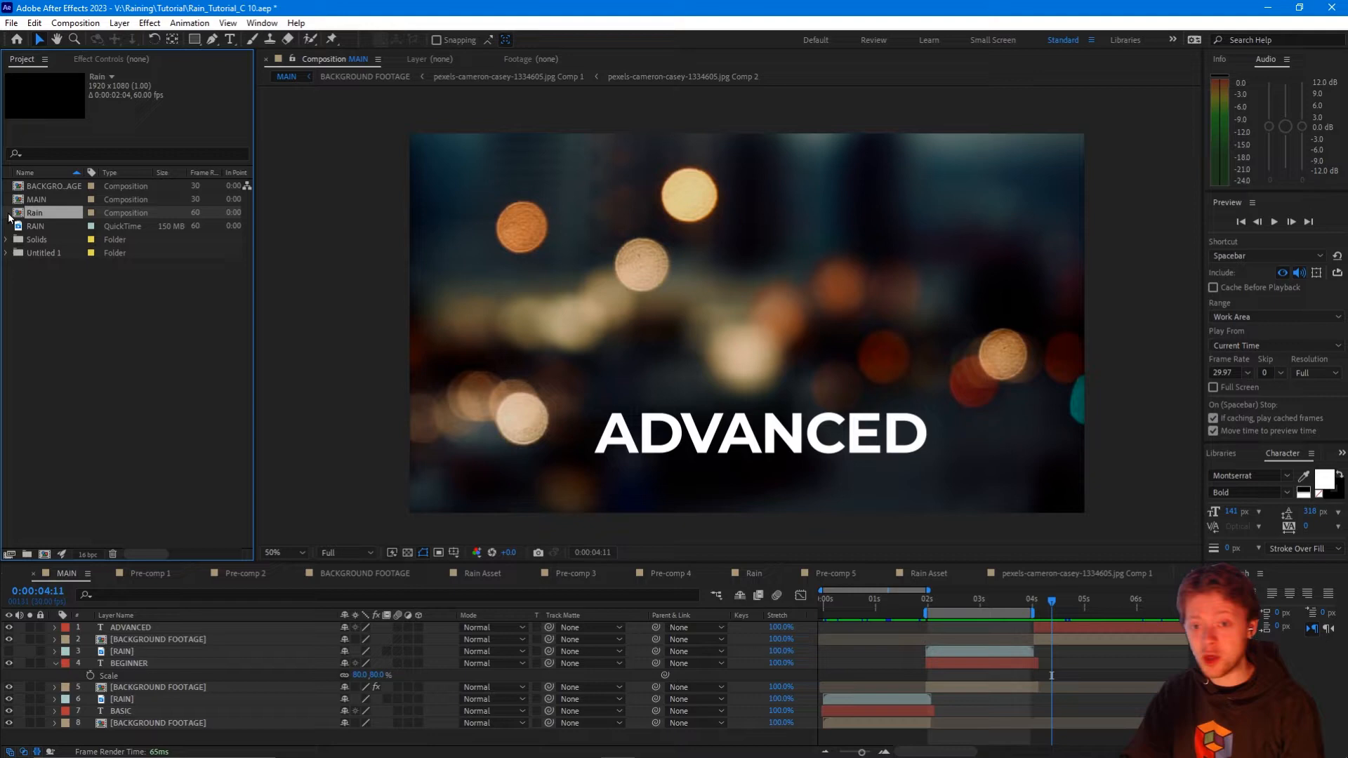
Add RAIN over ADVANCED and pre-compose it as Rain.
{"action": "left_click", "coordinate": [36, 224]}
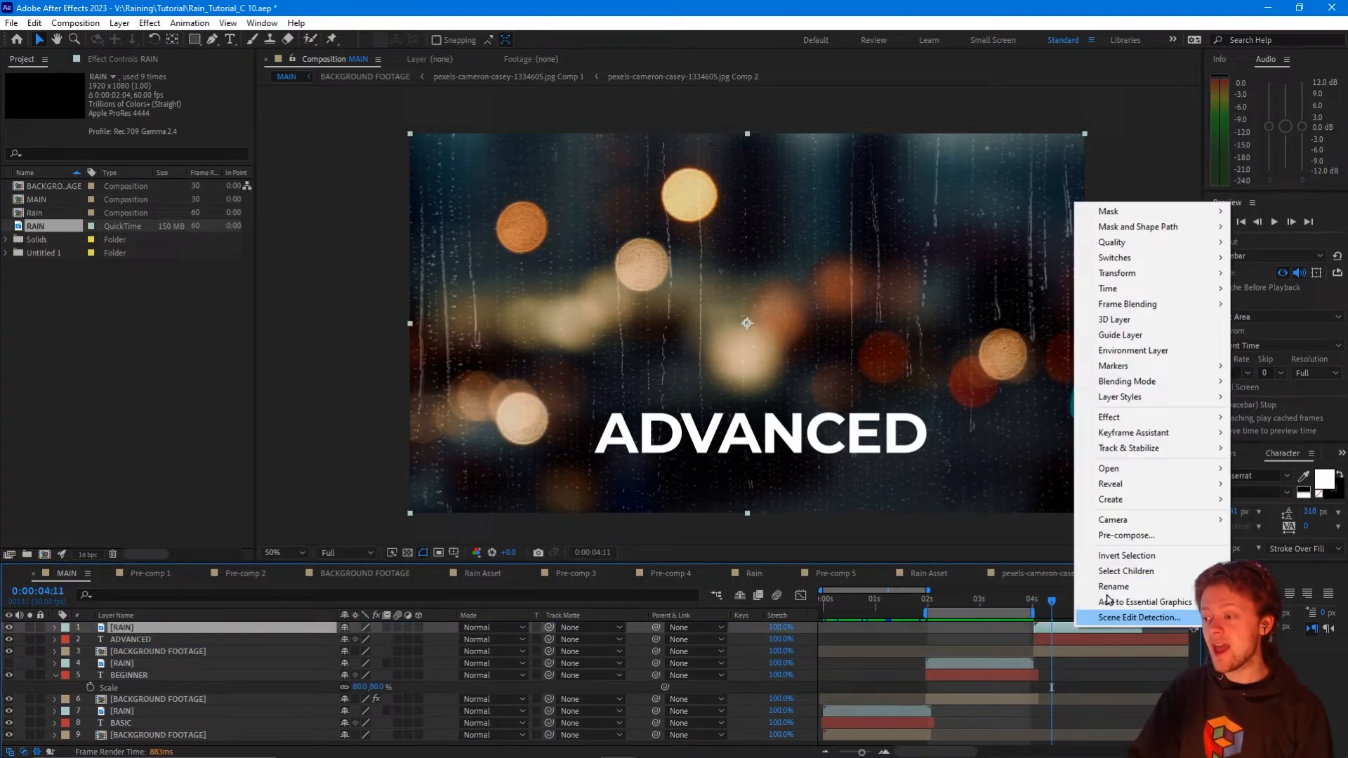
{"action": "left_click", "coordinate": [1126, 534]}
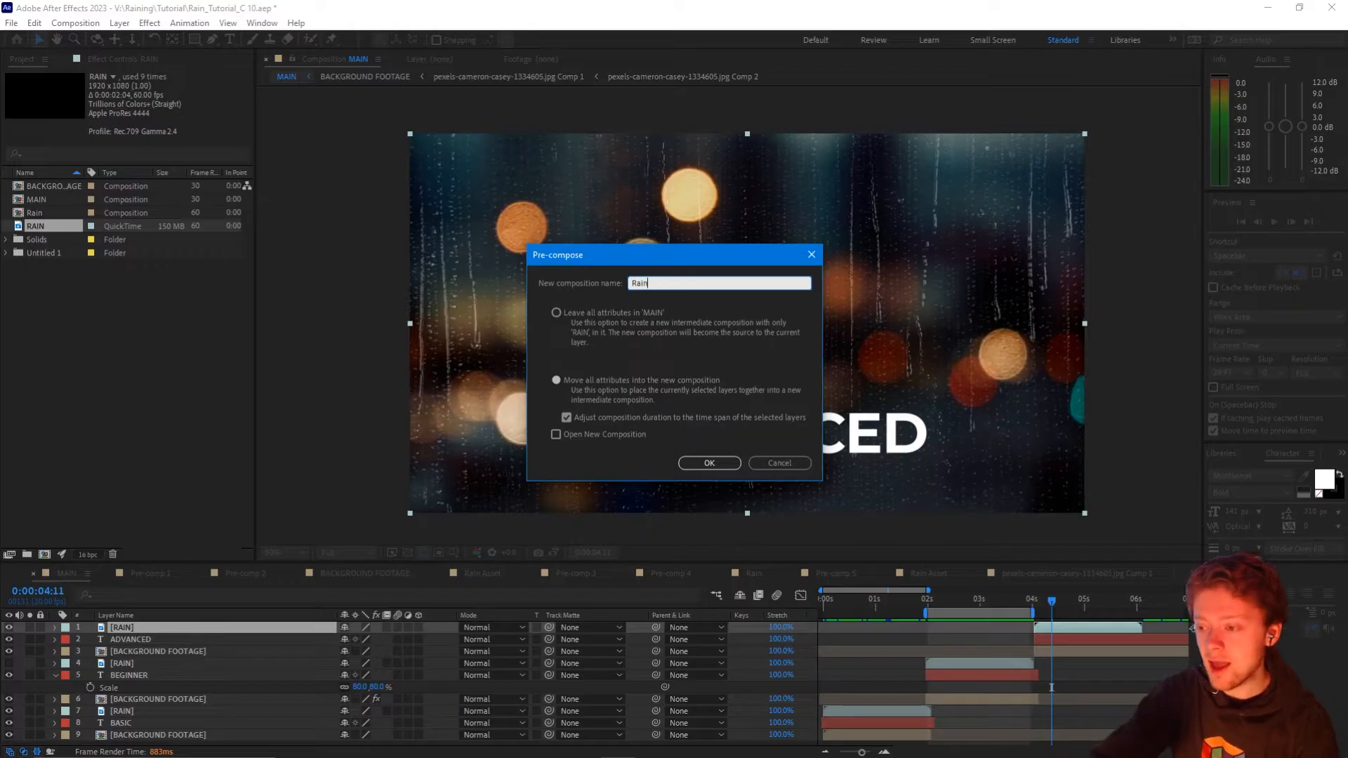
{"action": "left_click", "coordinate": [707, 462]}
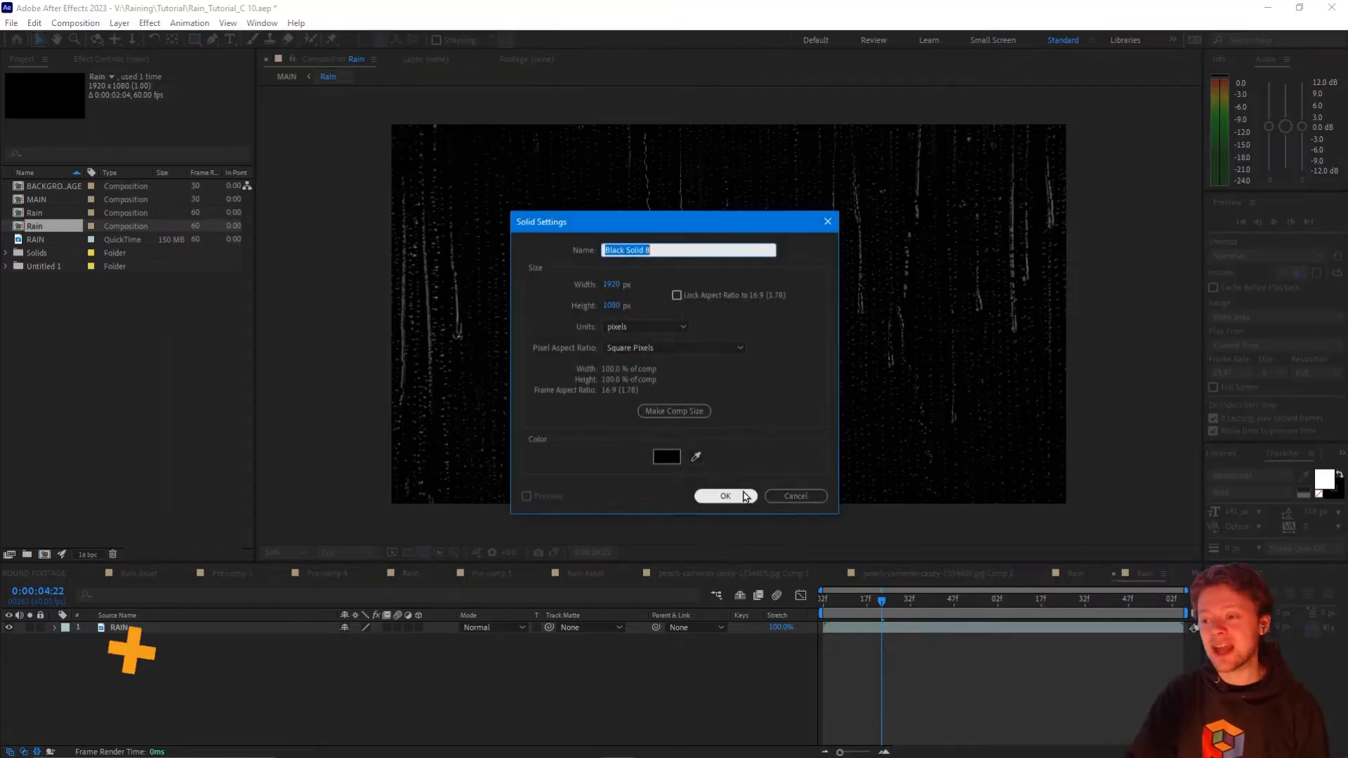
Add a black solid inside Rain and pre-compose it together with the rain layer.
{"action": "left_click", "coordinate": [725, 496]}
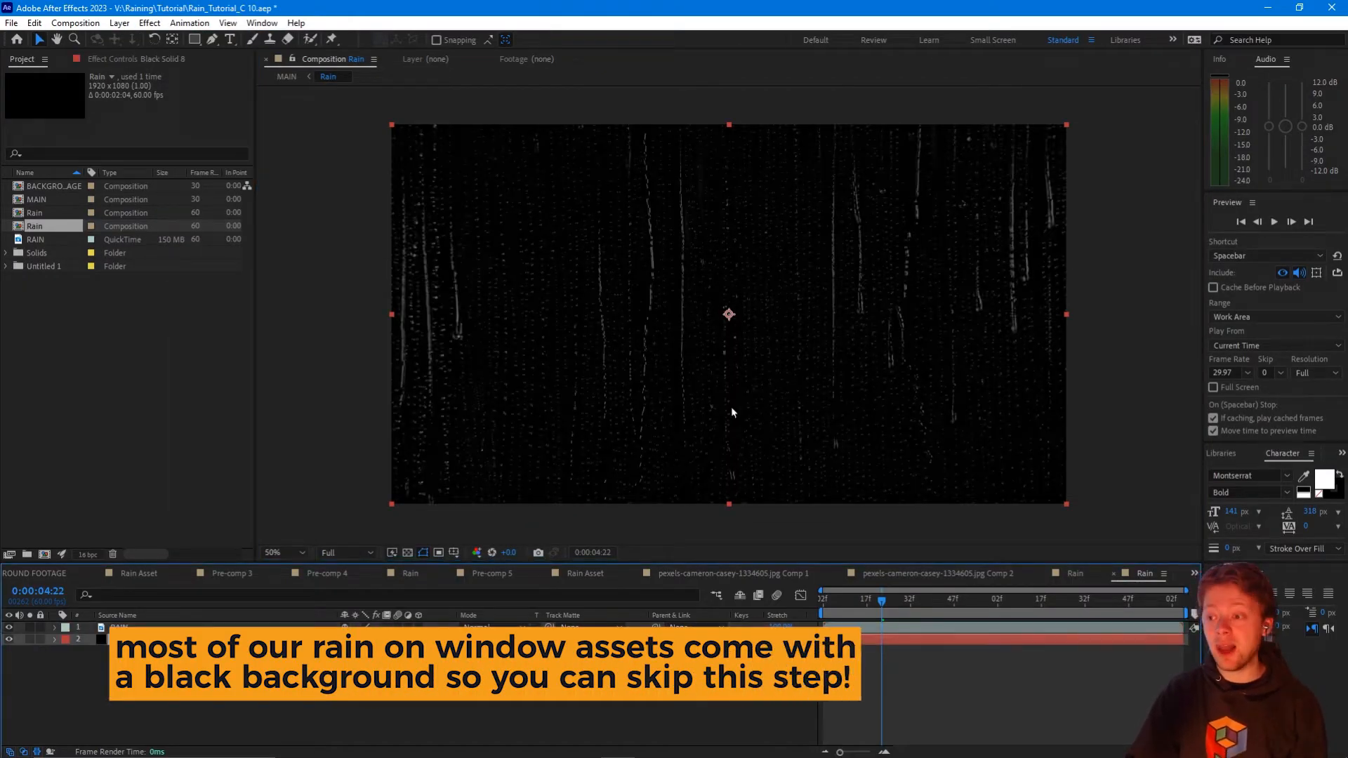
{"action": "right_click", "coordinate": [118, 628]}
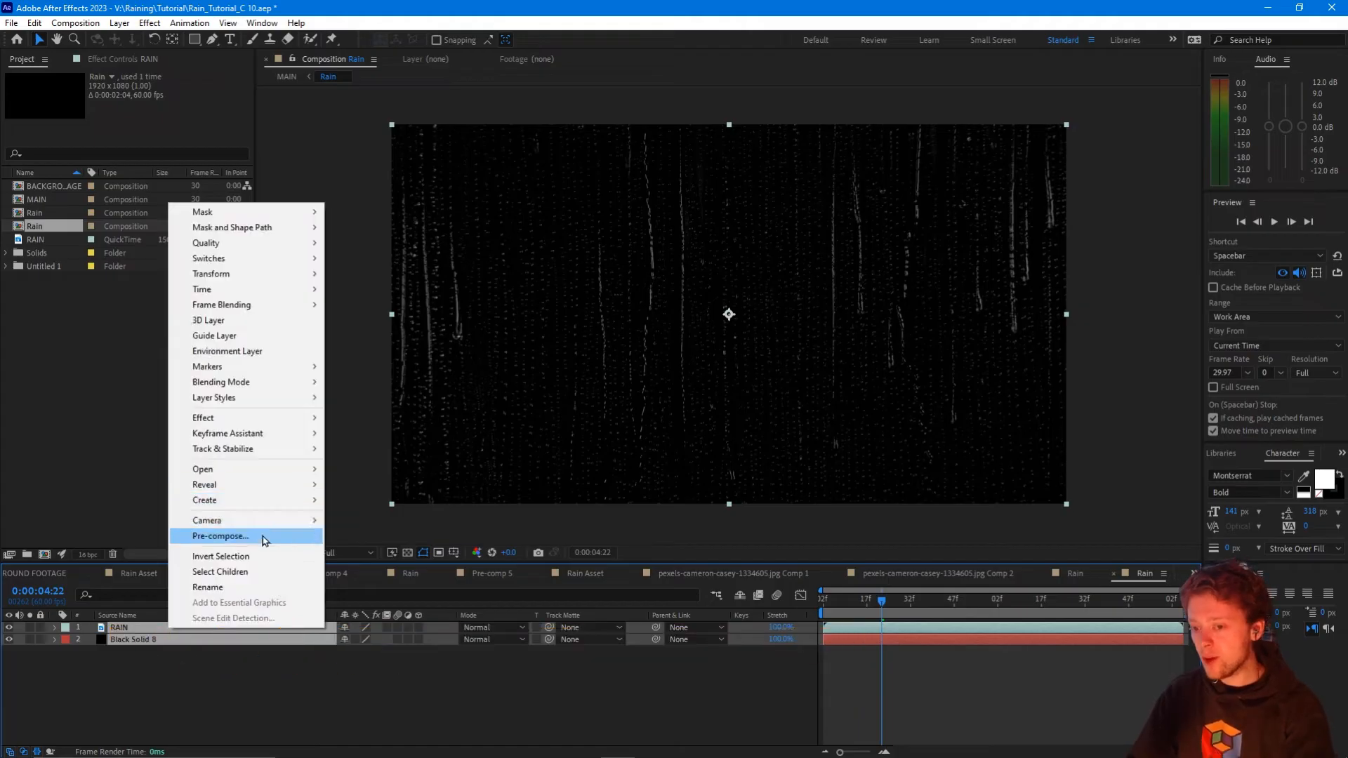
{"action": "left_click", "coordinate": [220, 535]}
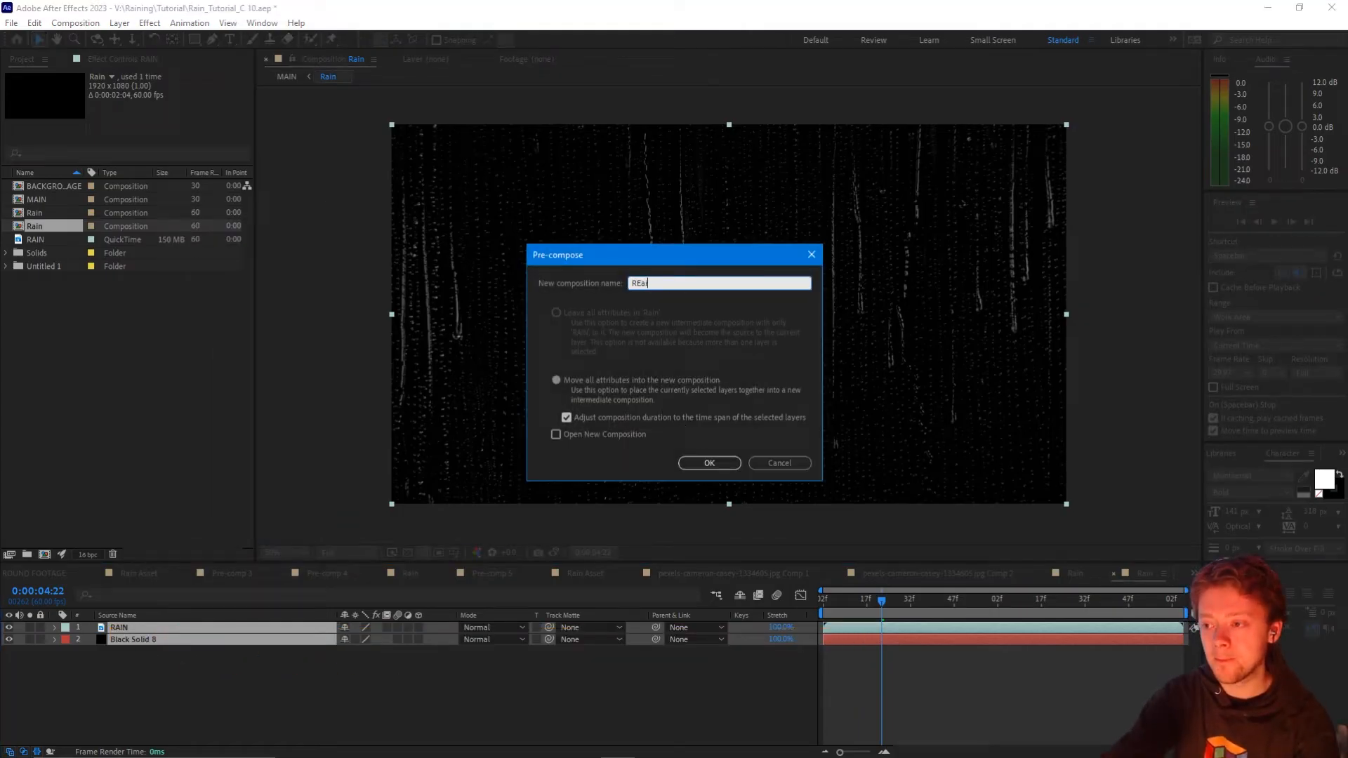
{"action": "left_click", "coordinate": [708, 462]}
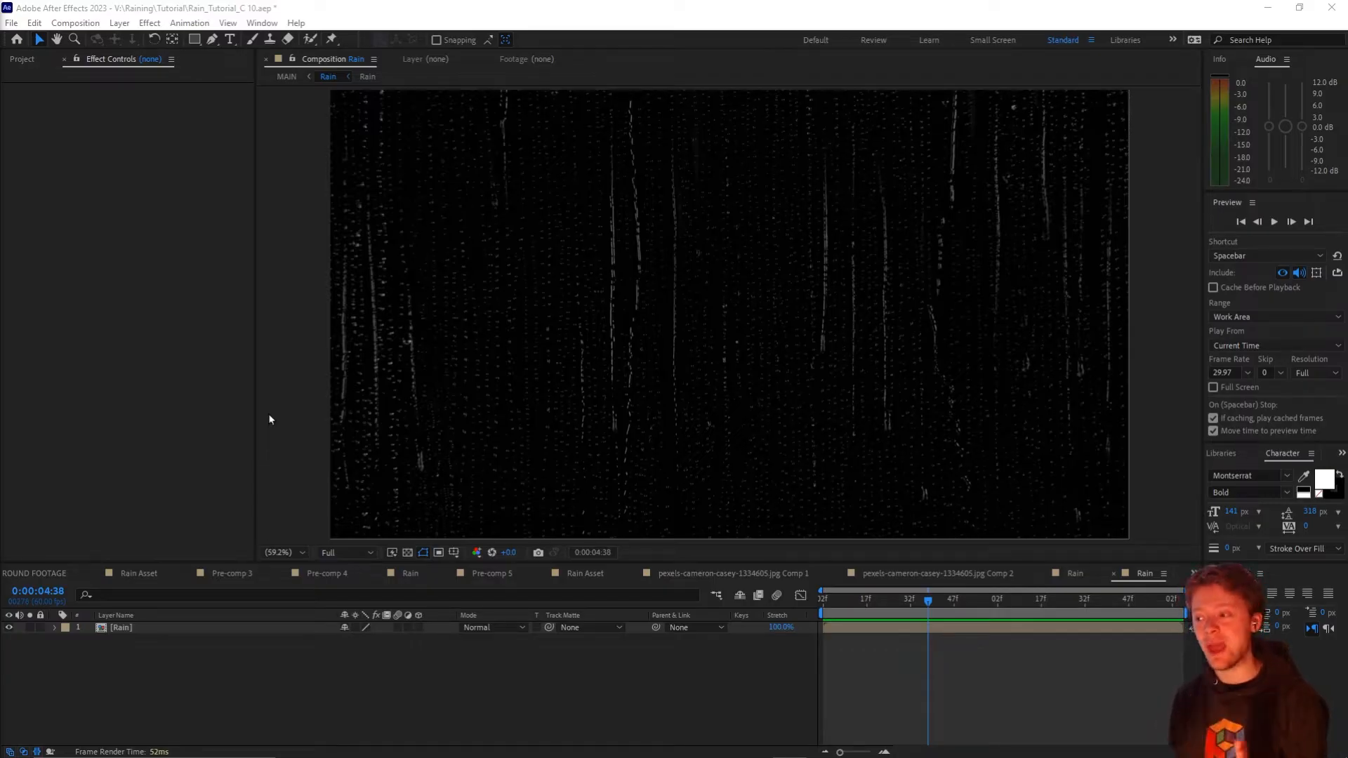
{"action": "mouse_move", "coordinate": [417, 364]}
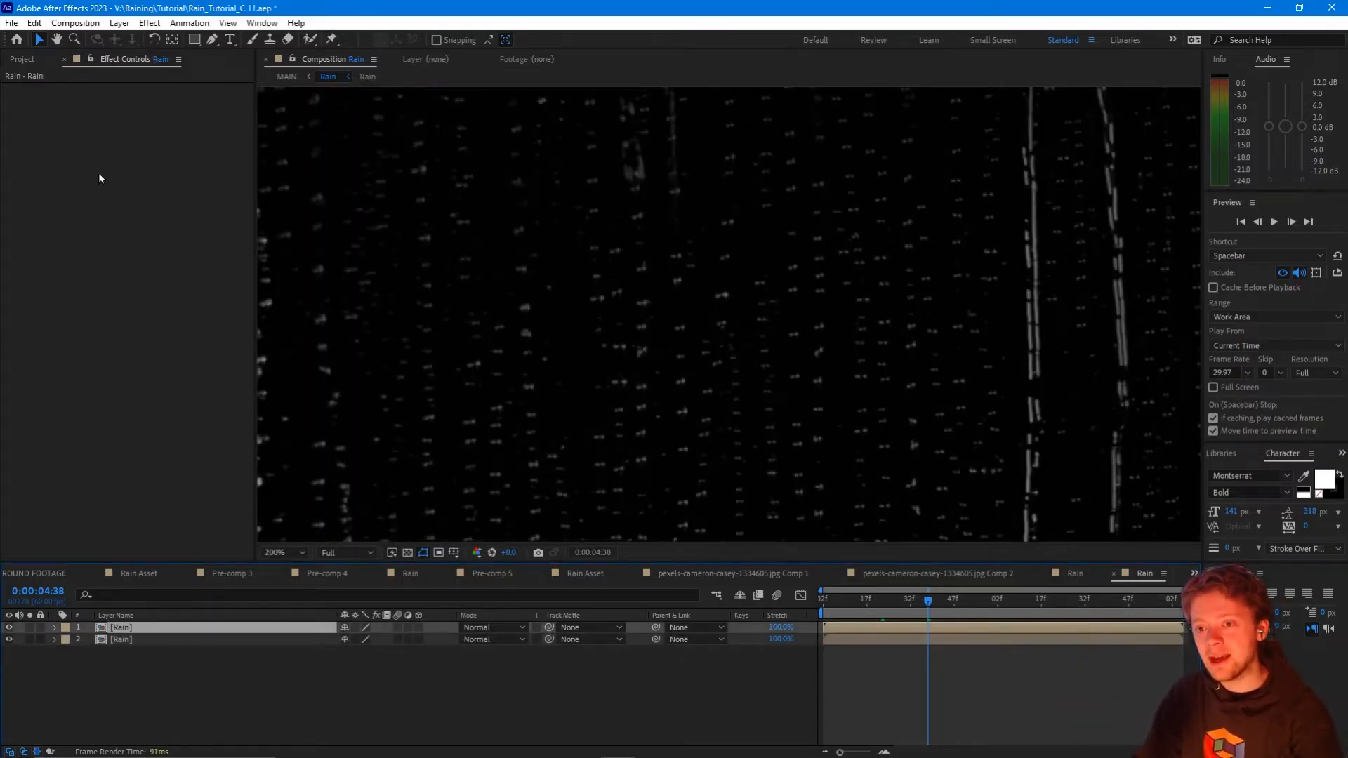
Blur the duplicated Rain layer with Fast Box Blur, then add an adjustment layer with Curves.
{"action": "left_click", "coordinate": [121, 627]}
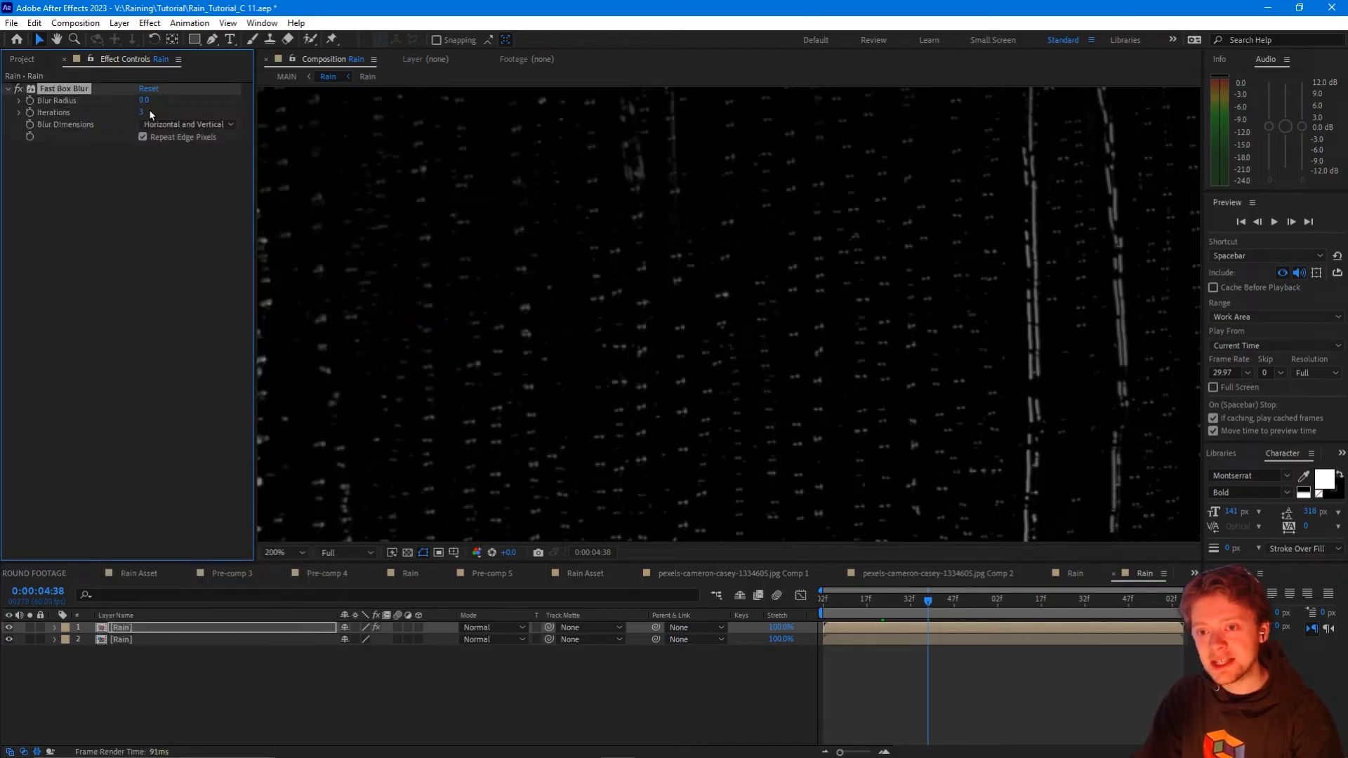
{"action": "double_click", "coordinate": [144, 101]}
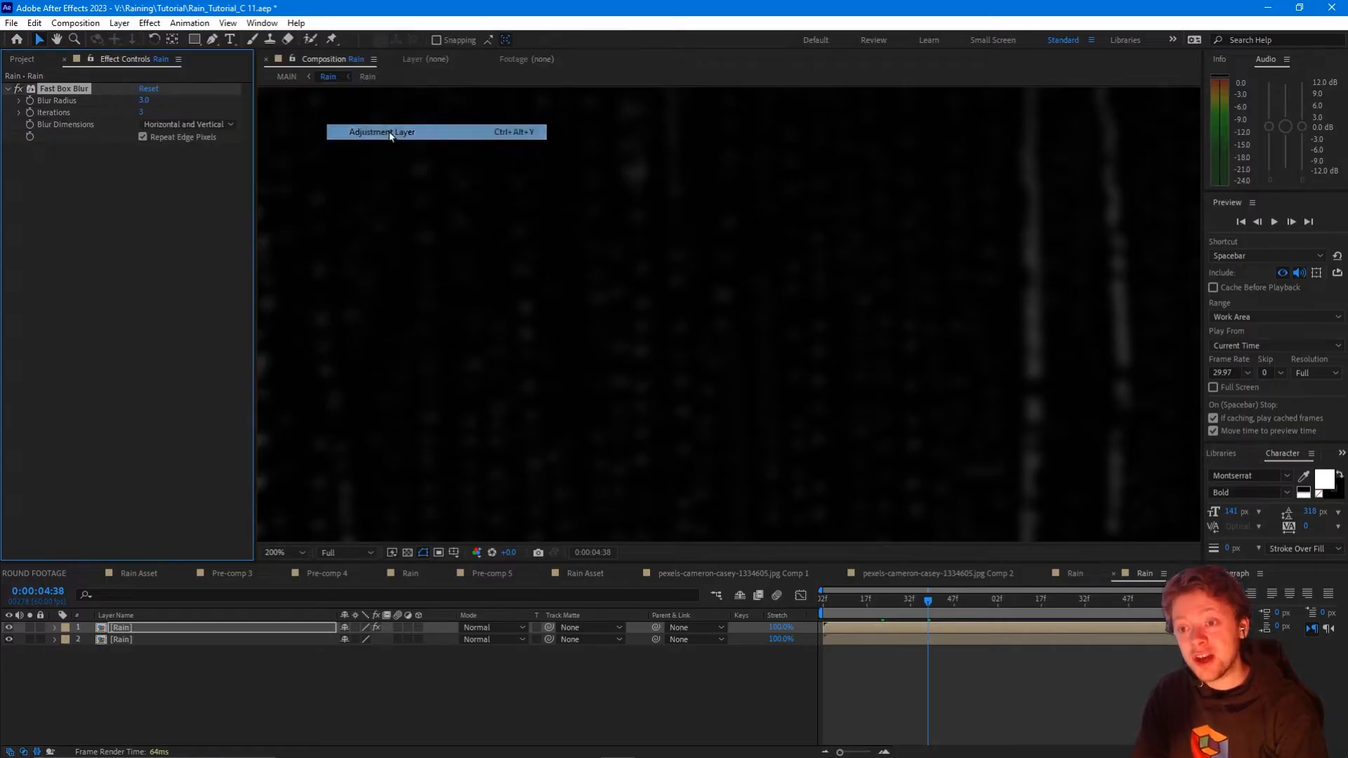
{"action": "left_click", "coordinate": [147, 22]}
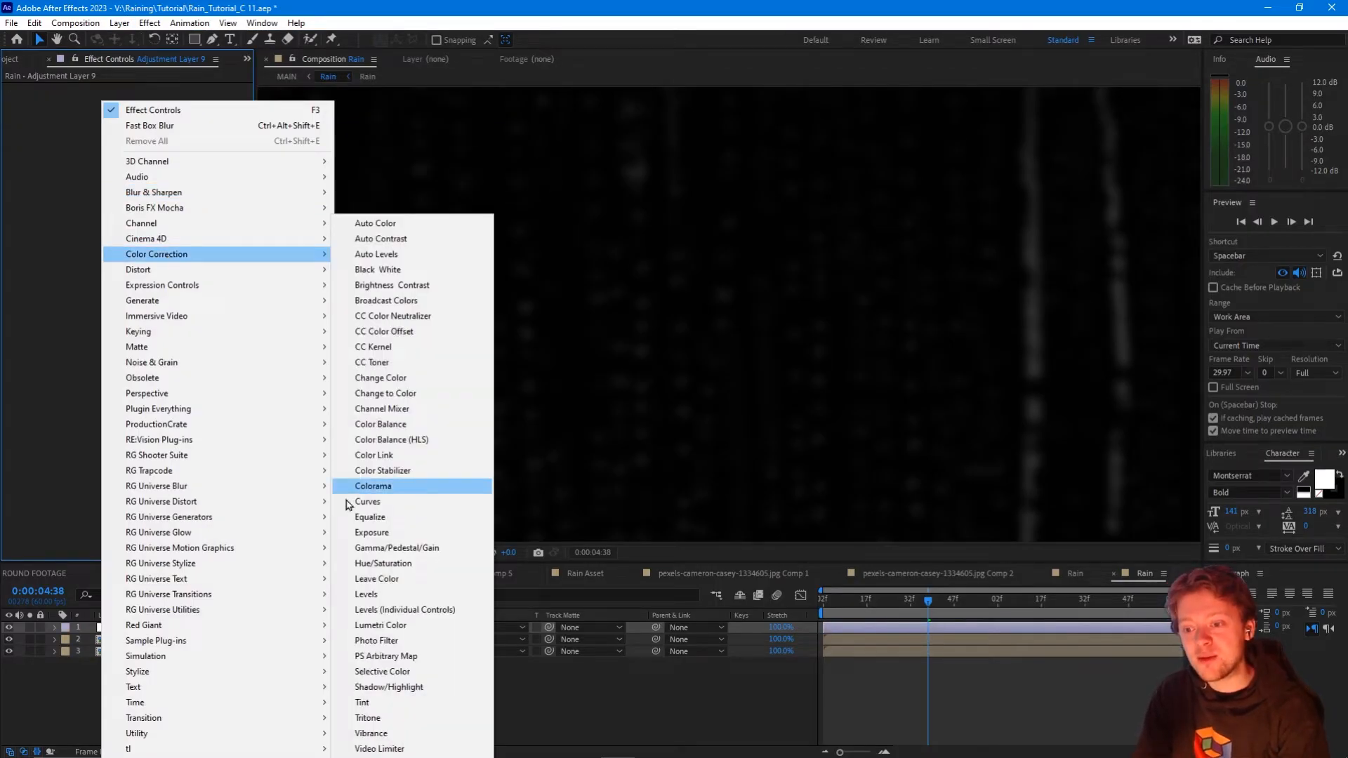
{"action": "left_click", "coordinate": [367, 501]}
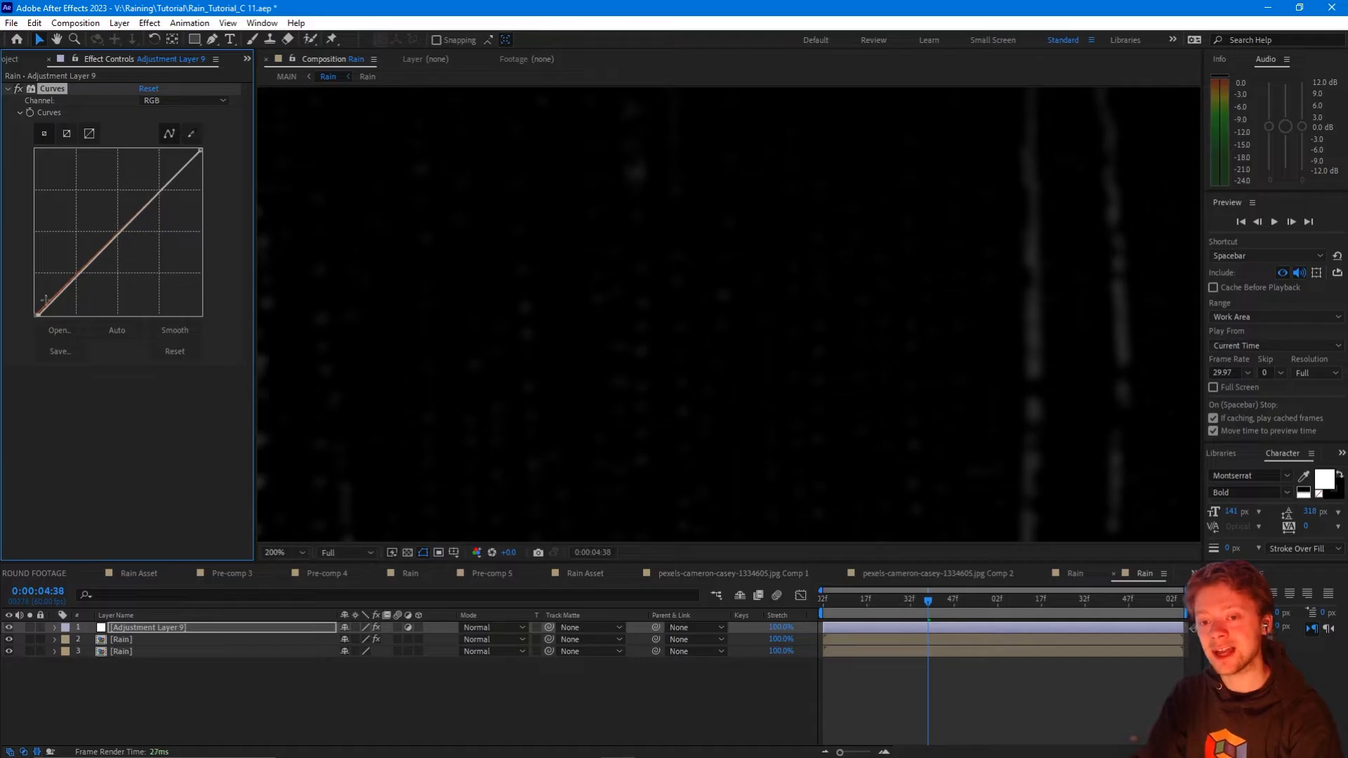
{"action": "left_click_drag", "start_coordinate": [45, 296], "coordinate": [44, 276]}
{"action": "type", "text": "drop s"}
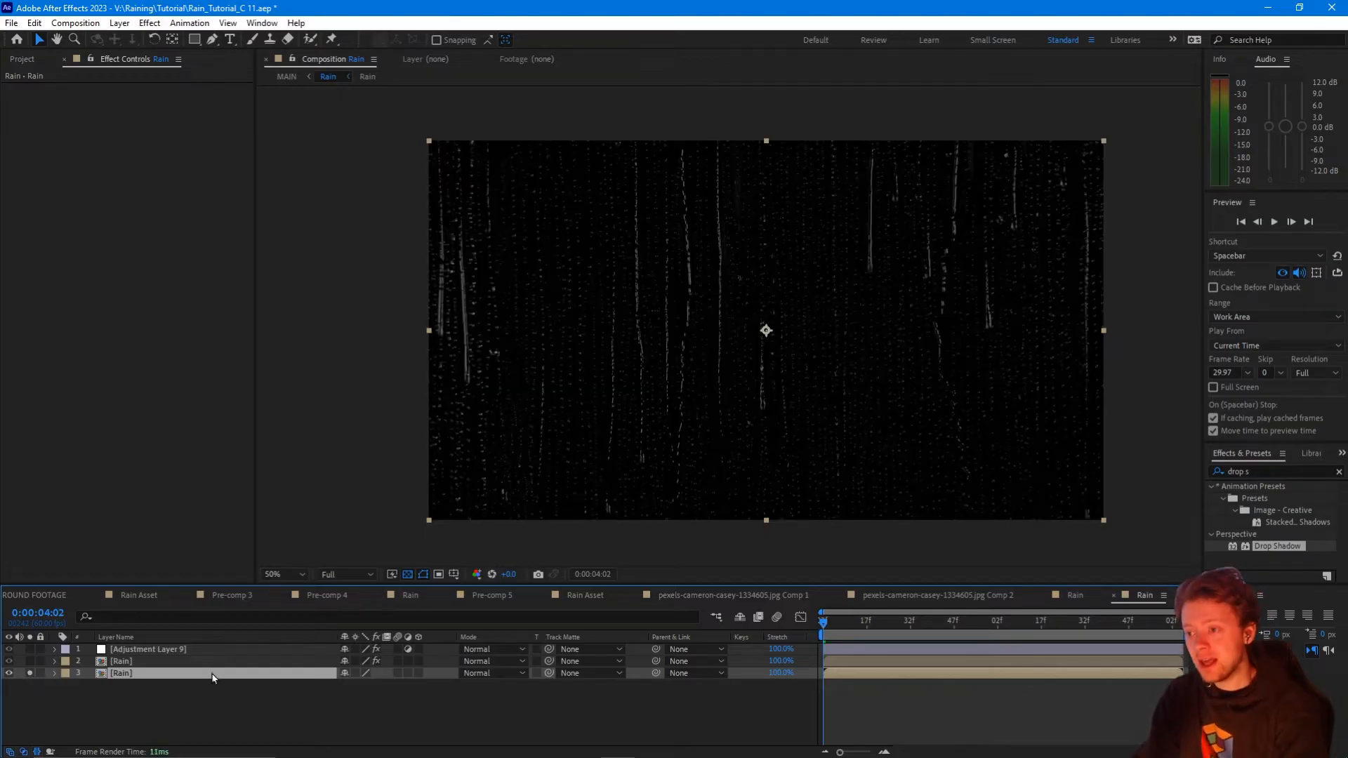
Duplicate the bottom Rain layer and set the copy's blend mode to Difference.
{"action": "left_click", "coordinate": [277, 575]}
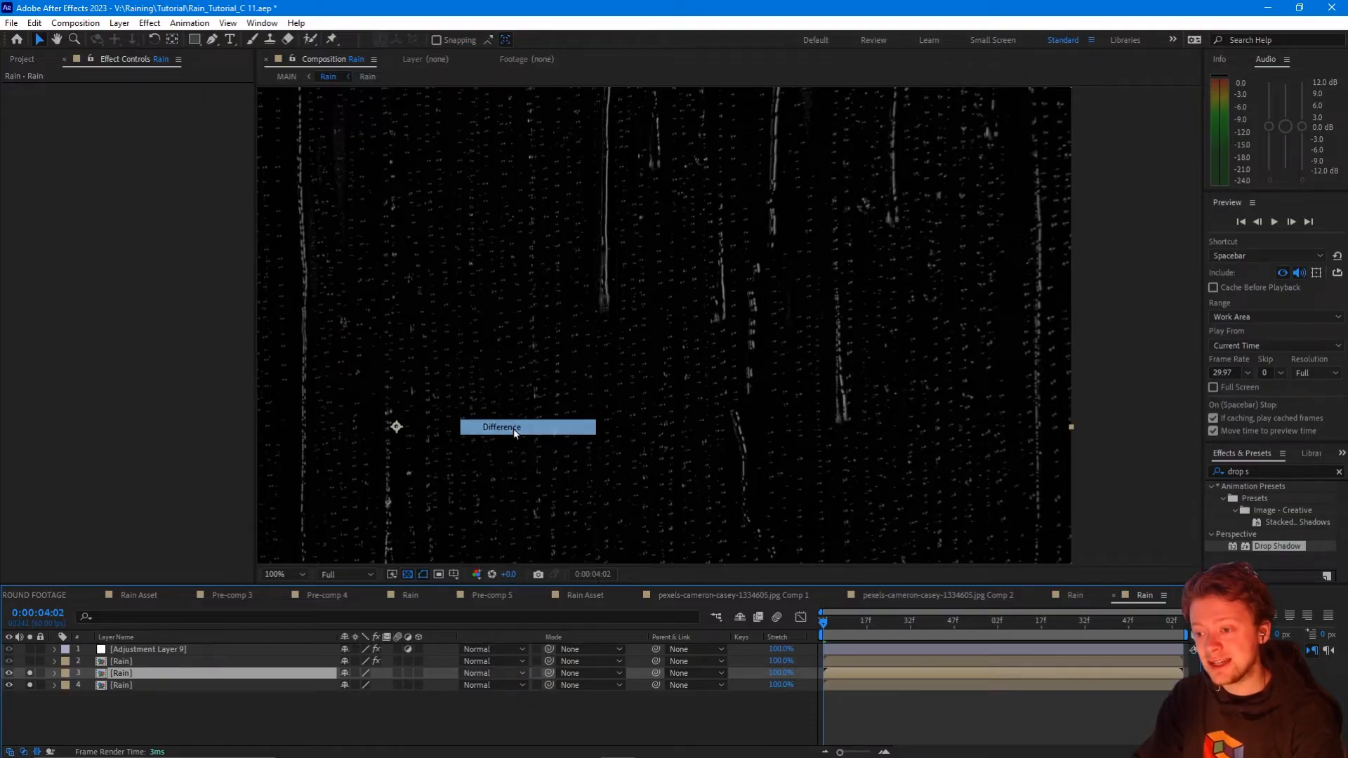
{"action": "left_click", "coordinate": [501, 427]}
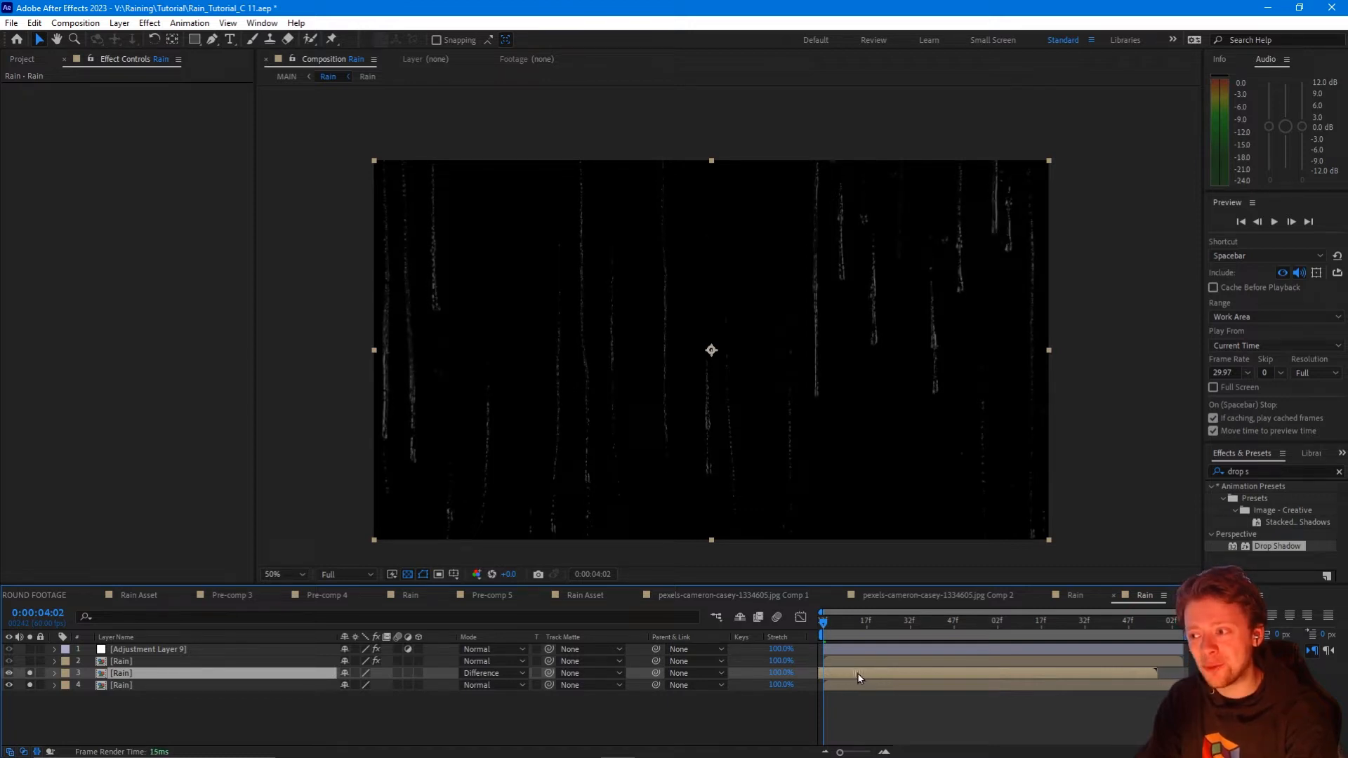
{"action": "left_click", "coordinate": [279, 574]}
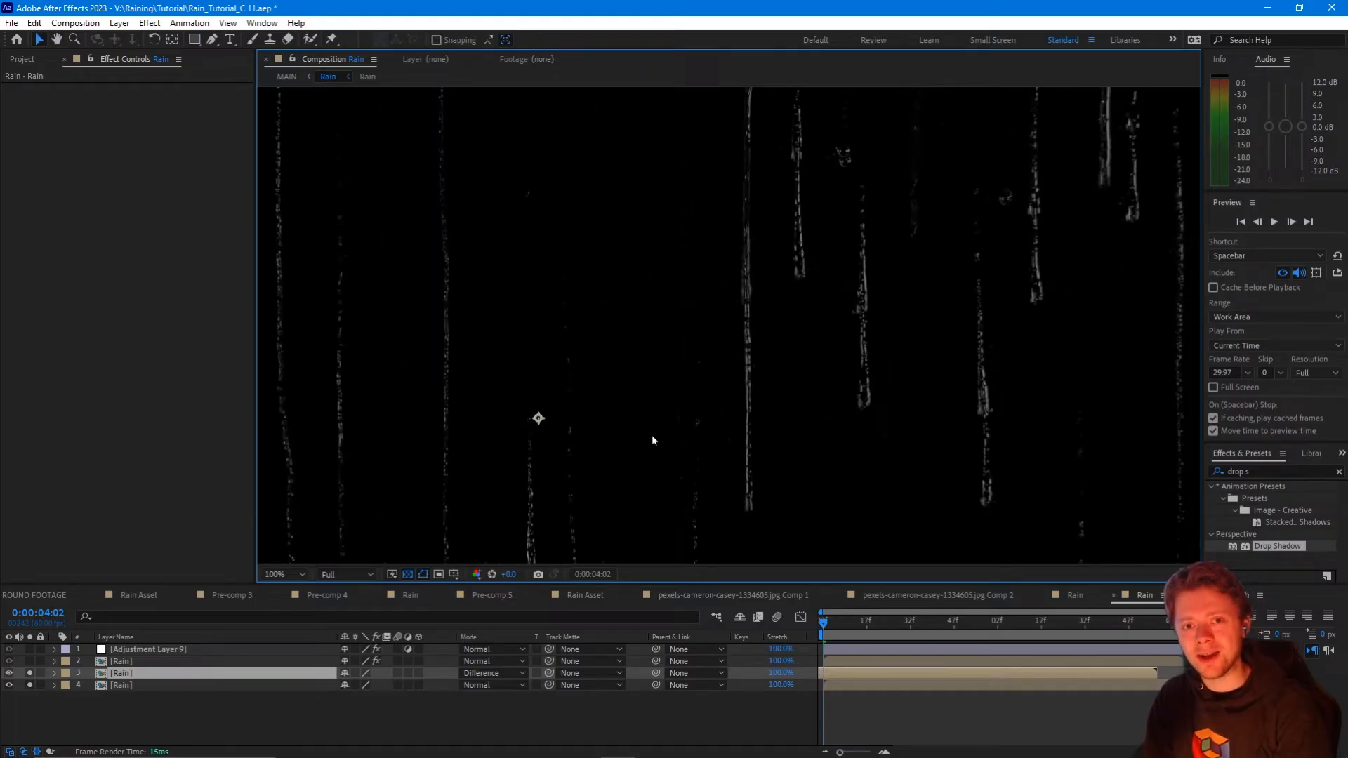
{"action": "left_click", "coordinate": [831, 618]}
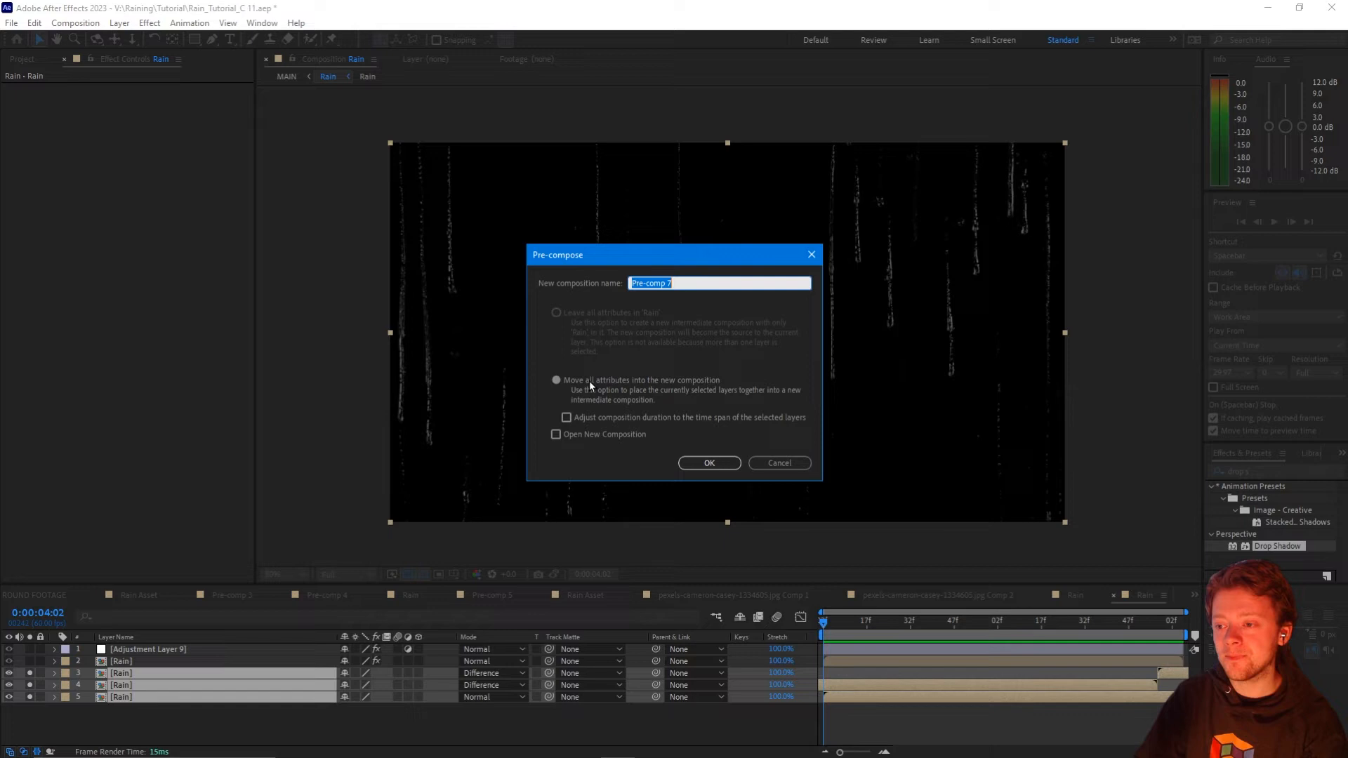
Pre-compose the Difference layers as LargeDroplets and blur them vertically with Fast Box Blur.
{"action": "left_click", "coordinate": [707, 462]}
{"action": "type", "text": "LargeDroplets"}
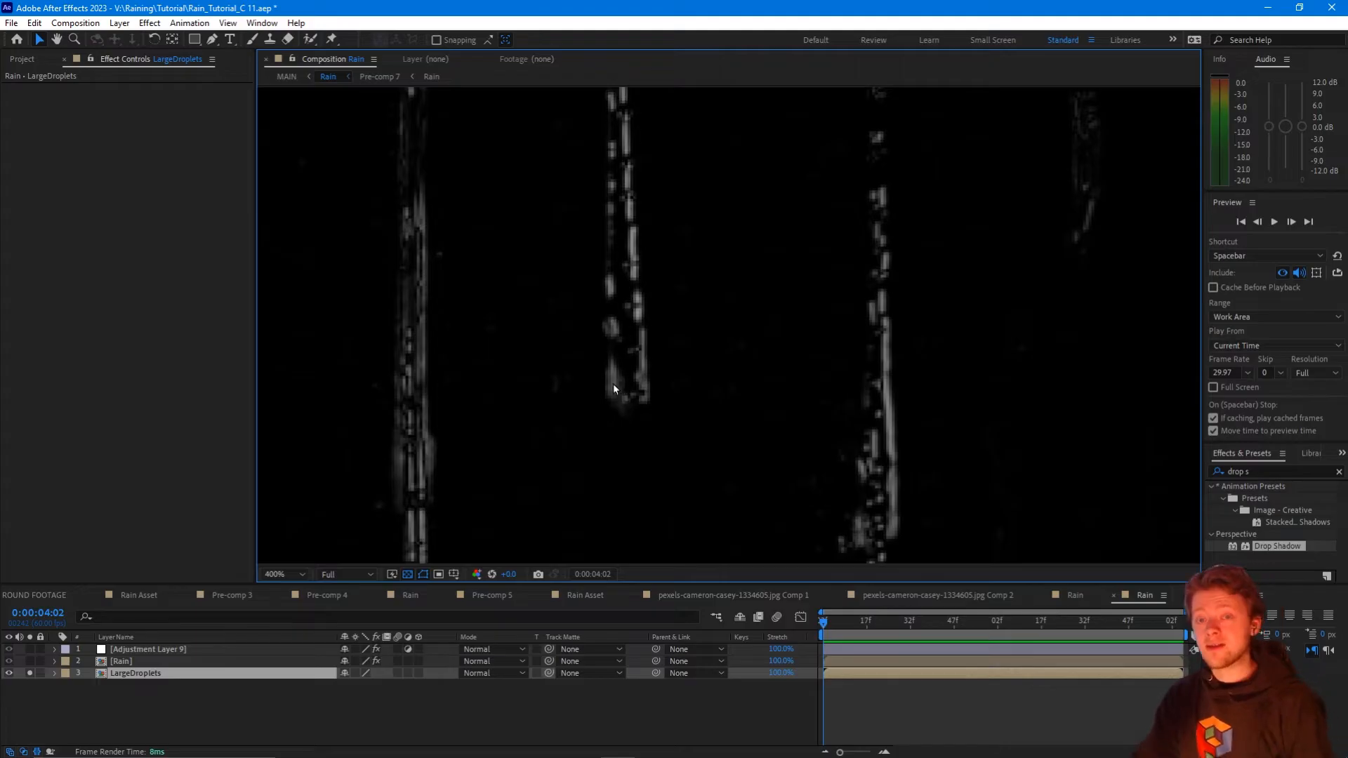
{"action": "left_click", "coordinate": [149, 23]}
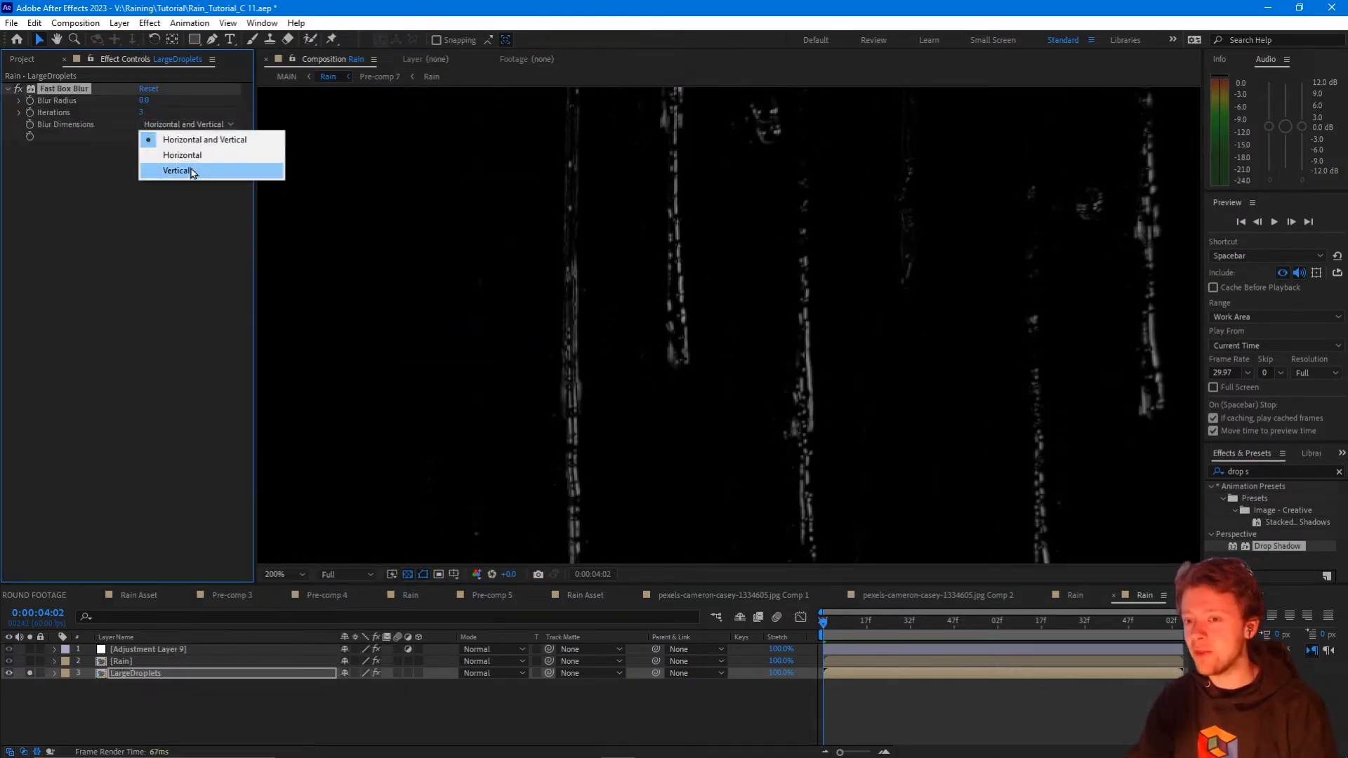
{"action": "left_click", "coordinate": [177, 170]}
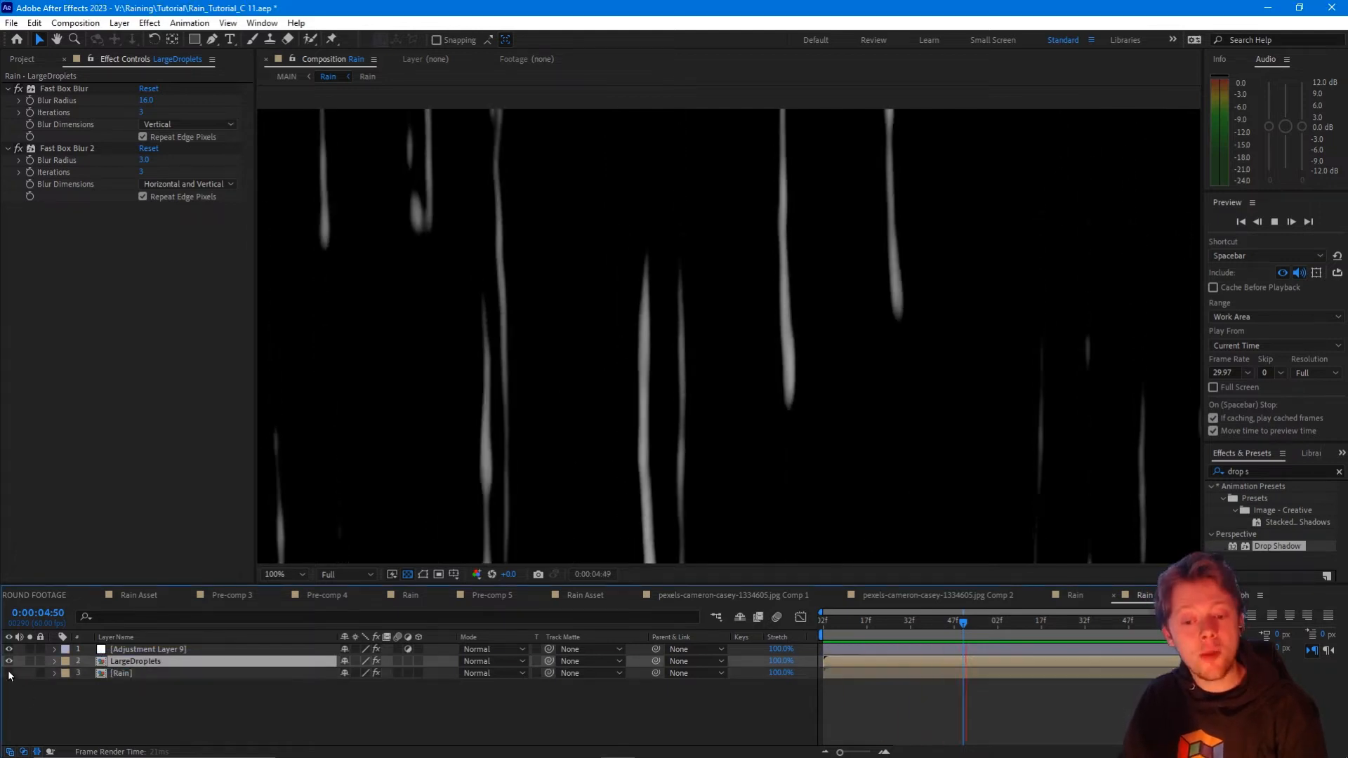
{"action": "left_click", "coordinate": [928, 620]}
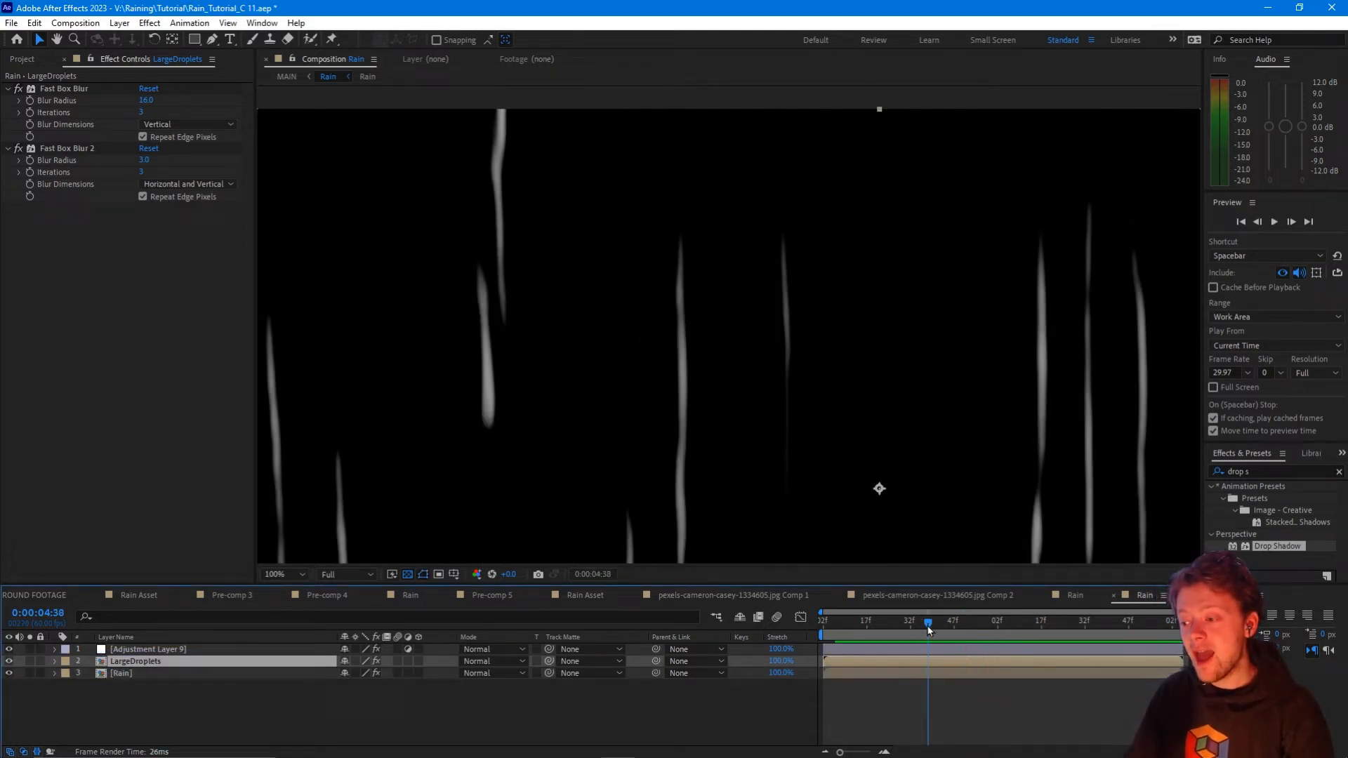
{"action": "left_click", "coordinate": [494, 661]}
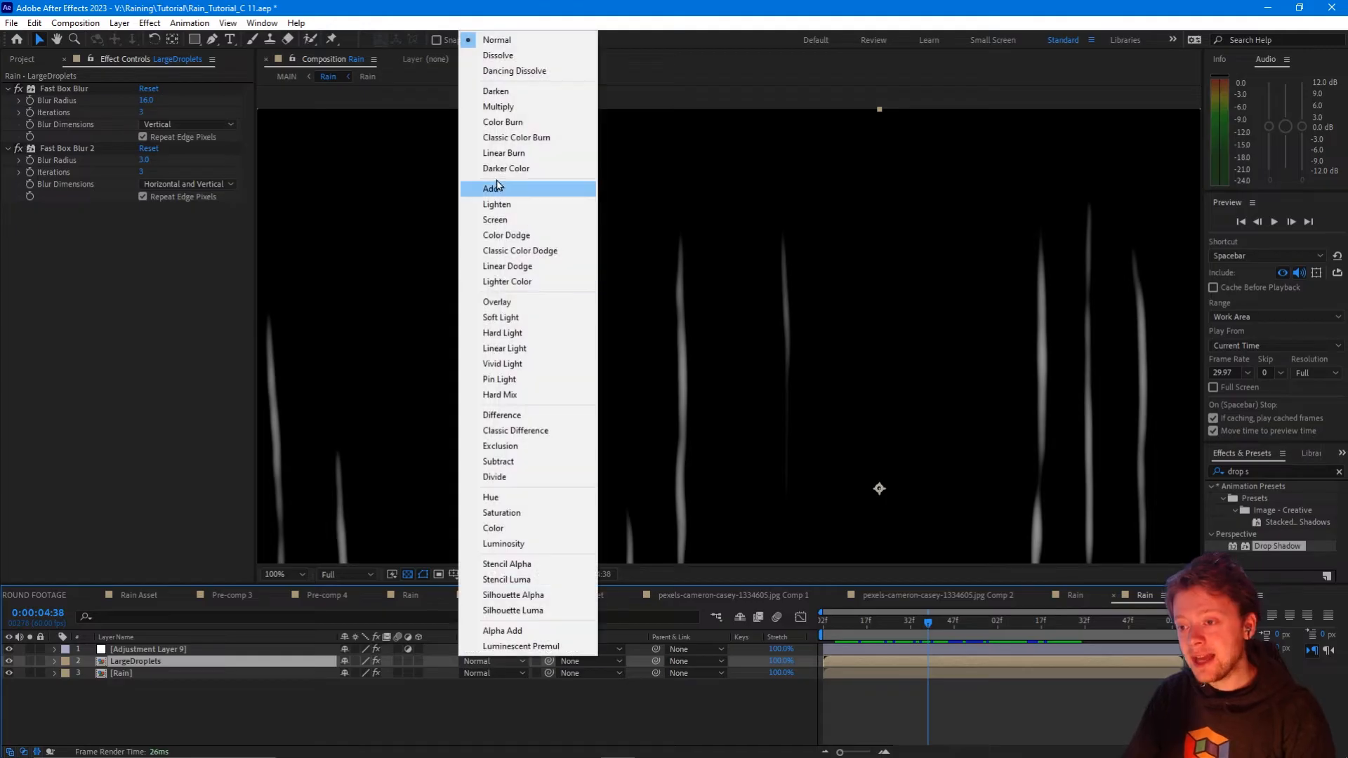
Set the LargeDroplets layer's blend mode to Add.
{"action": "left_click", "coordinate": [495, 186]}
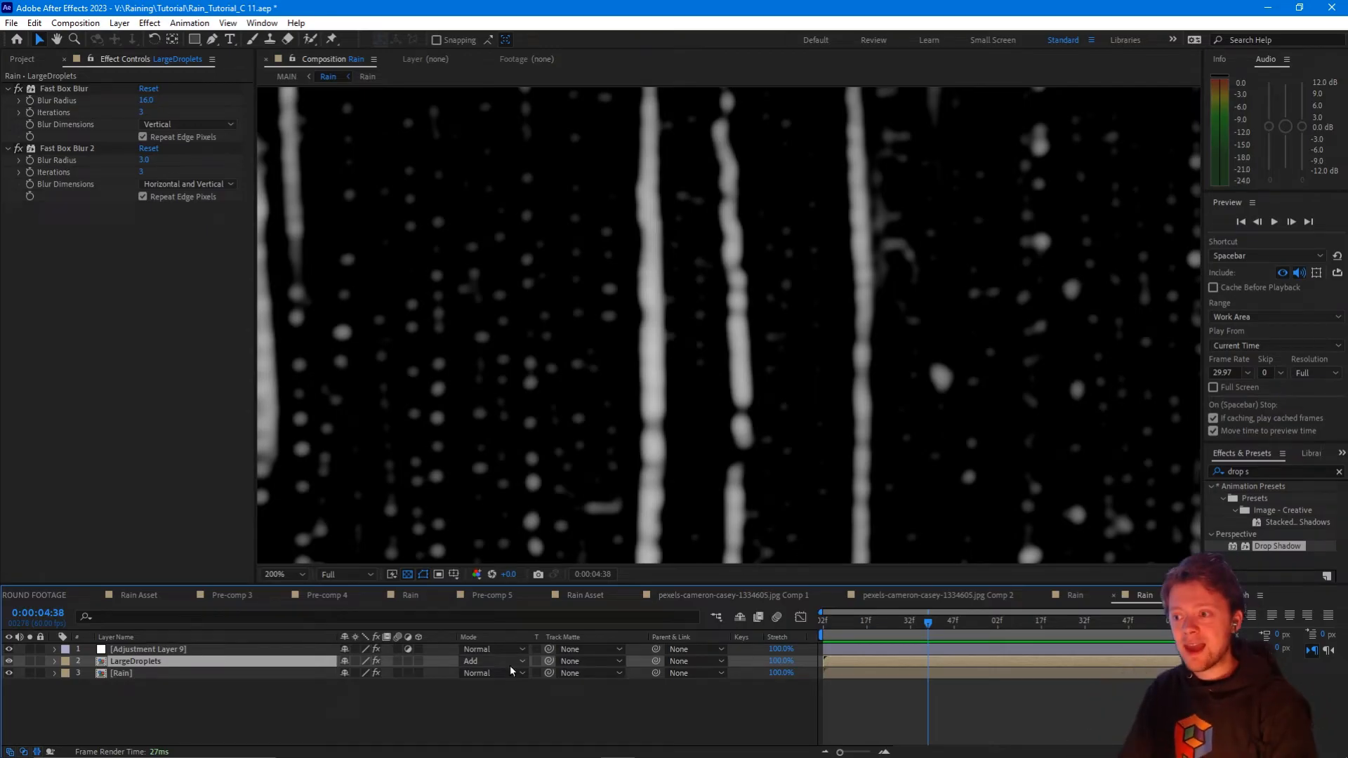
{"action": "left_click", "coordinate": [490, 661]}
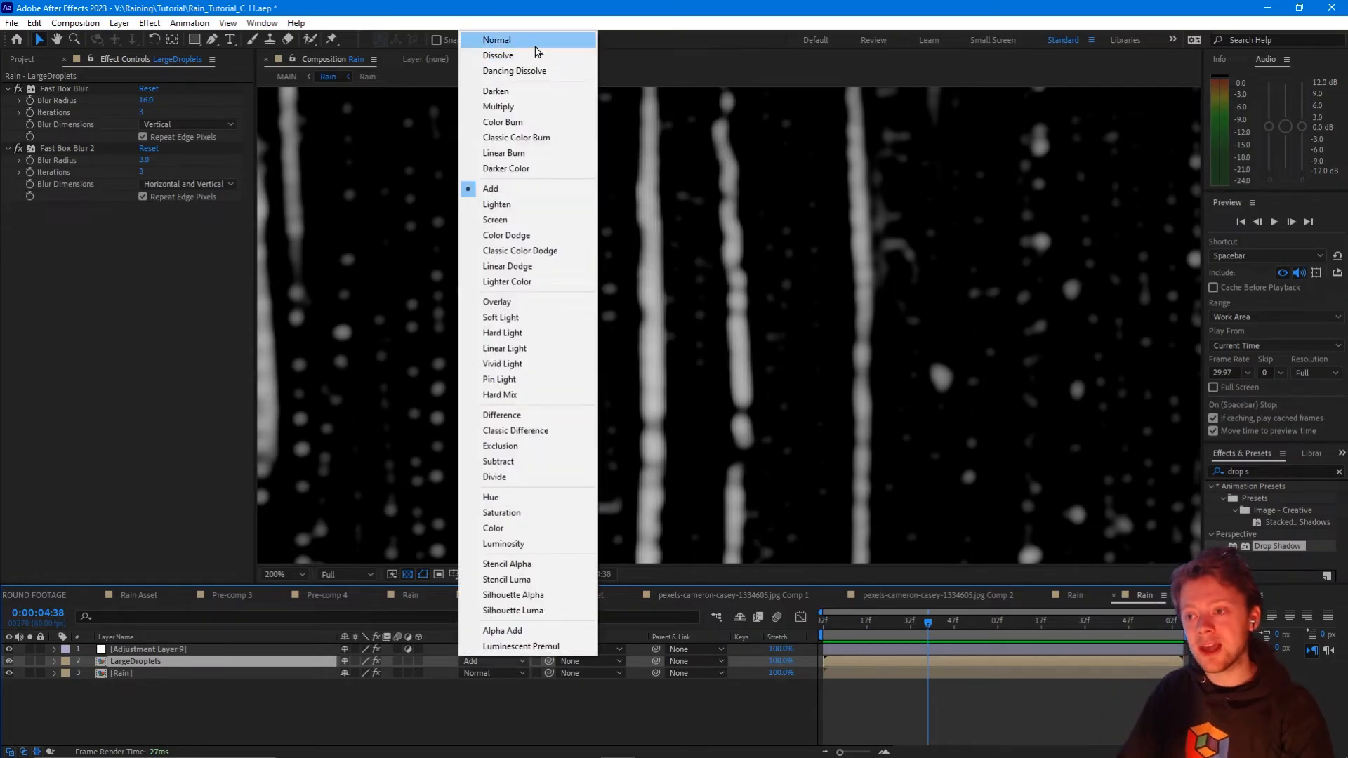
Return LargeDroplets to Normal, duplicate it and rename the lower copy LargeDropletsMask.
{"action": "left_click", "coordinate": [495, 39]}
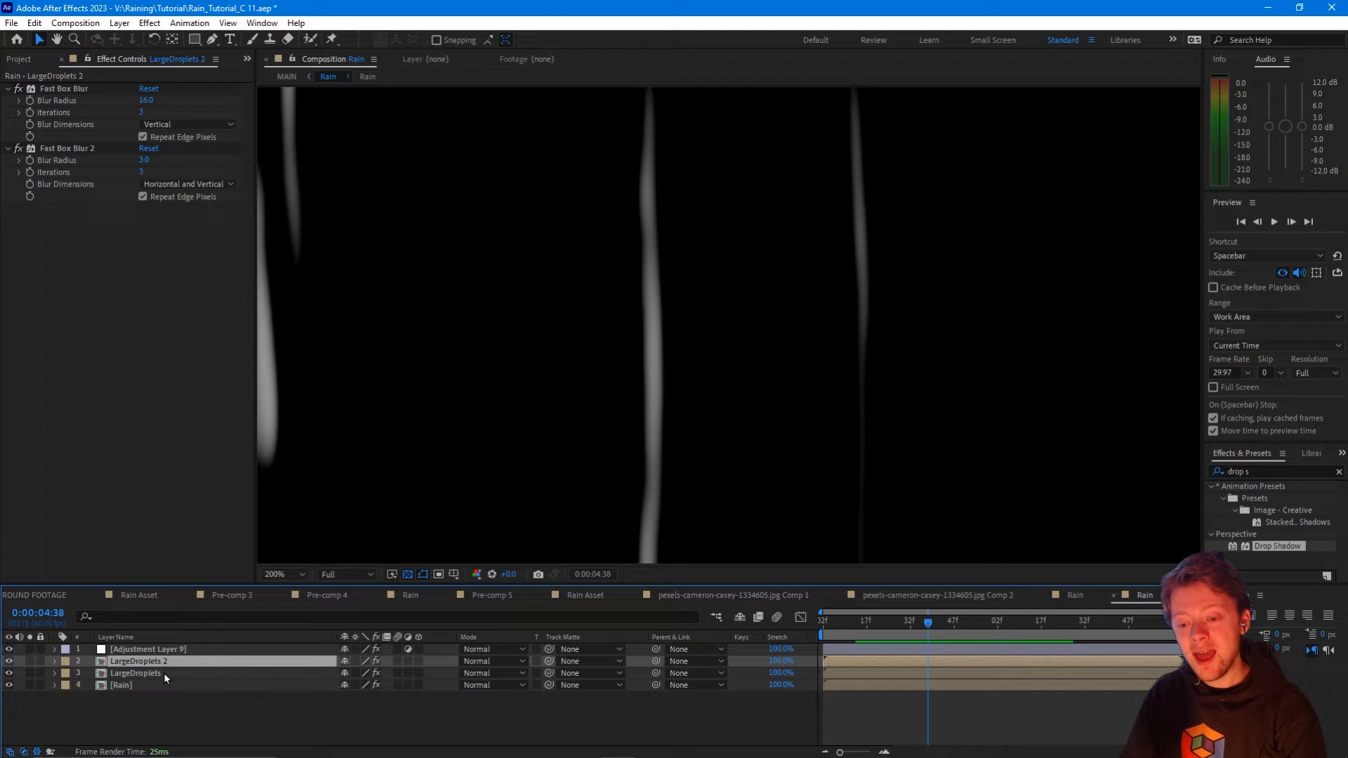
{"action": "double_click", "coordinate": [135, 673]}
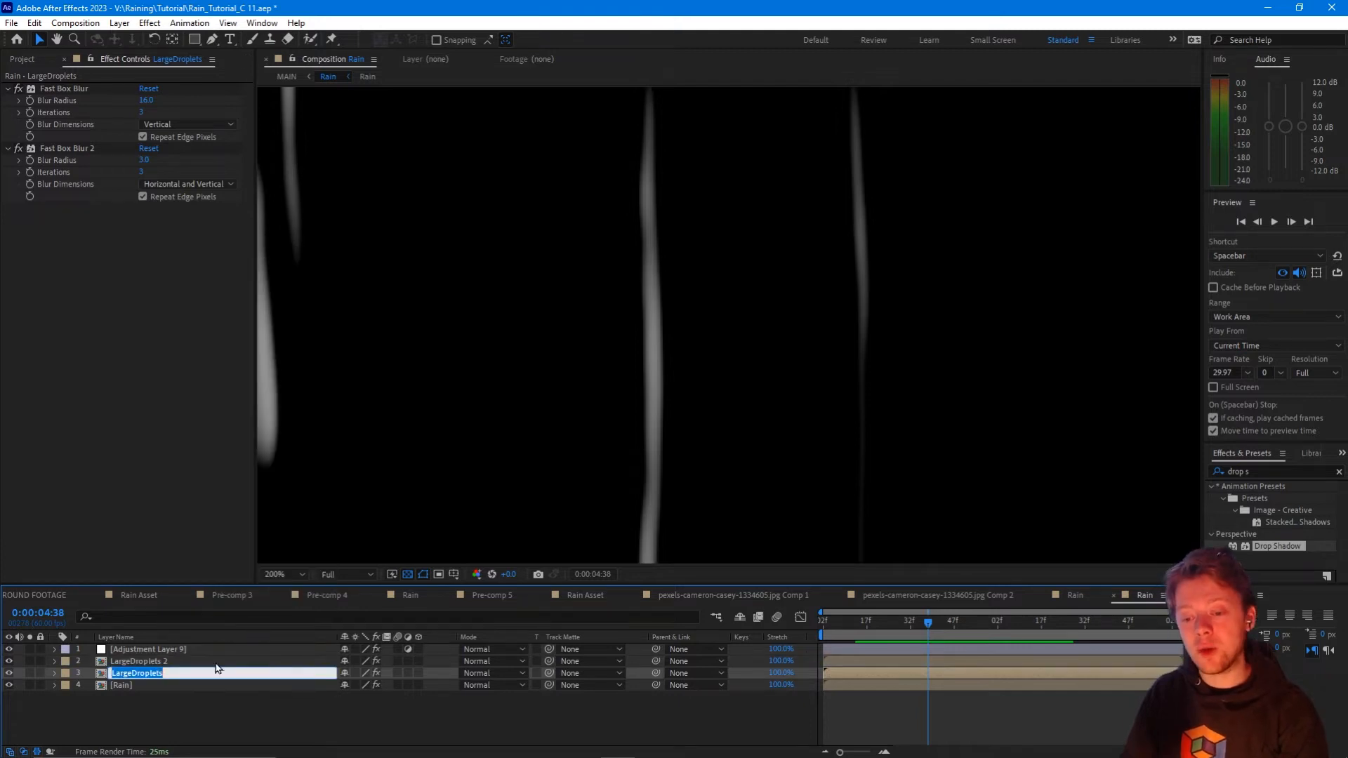
{"action": "type", "text": "Mask"}
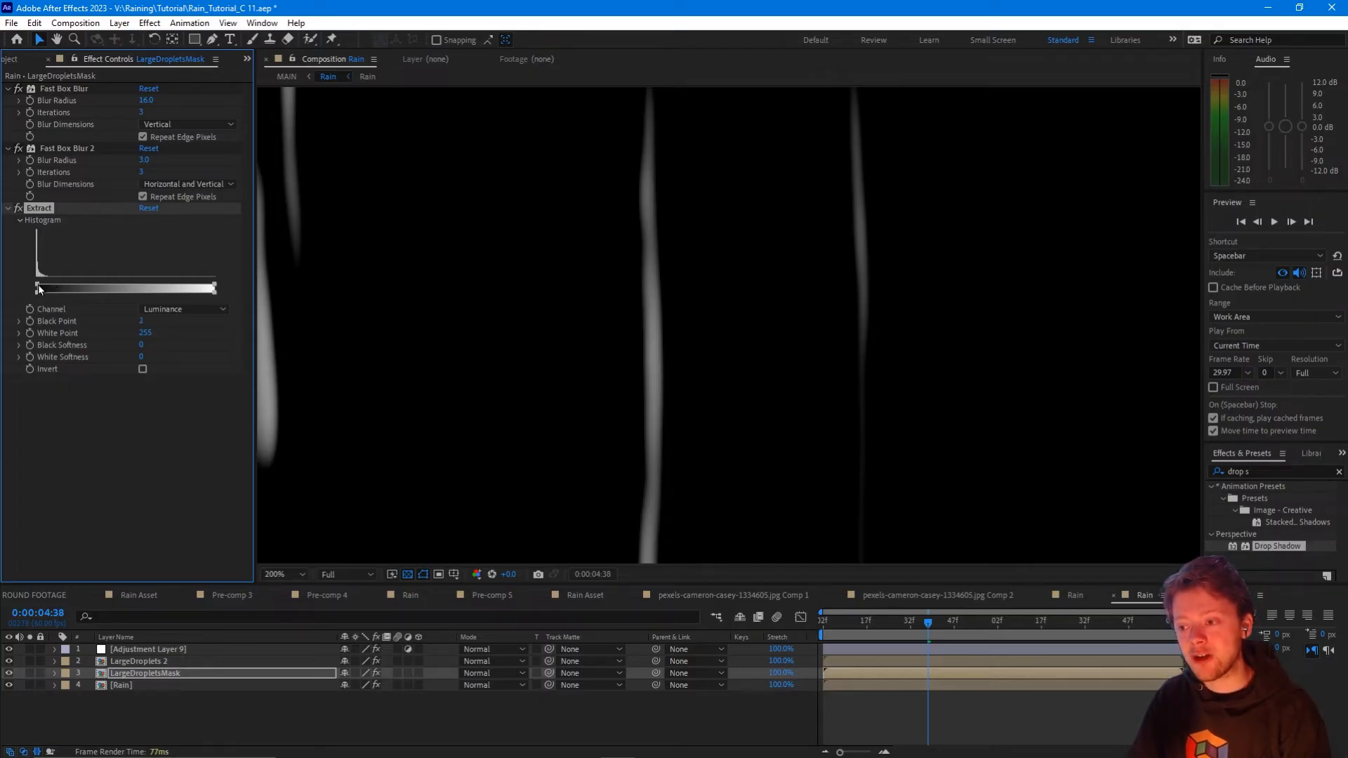
Lower Extract's black point on LargeDropletsMask, solo the mask layer, and select LargeDroplets 2 for editing.
{"action": "left_click_drag", "start_coordinate": [40, 288], "coordinate": [36, 288]}
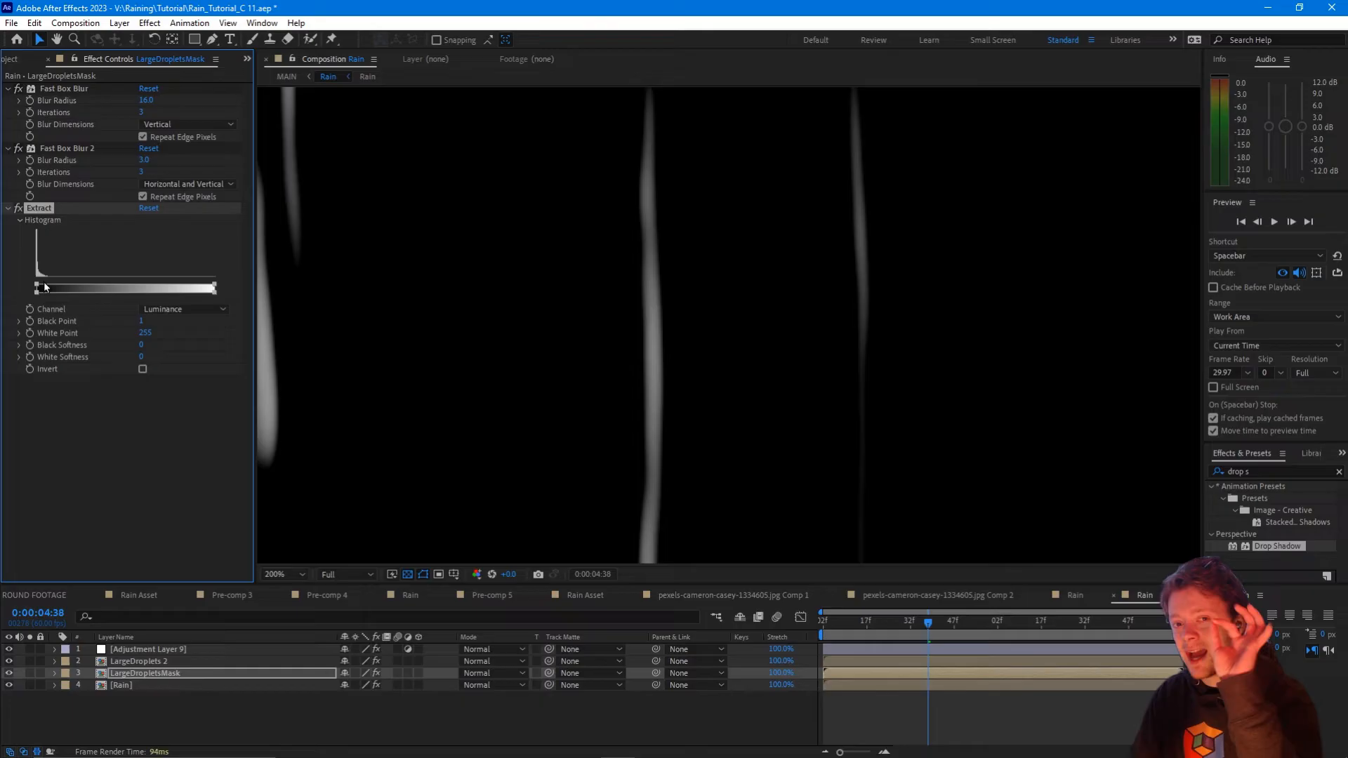
{"action": "left_click", "coordinate": [273, 573]}
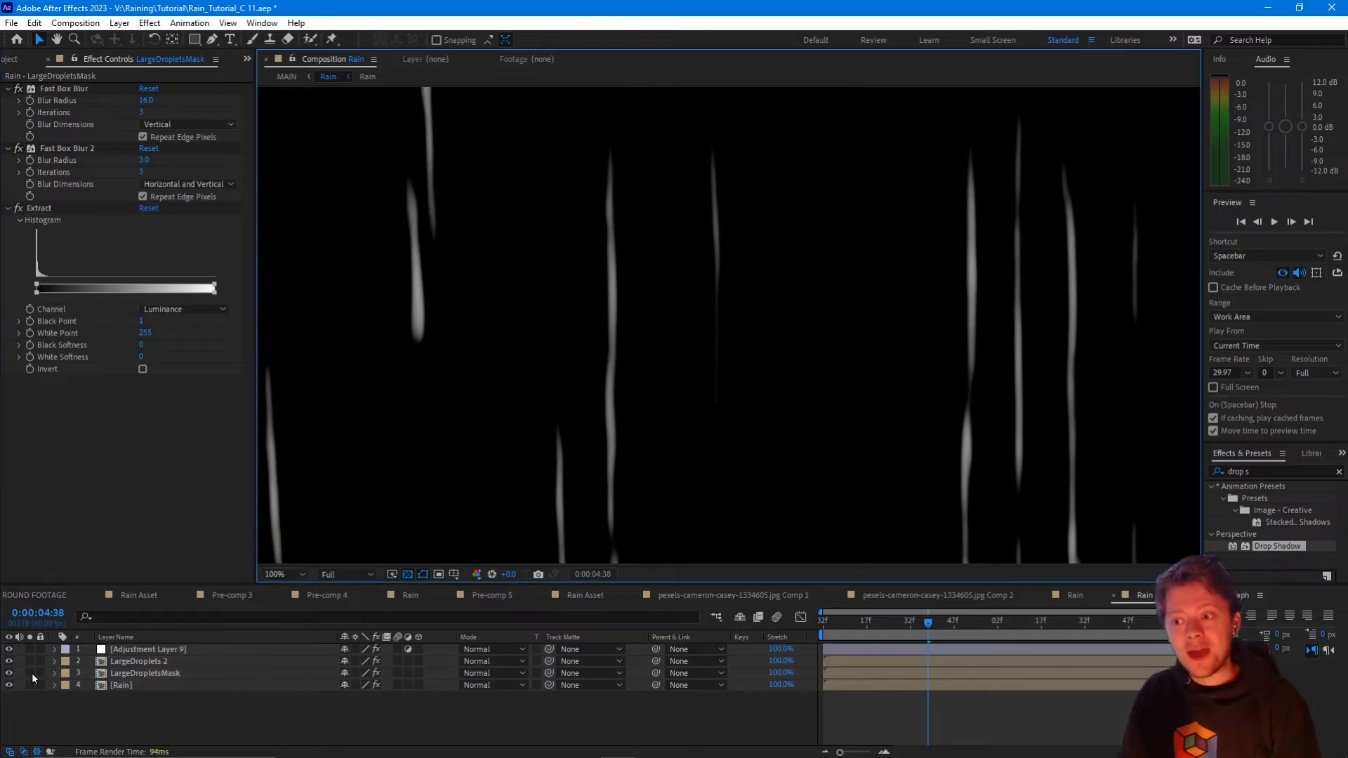
{"action": "left_click", "coordinate": [27, 660]}
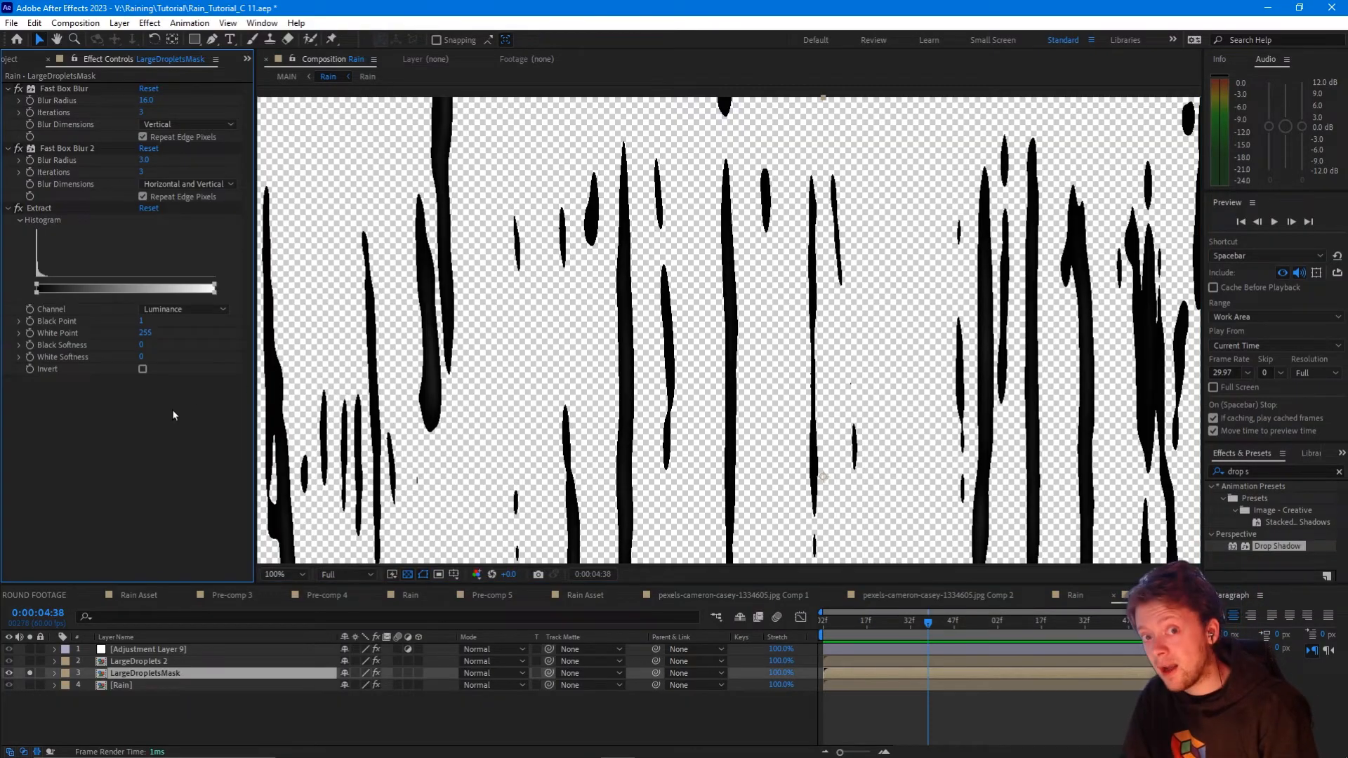
{"action": "mouse_move", "coordinate": [421, 356]}
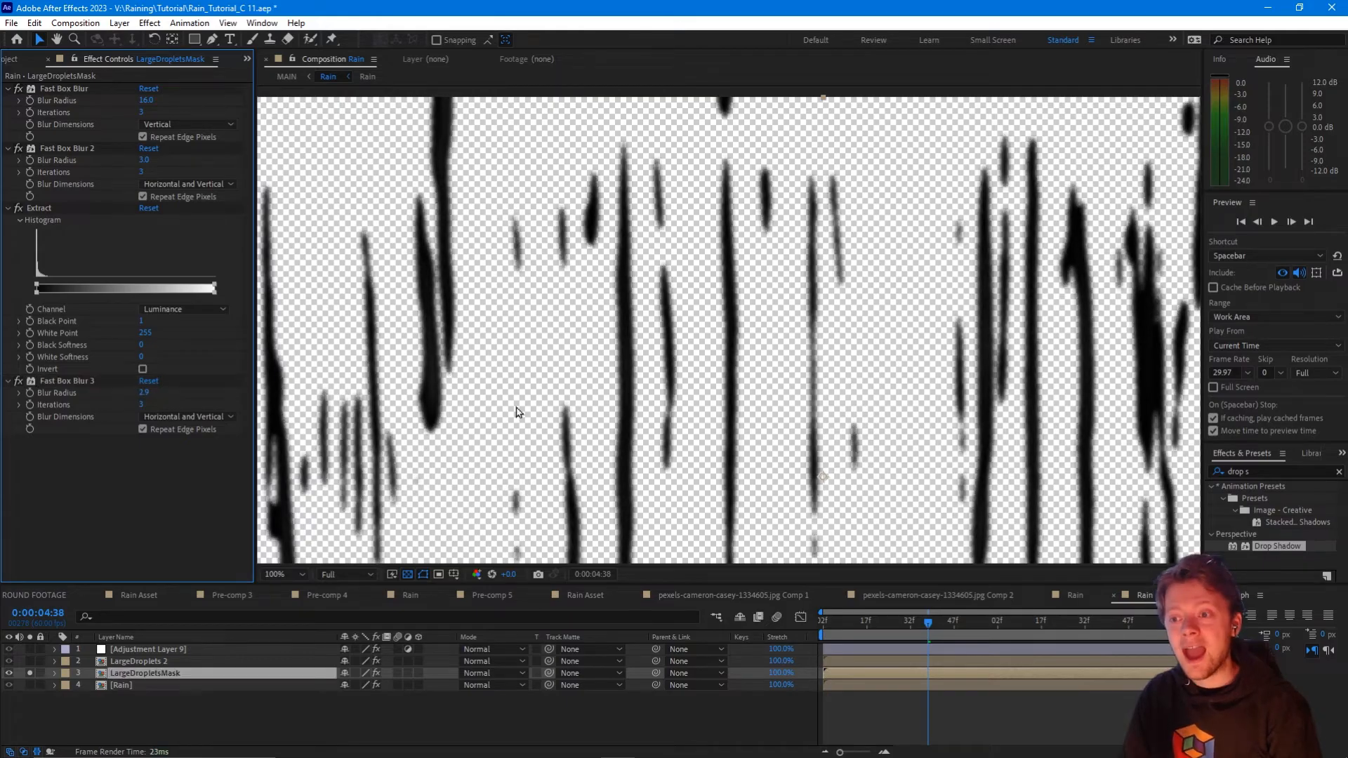
{"action": "scroll", "scroll_direction": "down", "scroll_amount": 3}
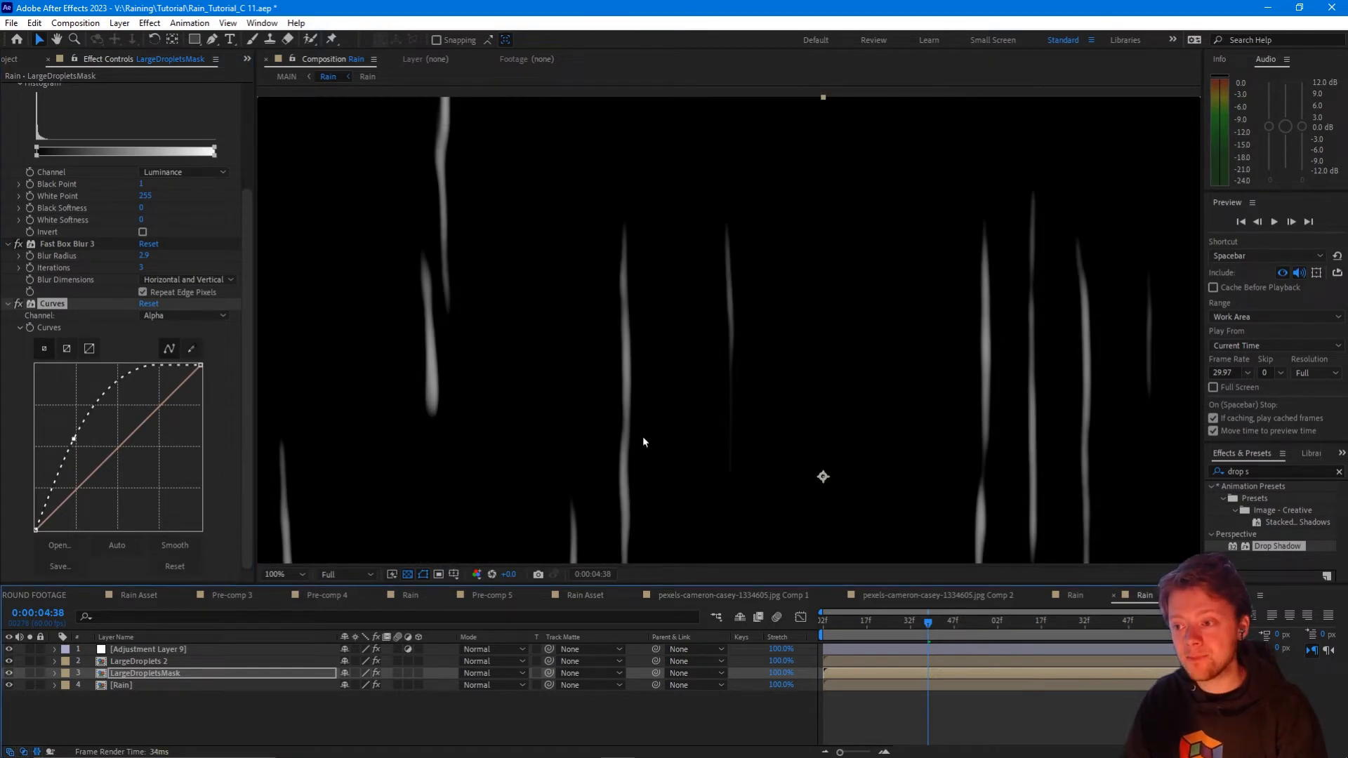
{"action": "left_click", "coordinate": [140, 660]}
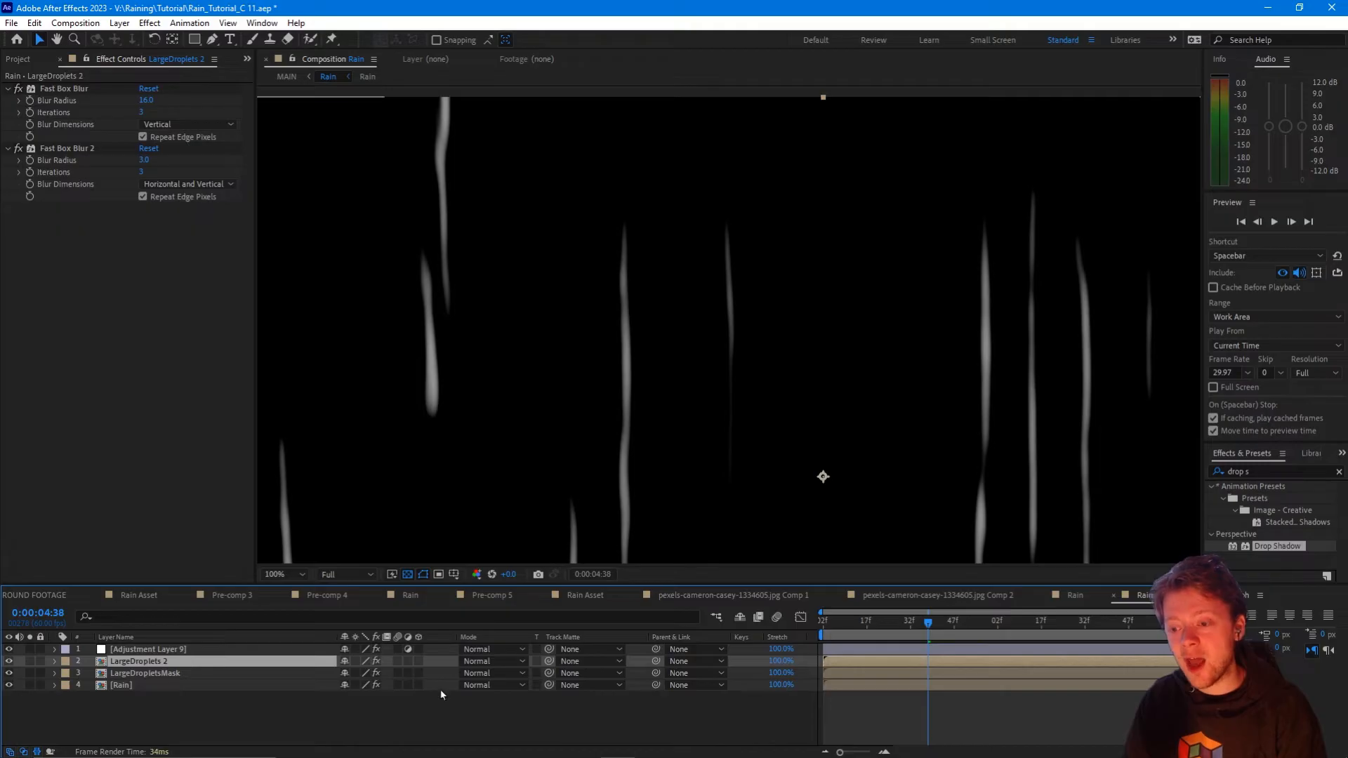
Set LargeDroplets 2 to Add blending, reveal LargeDropletsMask, and bring its Extract black point down to 0.
{"action": "left_click", "coordinate": [495, 661]}
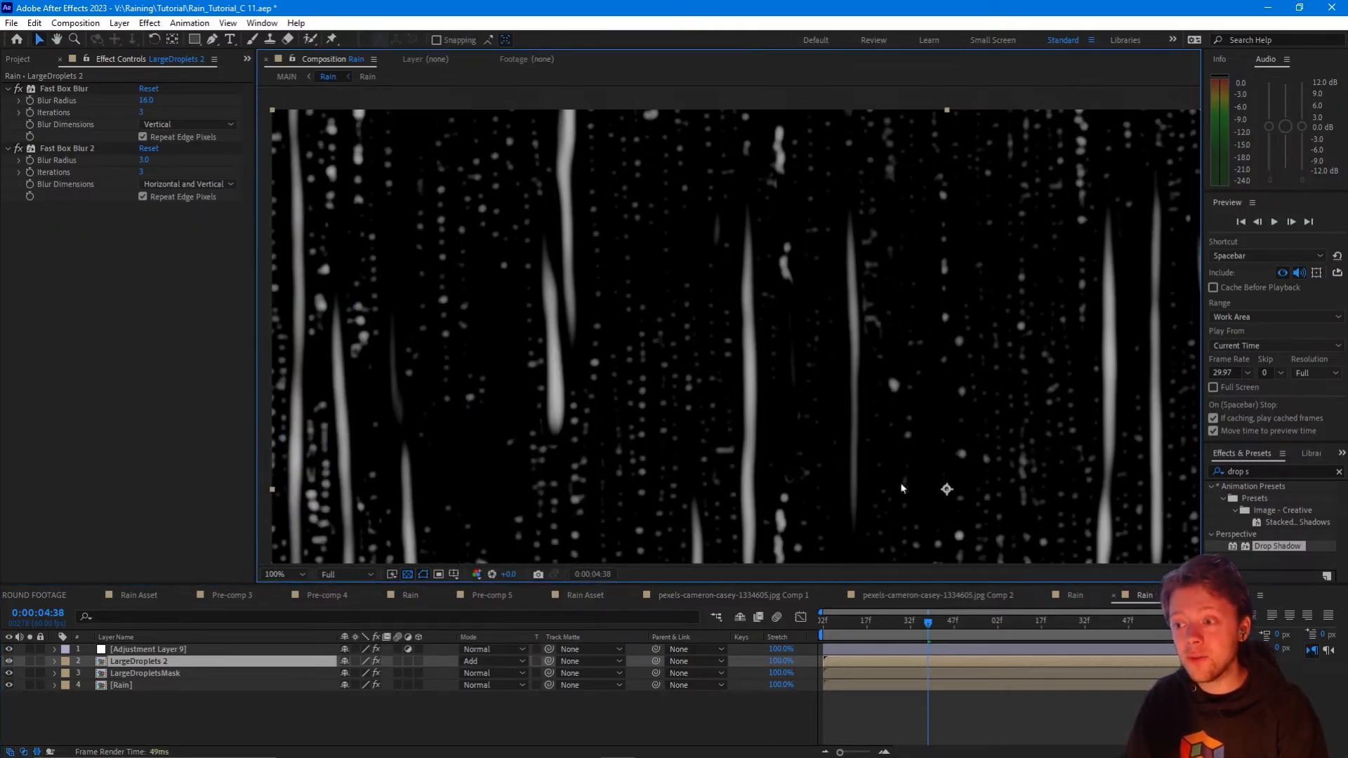
{"action": "mouse_move", "coordinate": [721, 421]}
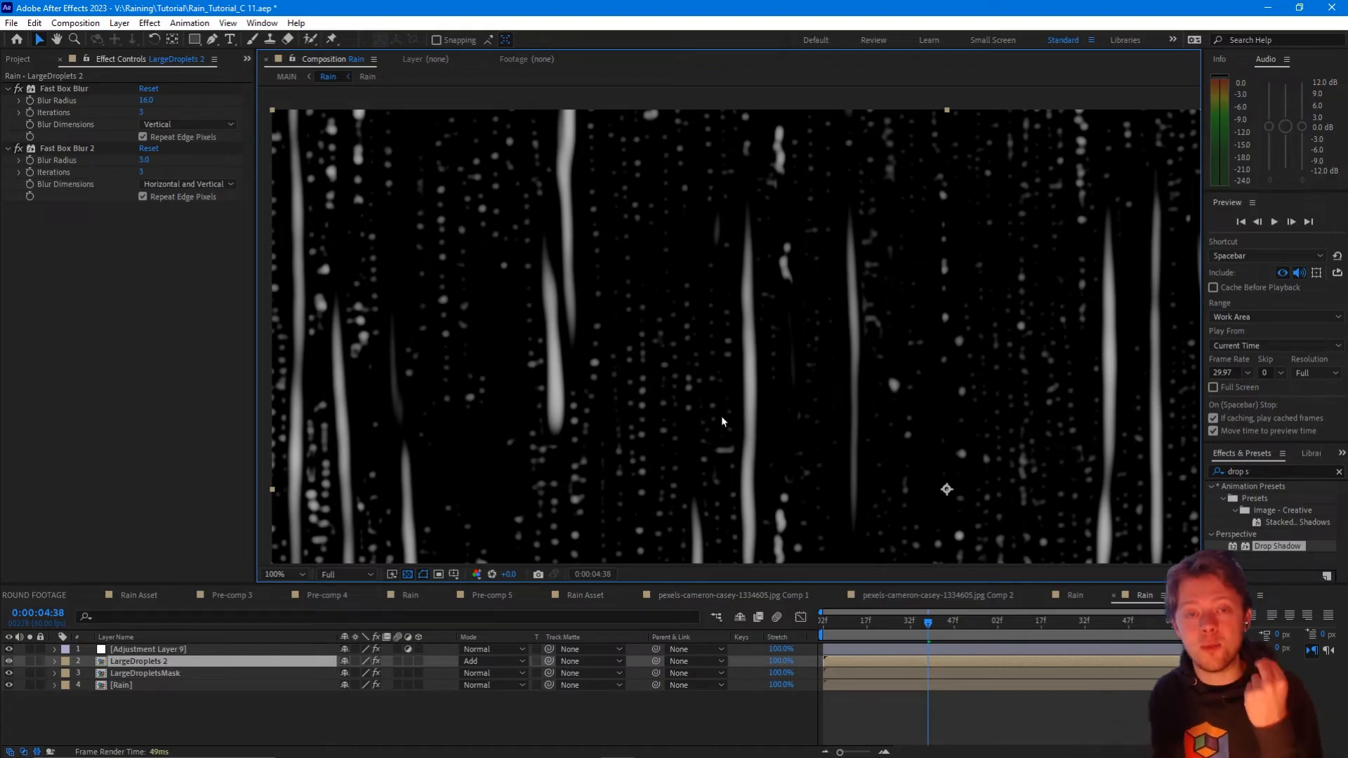
{"action": "left_click", "coordinate": [277, 574]}
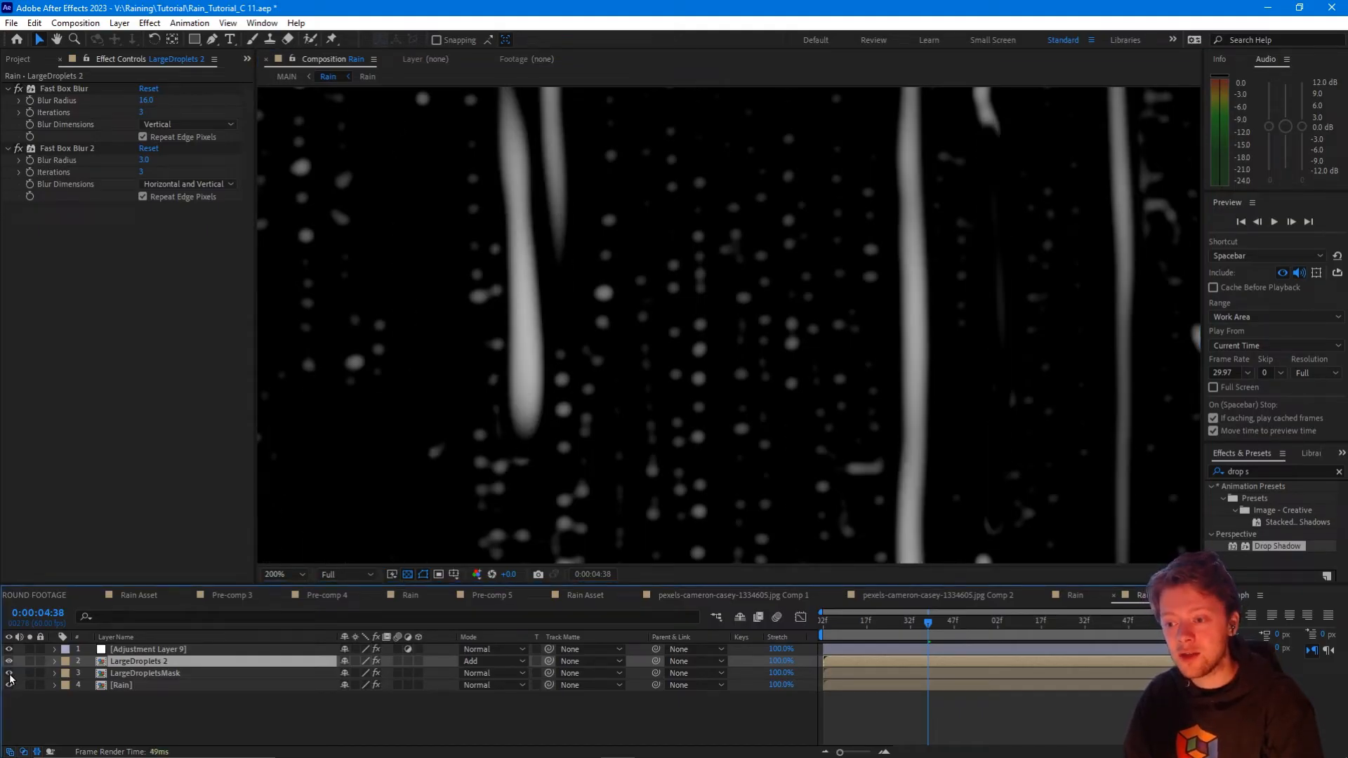
{"action": "left_click", "coordinate": [277, 574]}
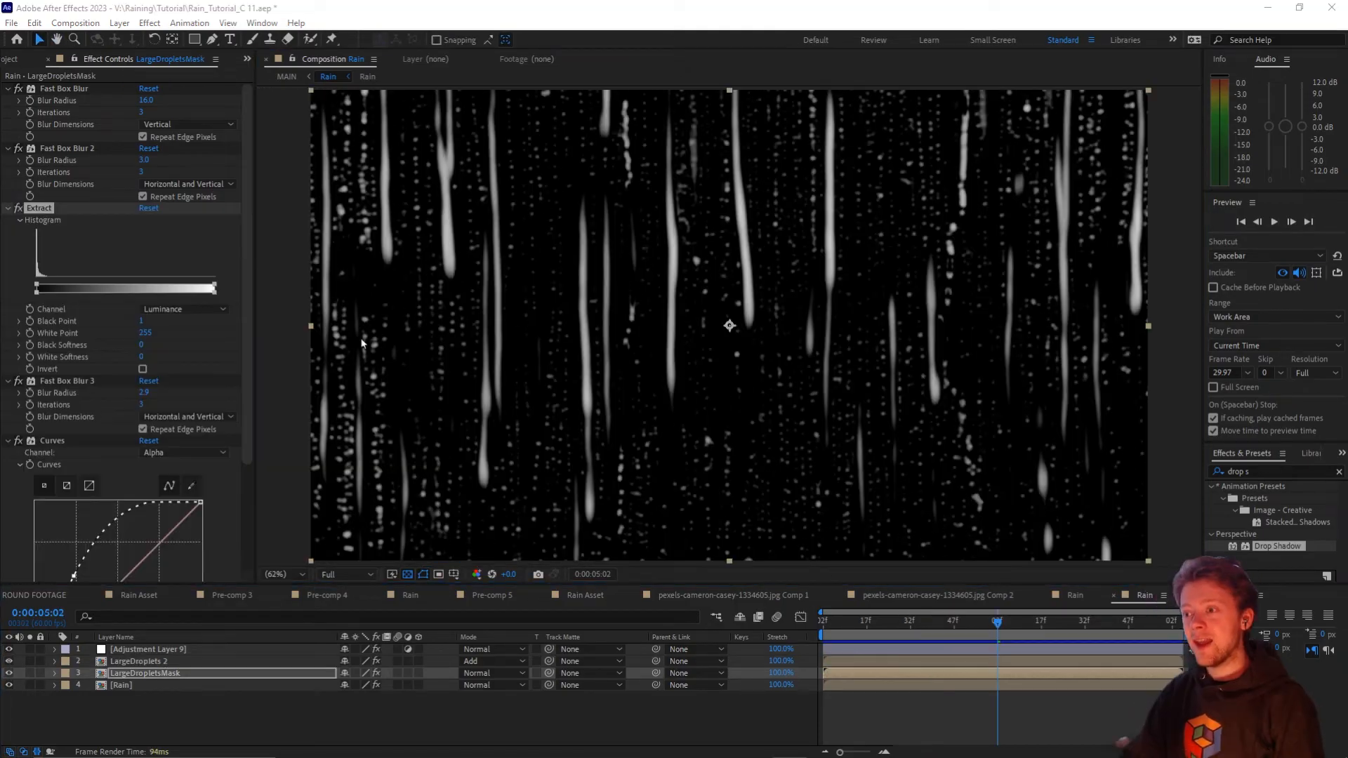
{"action": "mouse_move", "coordinate": [30, 282]}
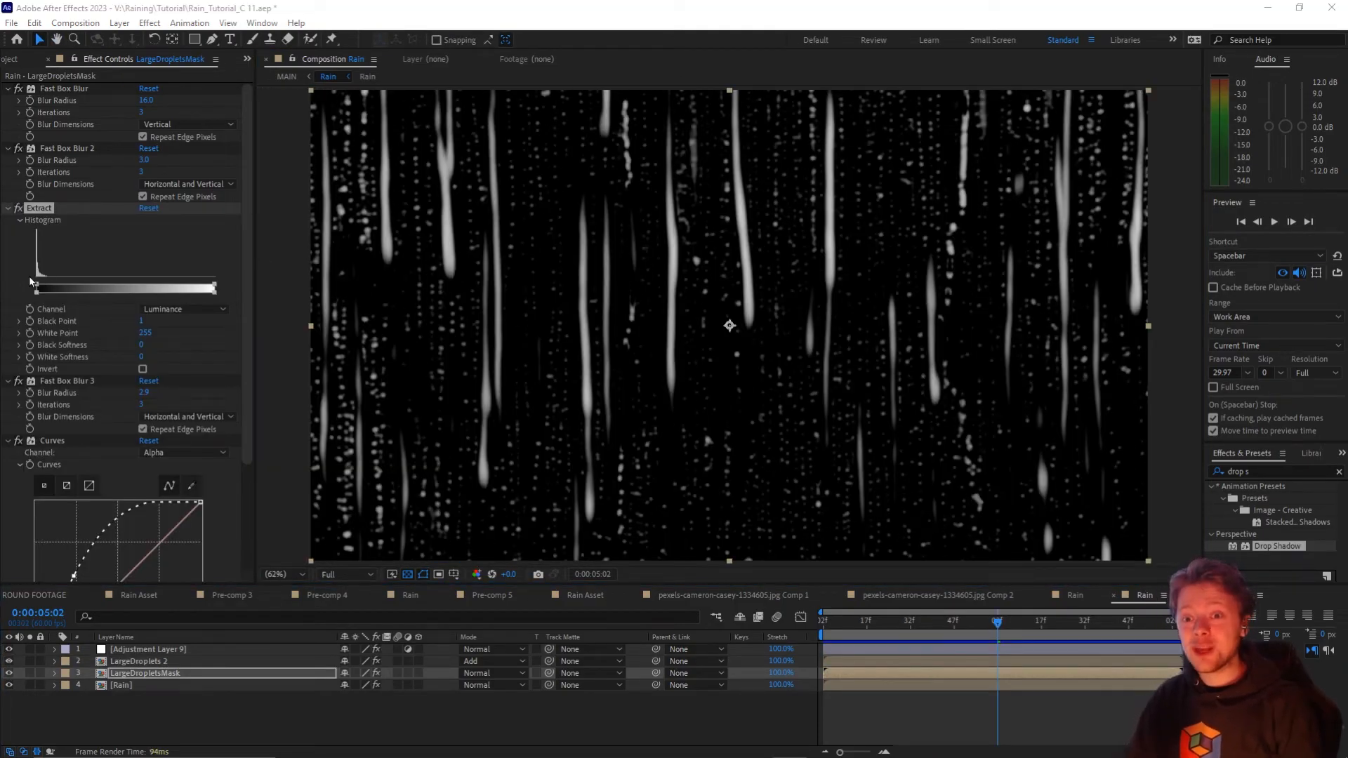
{"action": "left_click_drag", "start_coordinate": [28, 286], "coordinate": [37, 286]}
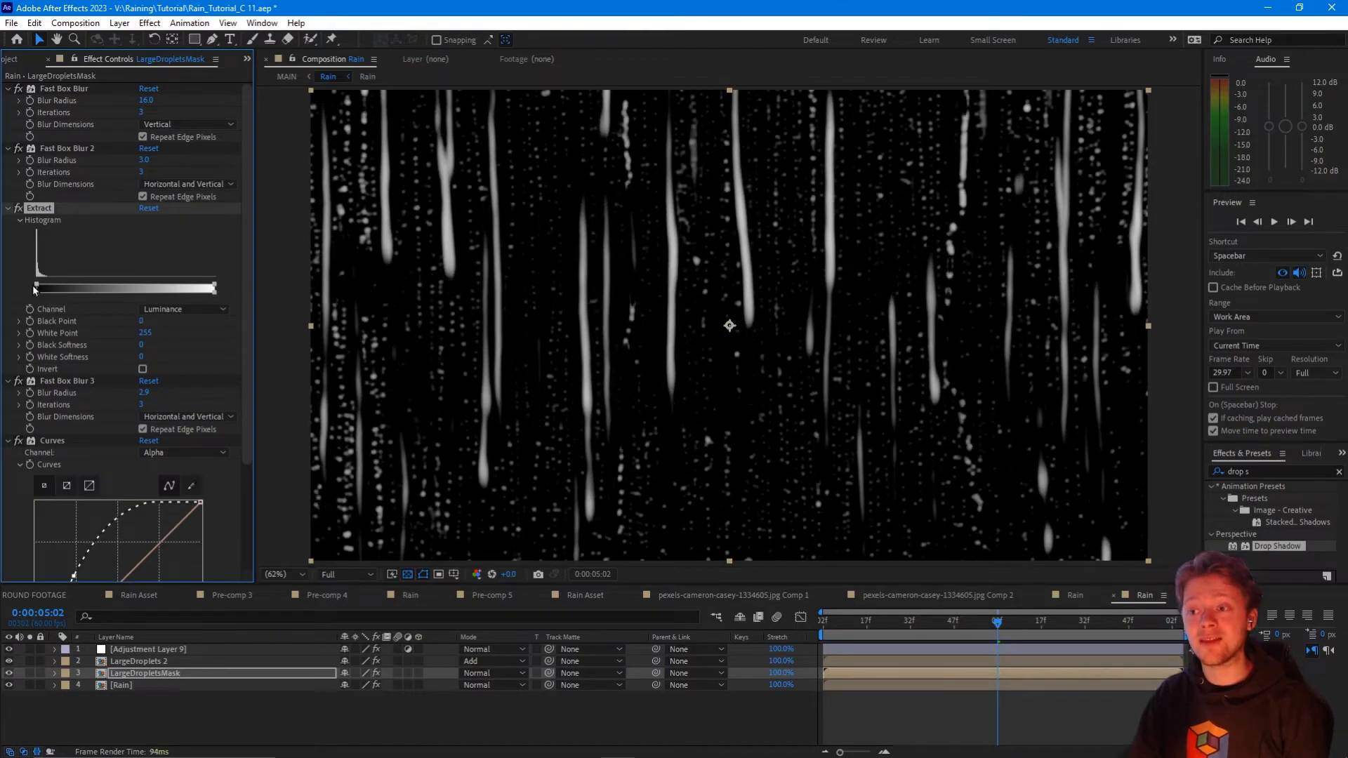
{"action": "left_click_drag", "start_coordinate": [37, 287], "coordinate": [41, 287]}
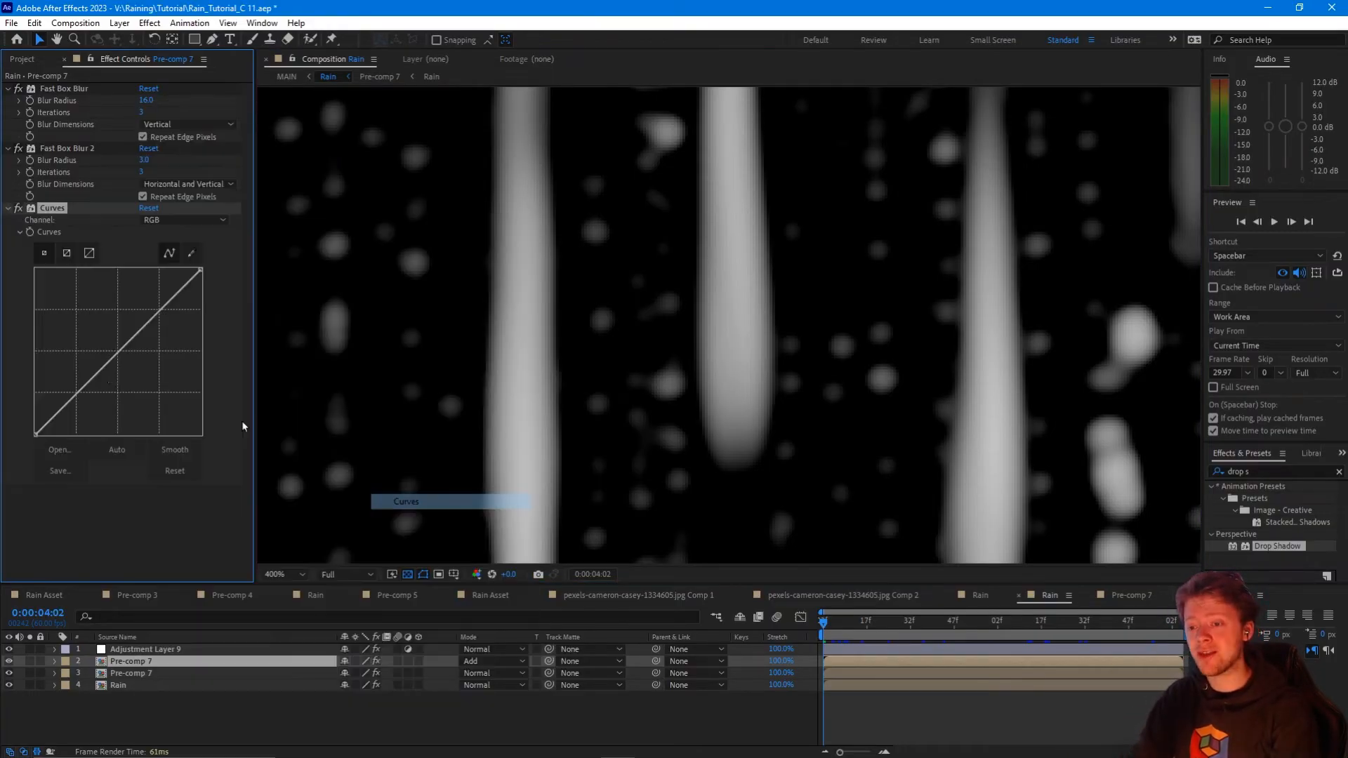
Apply a Curves adjustment to the Pre-comp 7 droplet layer before returning to MAIN.
{"action": "left_click_drag", "start_coordinate": [65, 387], "coordinate": [43, 382]}
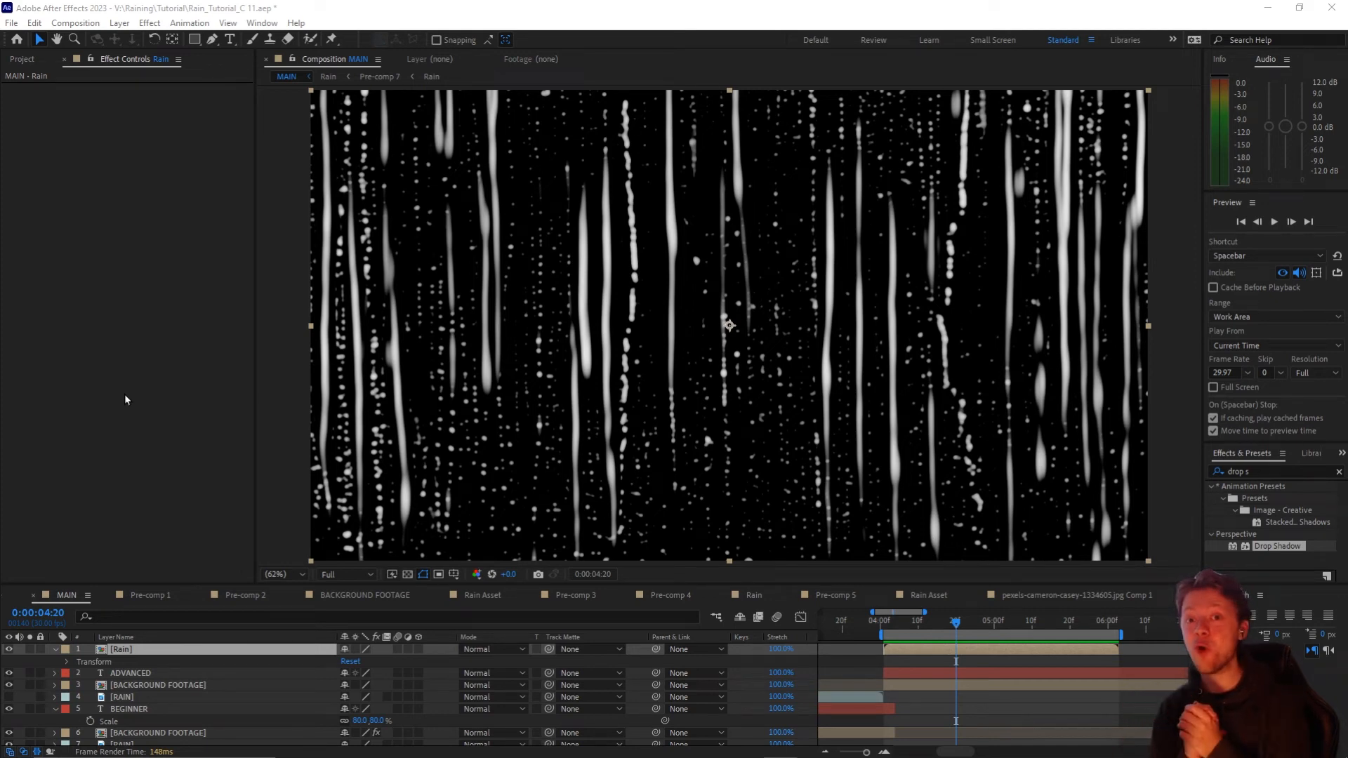
Apply the LaForge Normal Mapper preset to the Rain layer, turning it into a purple normal map.
{"action": "left_click", "coordinate": [261, 23]}
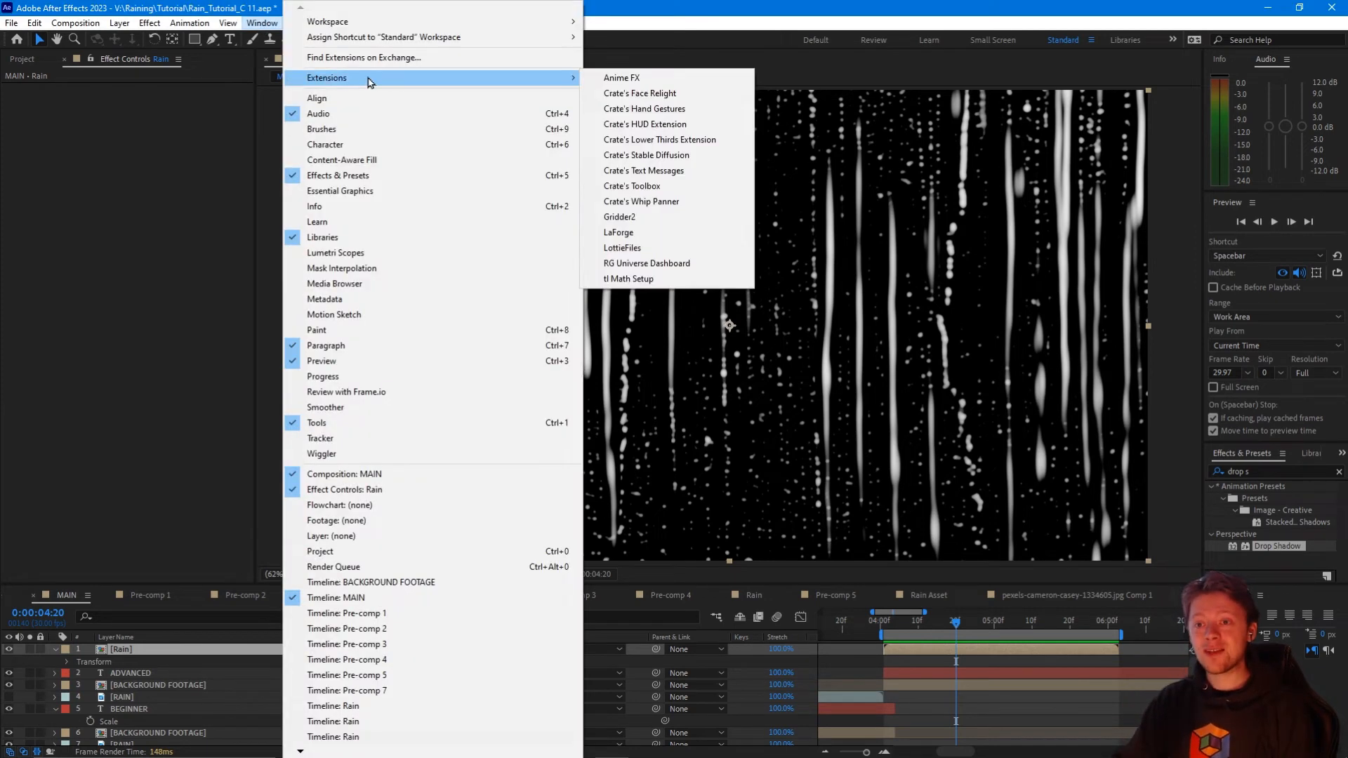
{"action": "left_click", "coordinate": [618, 231]}
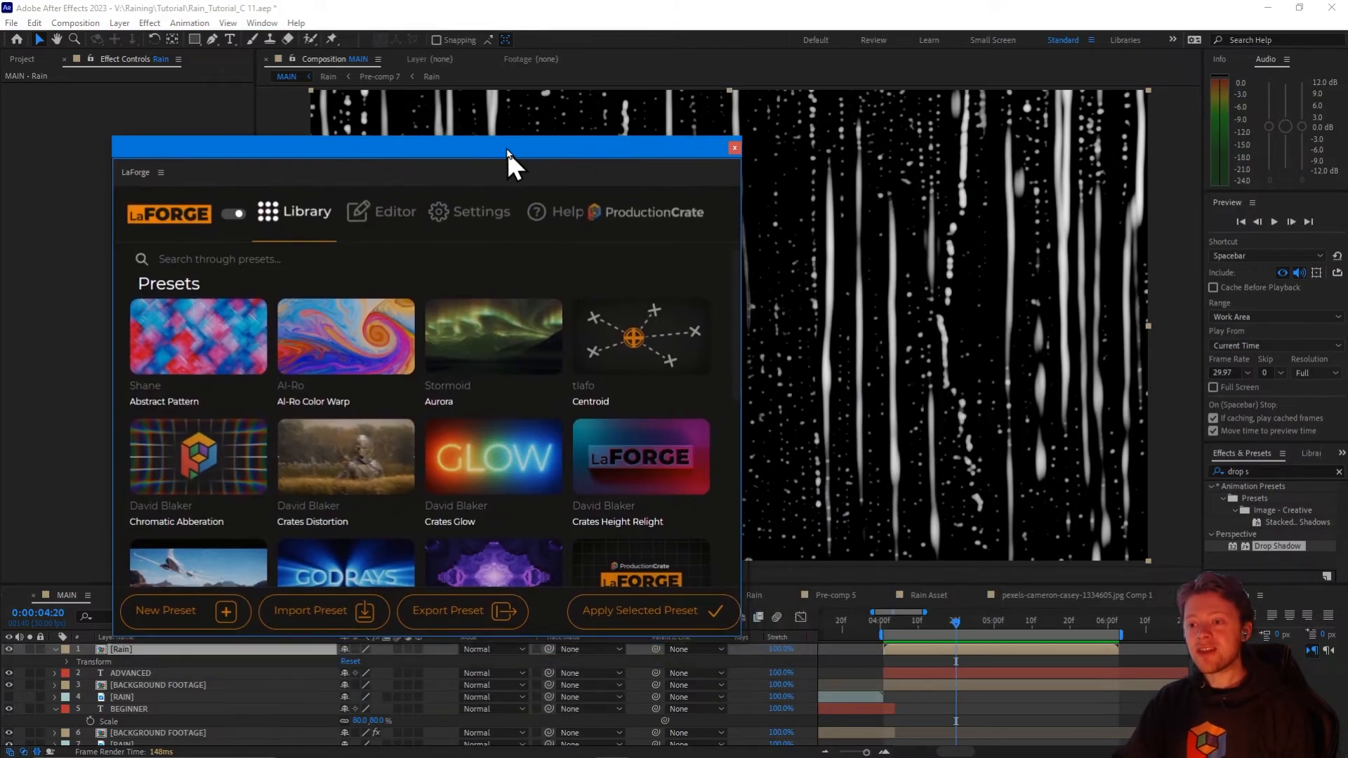
{"action": "scroll", "scroll_direction": "down", "scroll_amount": 3}
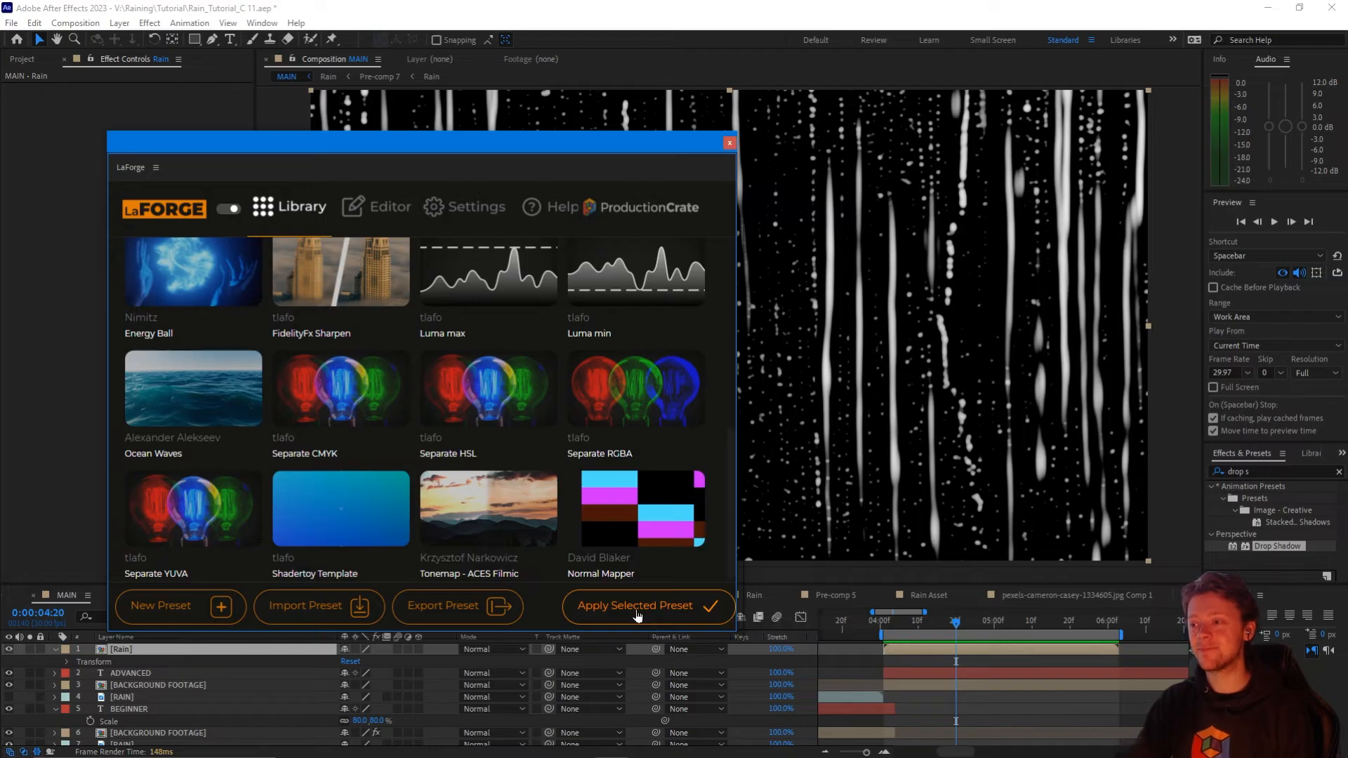
{"action": "left_click", "coordinate": [636, 605]}
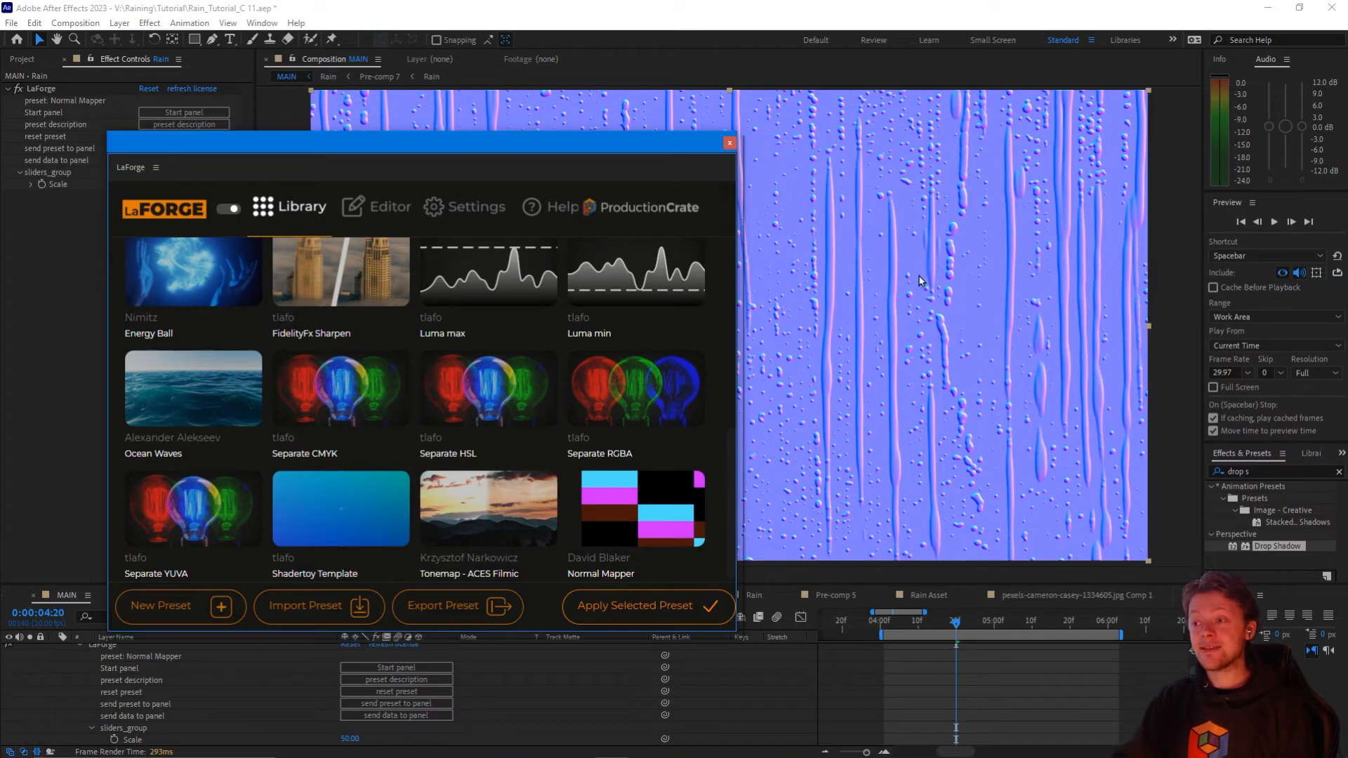
{"action": "left_click", "coordinate": [729, 144]}
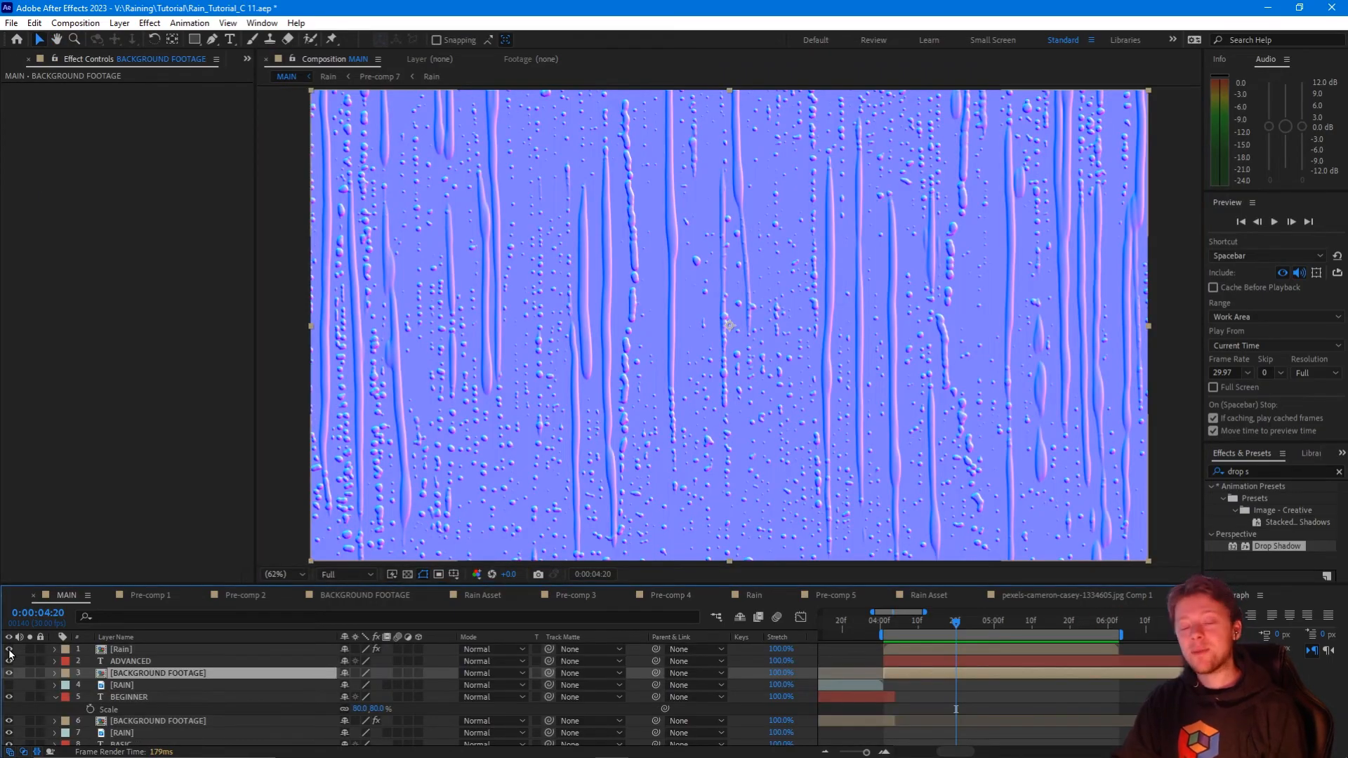
Hide Rain and add Displacement Map to BACKGROUND FOOTAGE using Rain's Effects & Masks as the map source.
{"action": "left_click", "coordinate": [9, 648]}
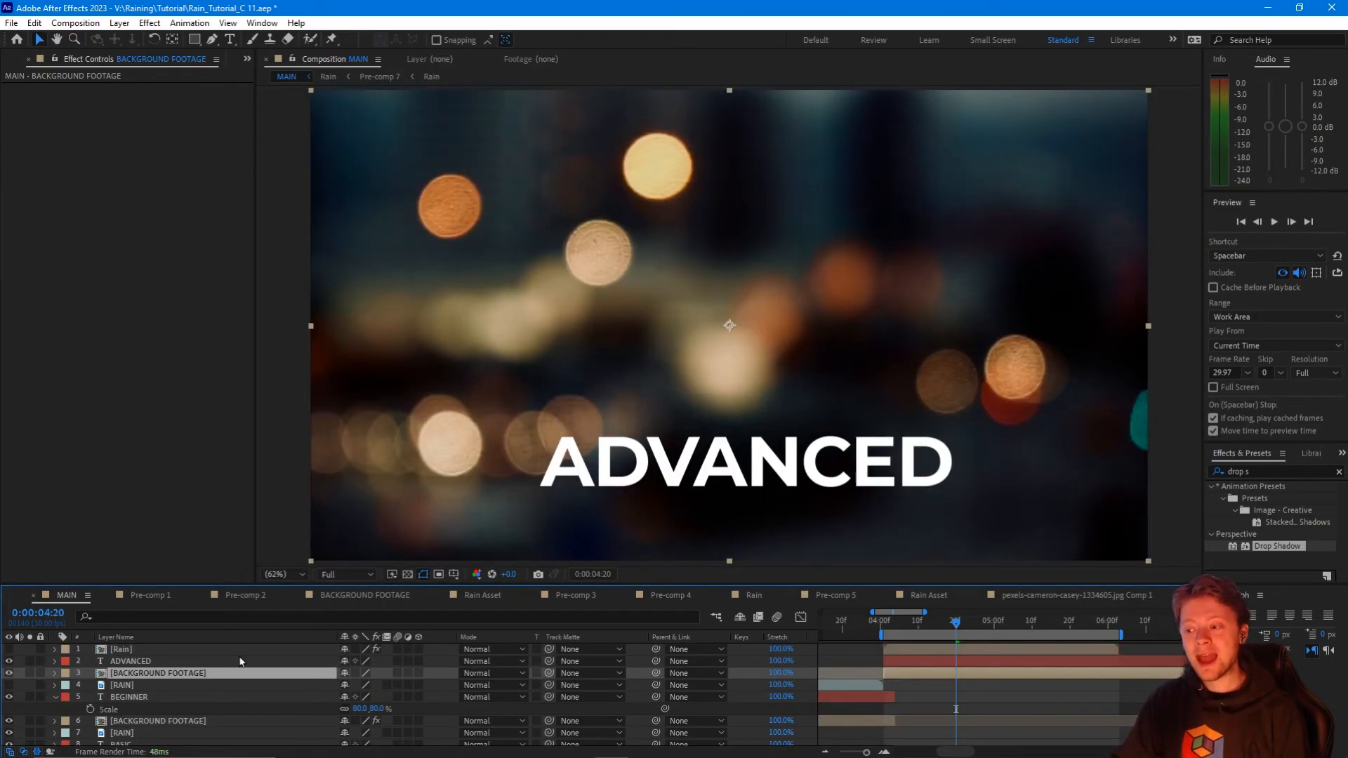
{"action": "left_click", "coordinate": [149, 22]}
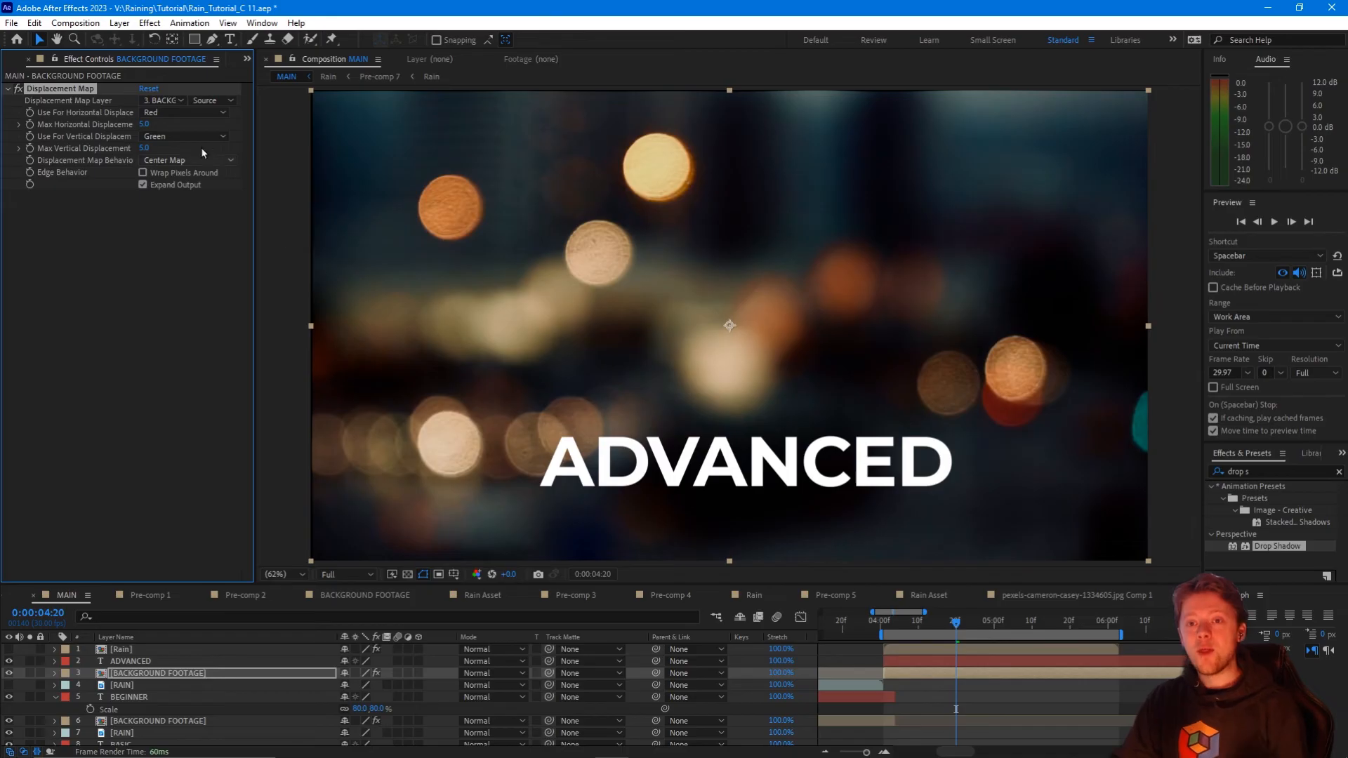
{"action": "mouse_move", "coordinate": [124, 96]}
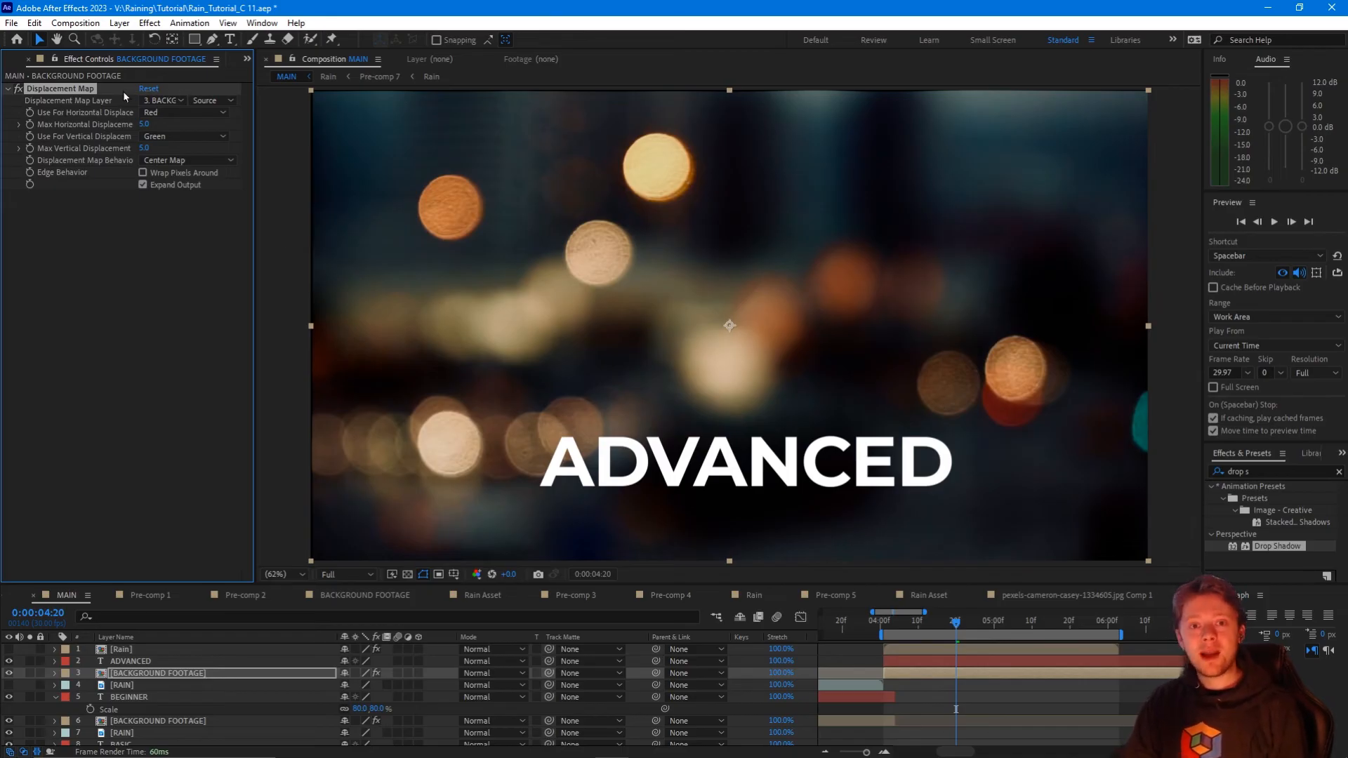
{"action": "left_click", "coordinate": [162, 101]}
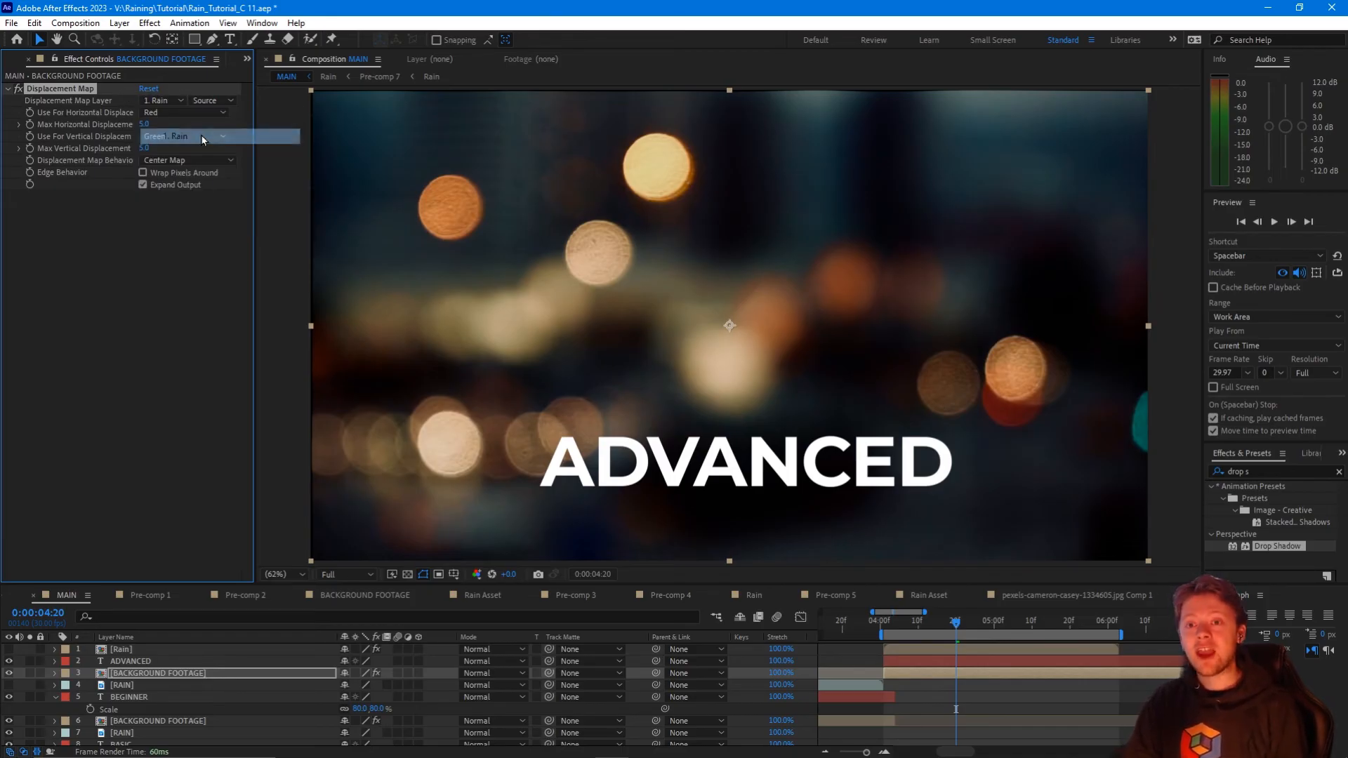
{"action": "left_click", "coordinate": [177, 136]}
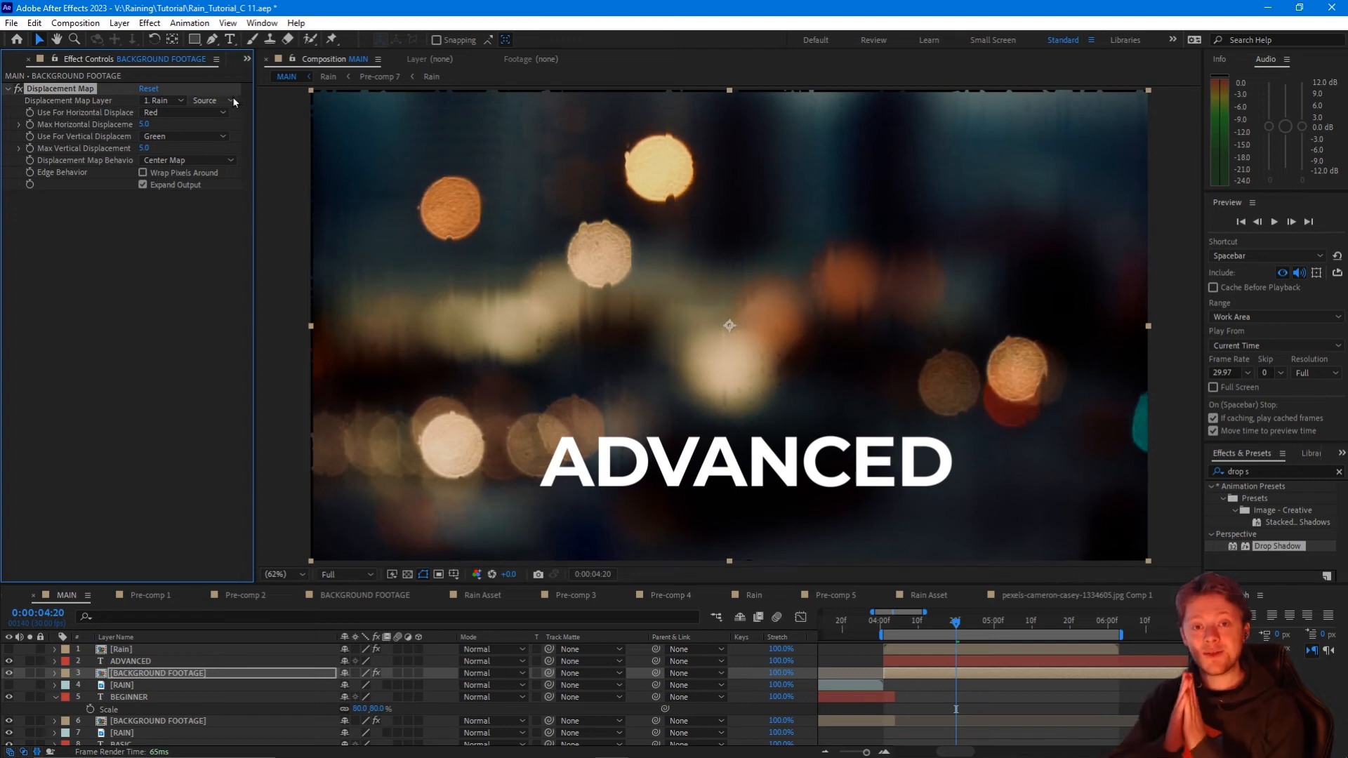
{"action": "left_click", "coordinate": [212, 101]}
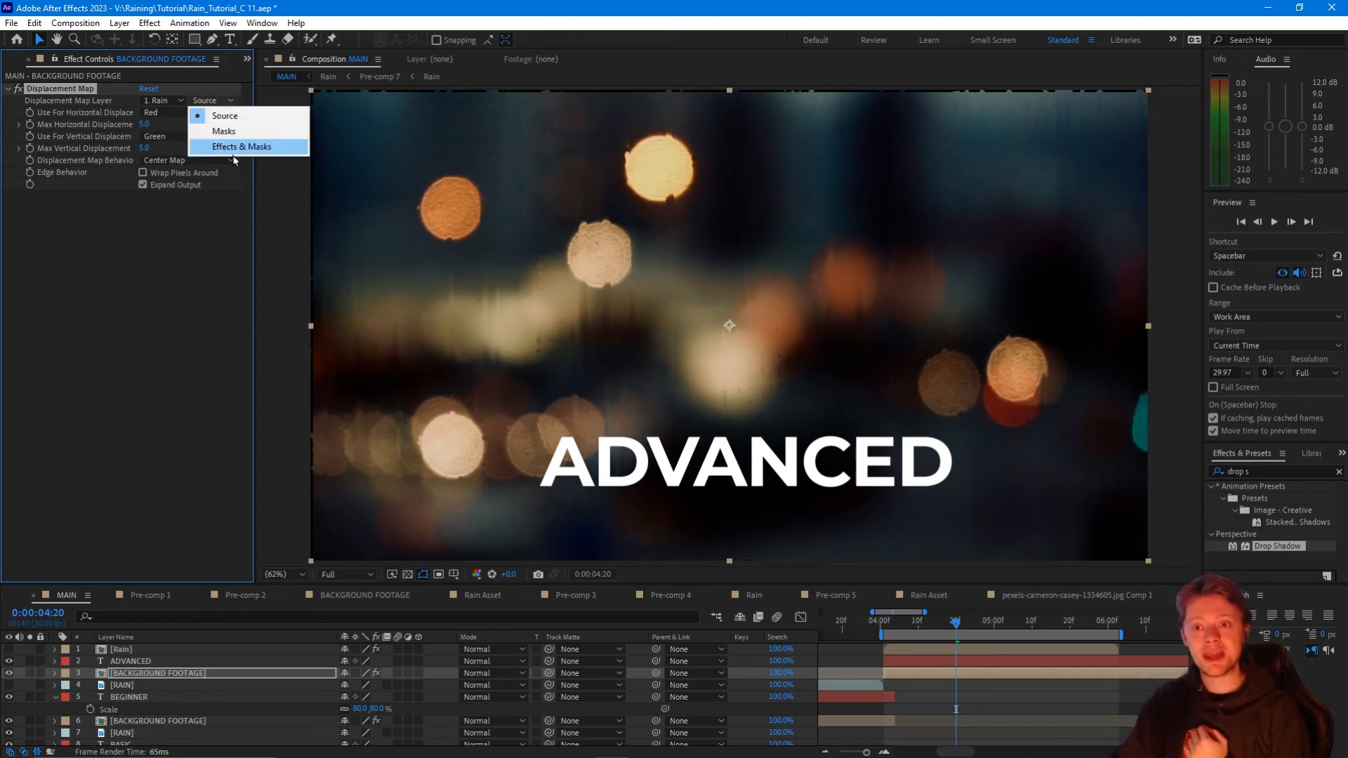
{"action": "mouse_move", "coordinate": [211, 153]}
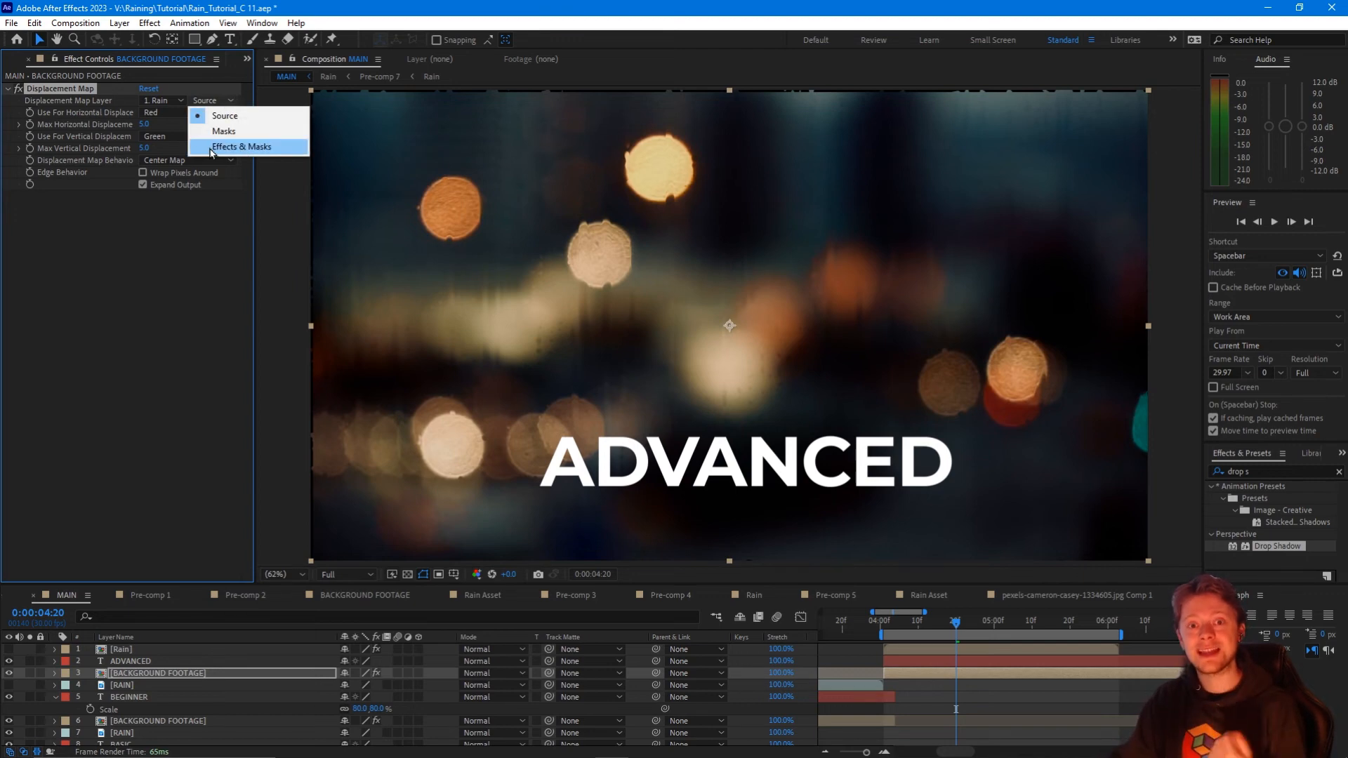
{"action": "left_click", "coordinate": [242, 146]}
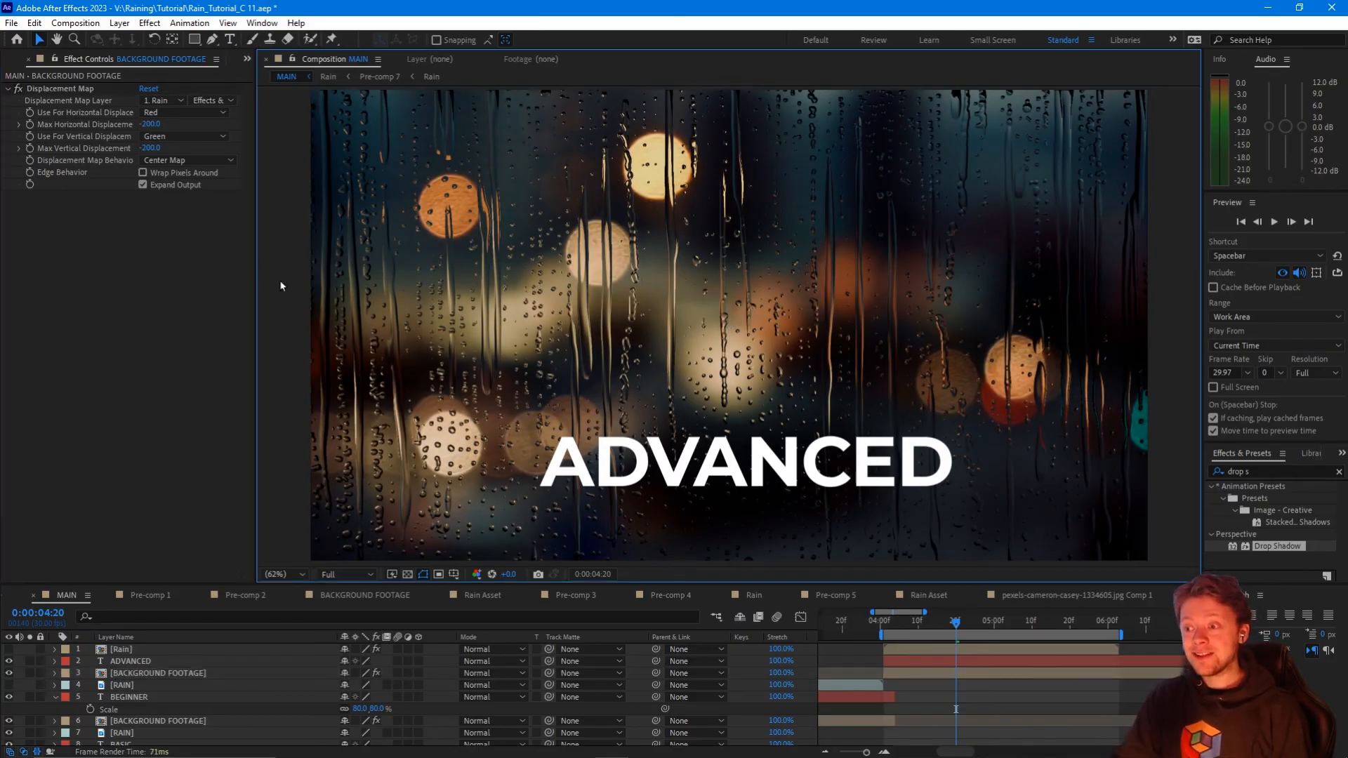
View the refracted footage at 100% before building the MAKE IT AWESOME text in the Rain comp.
{"action": "left_click", "coordinate": [277, 575]}
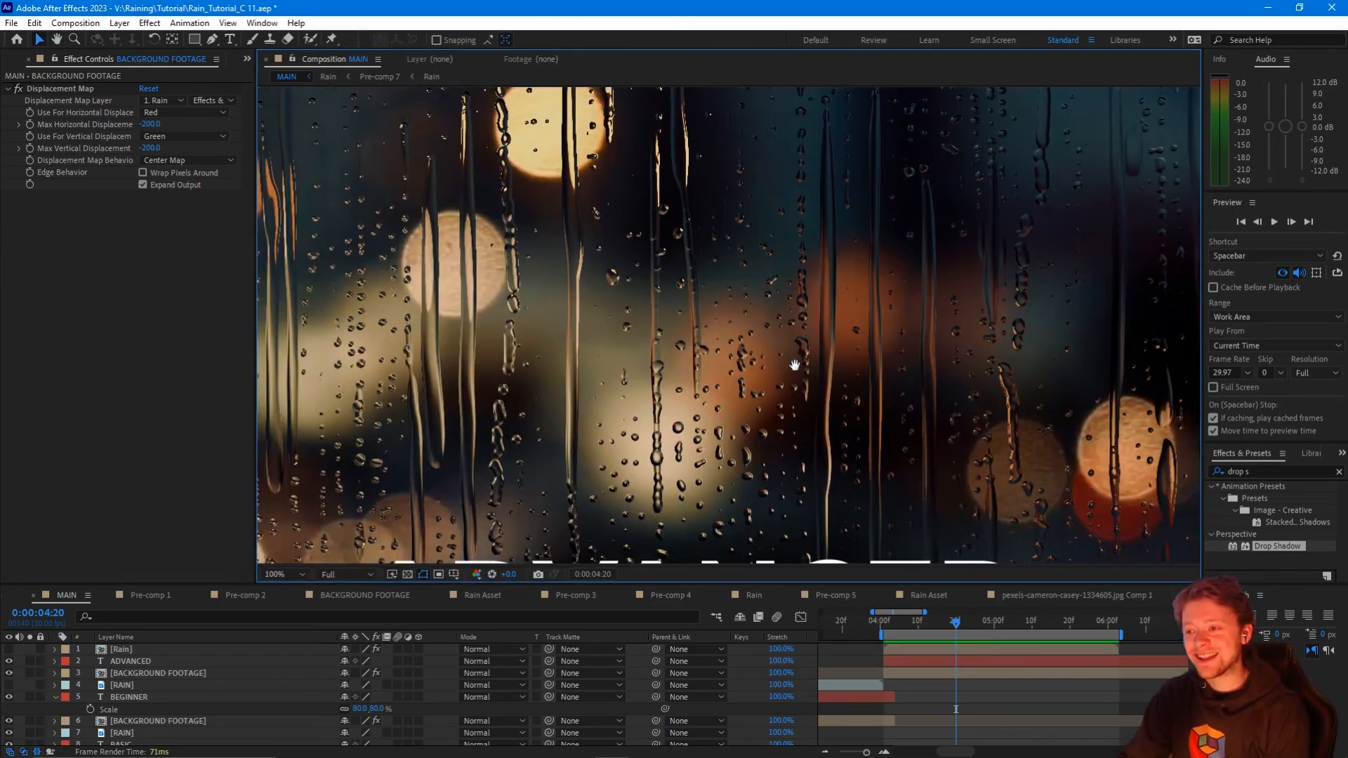
{"action": "left_click", "coordinate": [277, 575]}
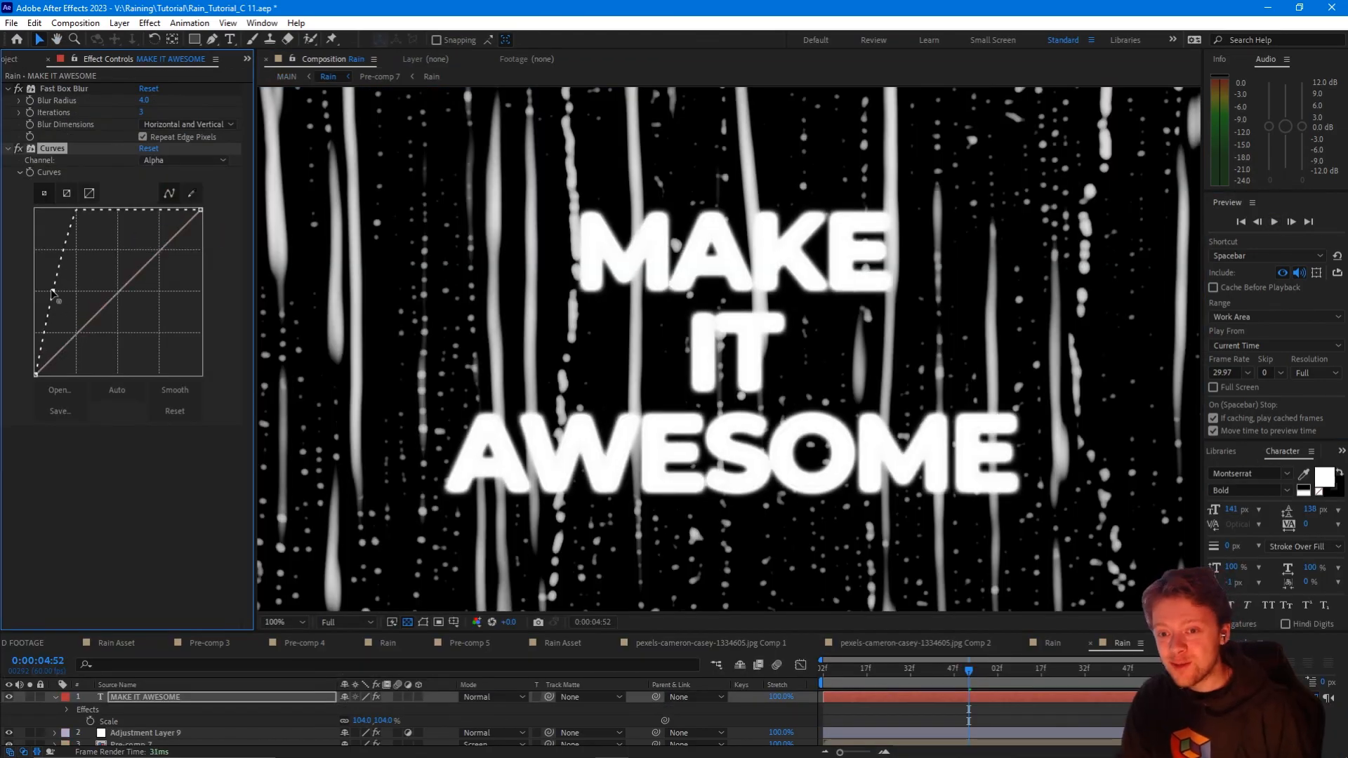
Bend the text's alpha curve into a soft shoulder and return to MAIN to see the embossed result.
{"action": "left_click_drag", "start_coordinate": [53, 292], "coordinate": [73, 250]}
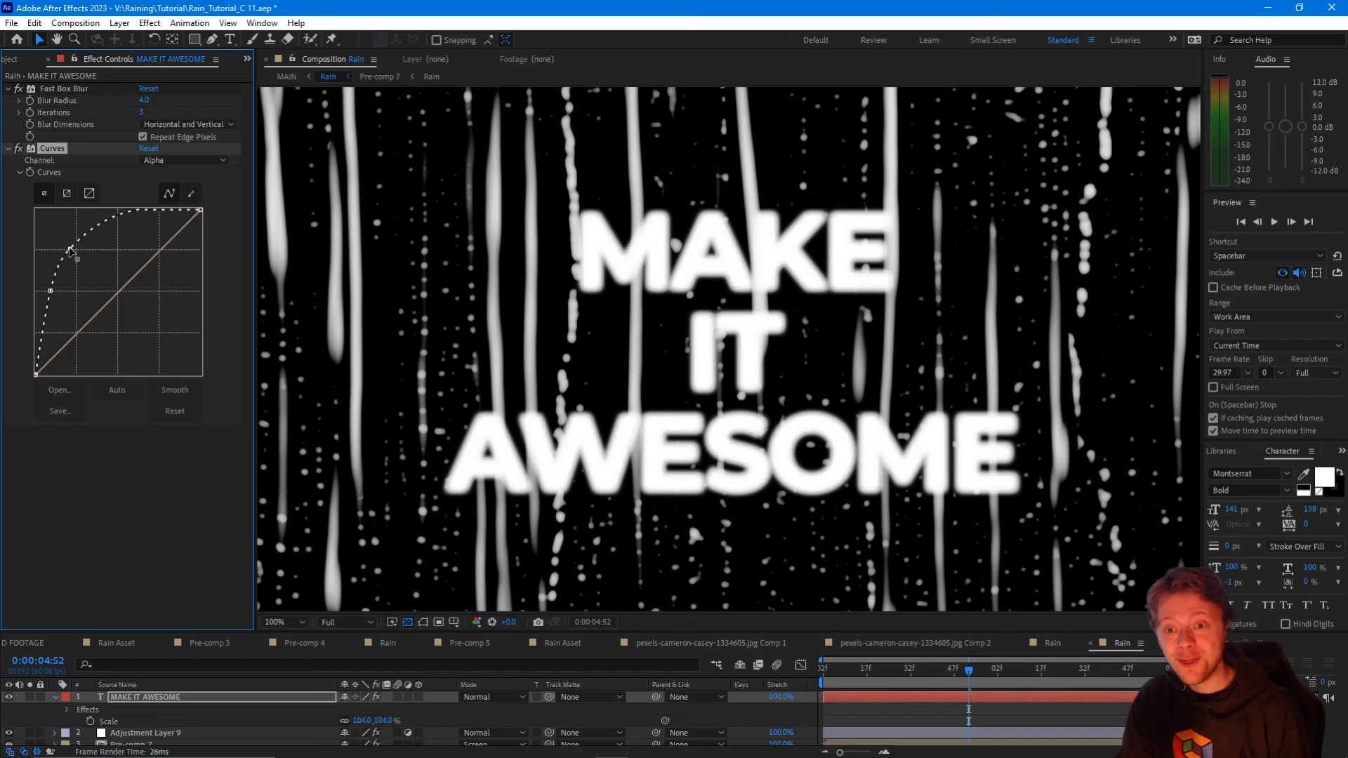
{"action": "left_click", "coordinate": [286, 76]}
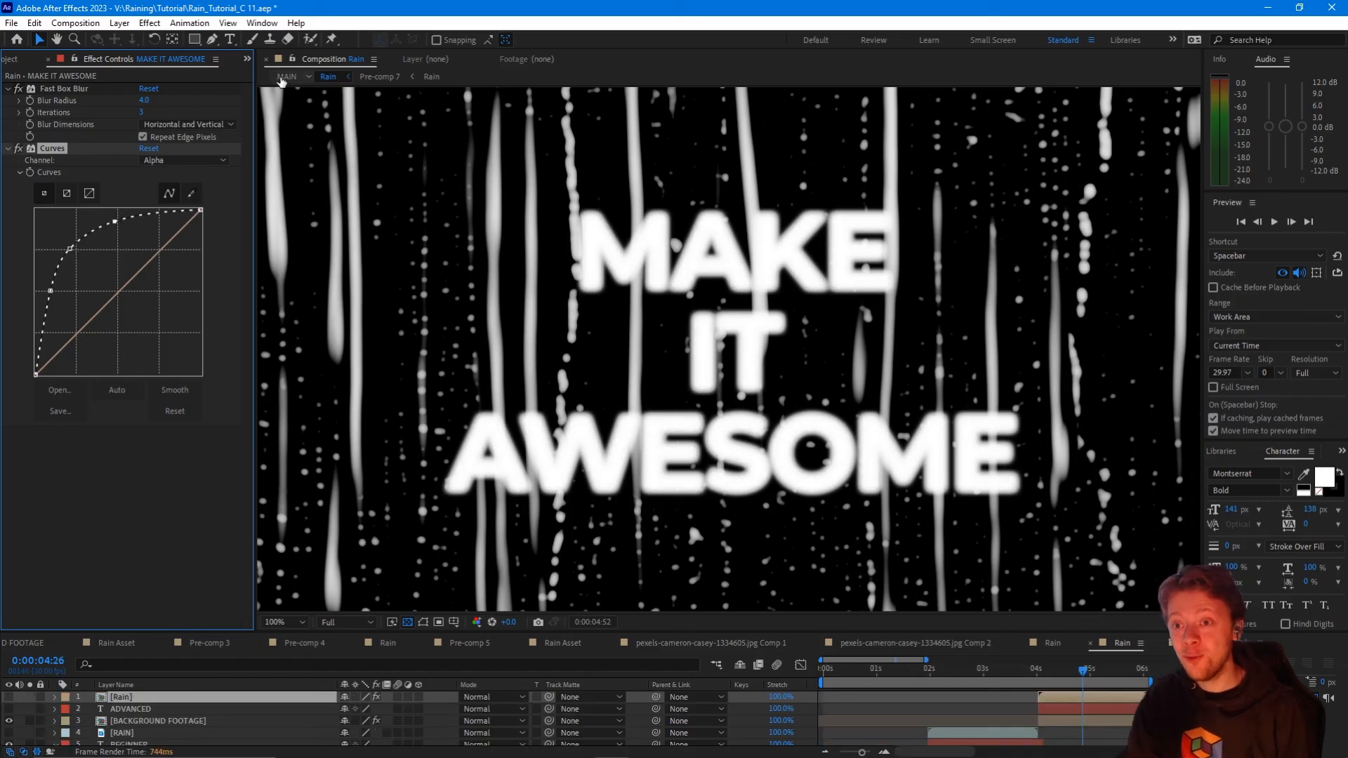
{"action": "left_click", "coordinate": [286, 75]}
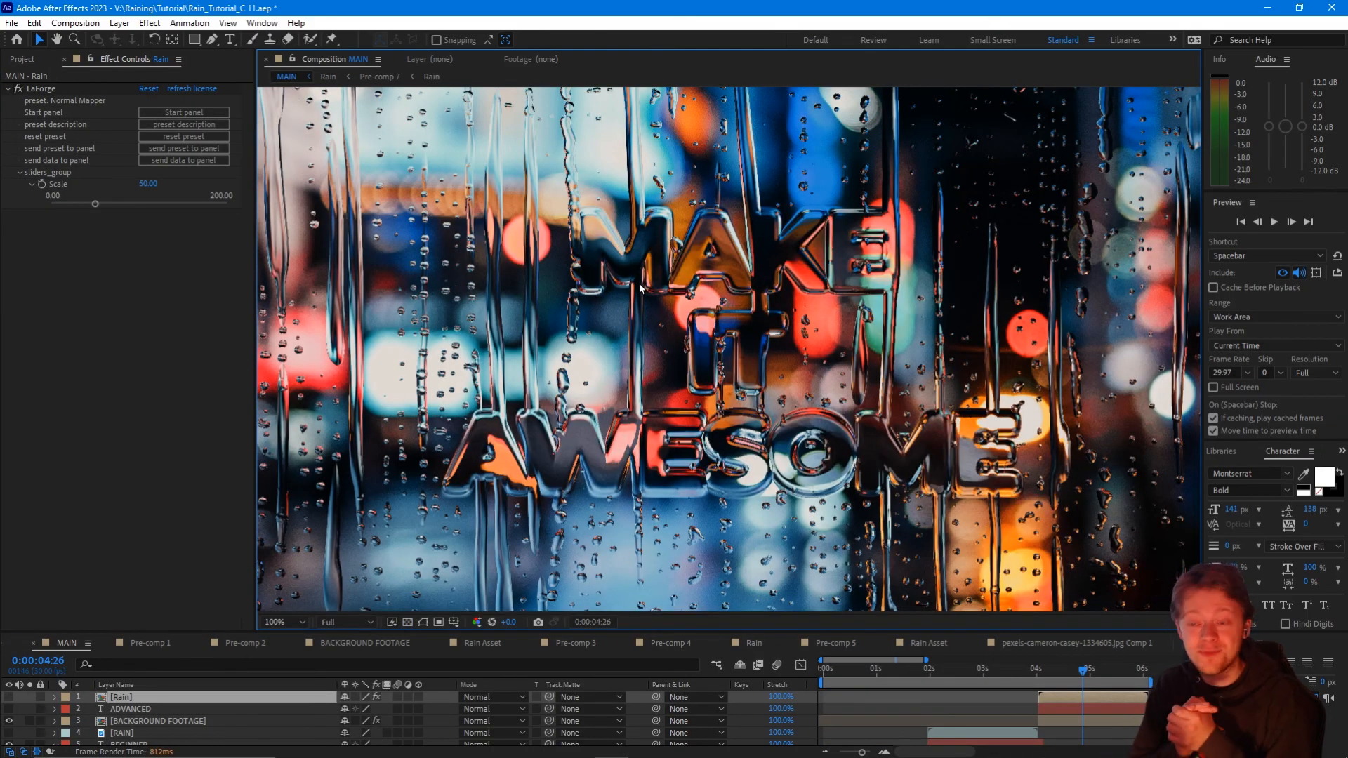